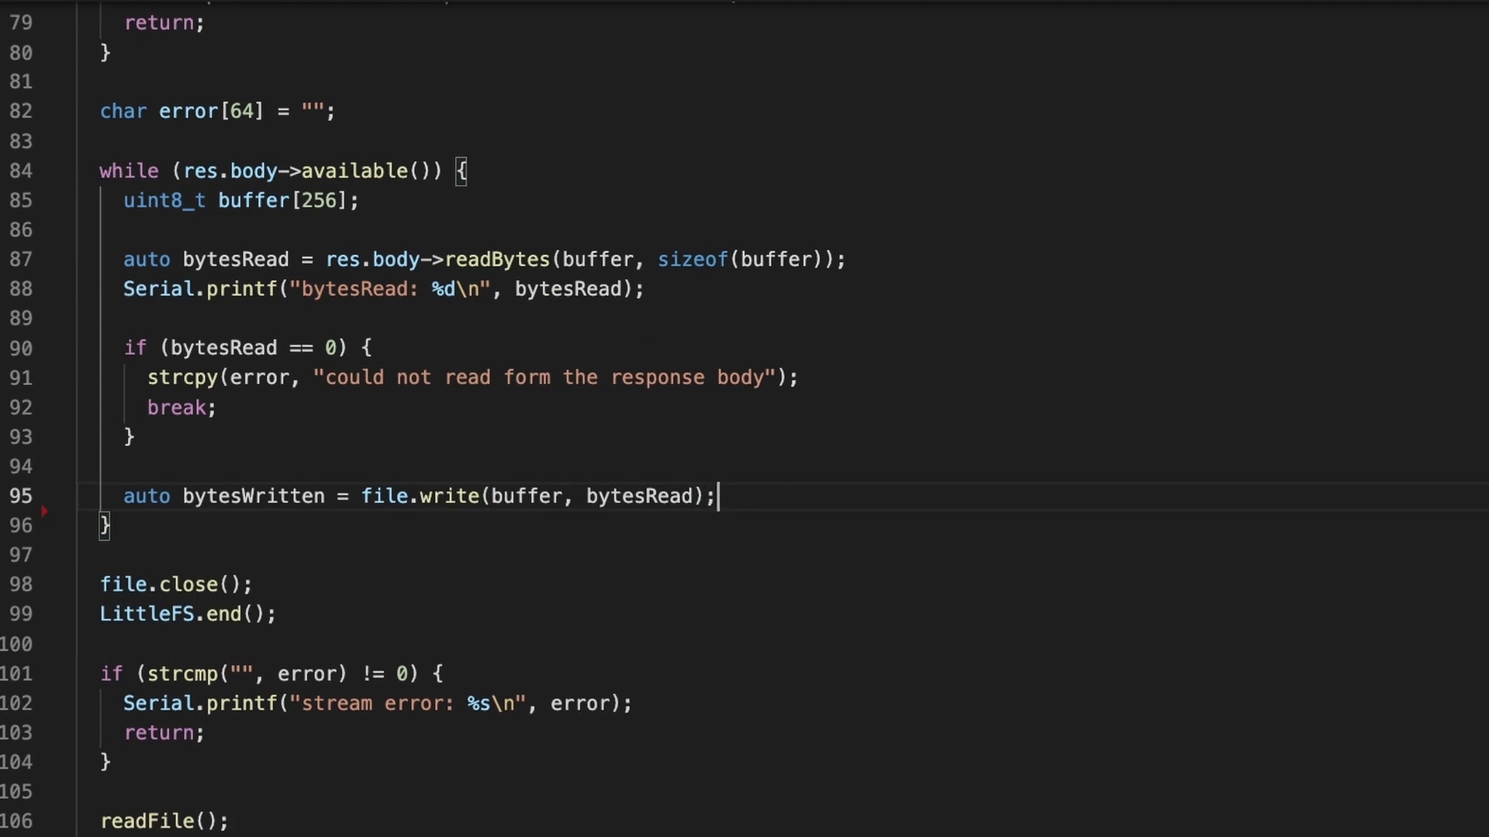
# - Browse the Wokwi home page and open the Servo Sweep library example
pyautogui.write('Serial.printf("byte")')
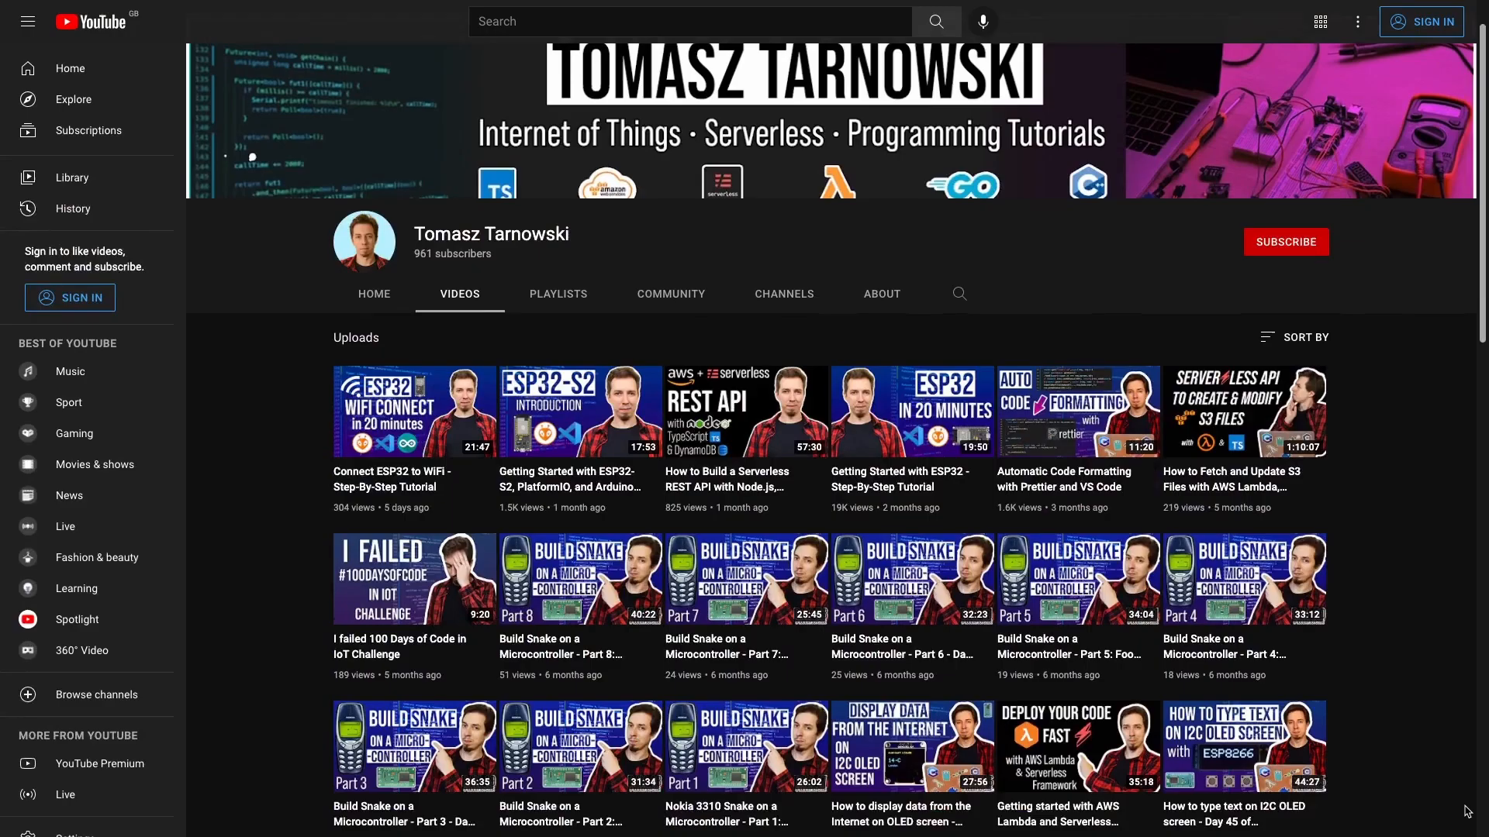
pyautogui.scroll(-3)
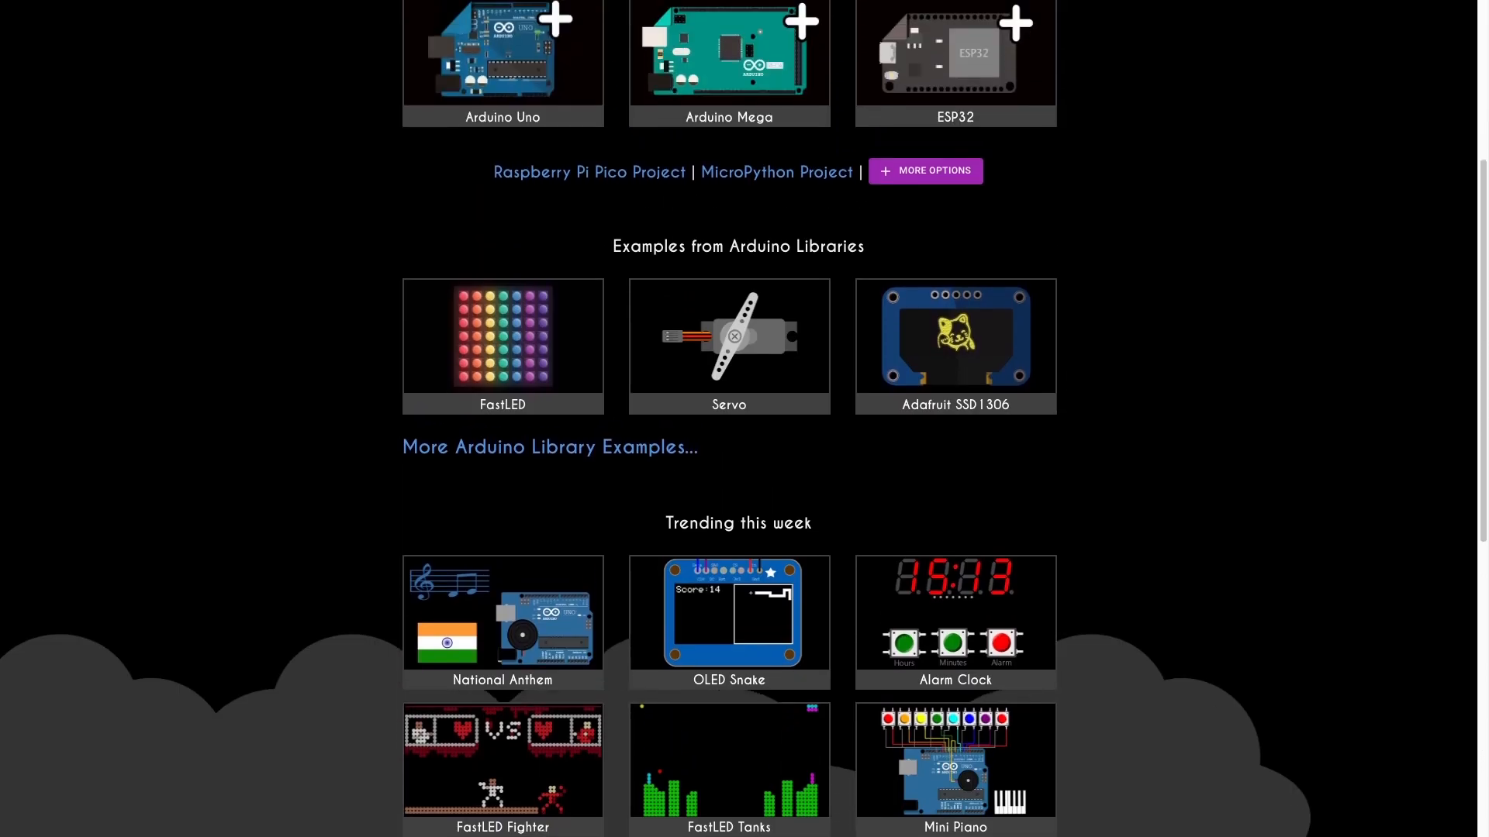
pyautogui.scroll(3)
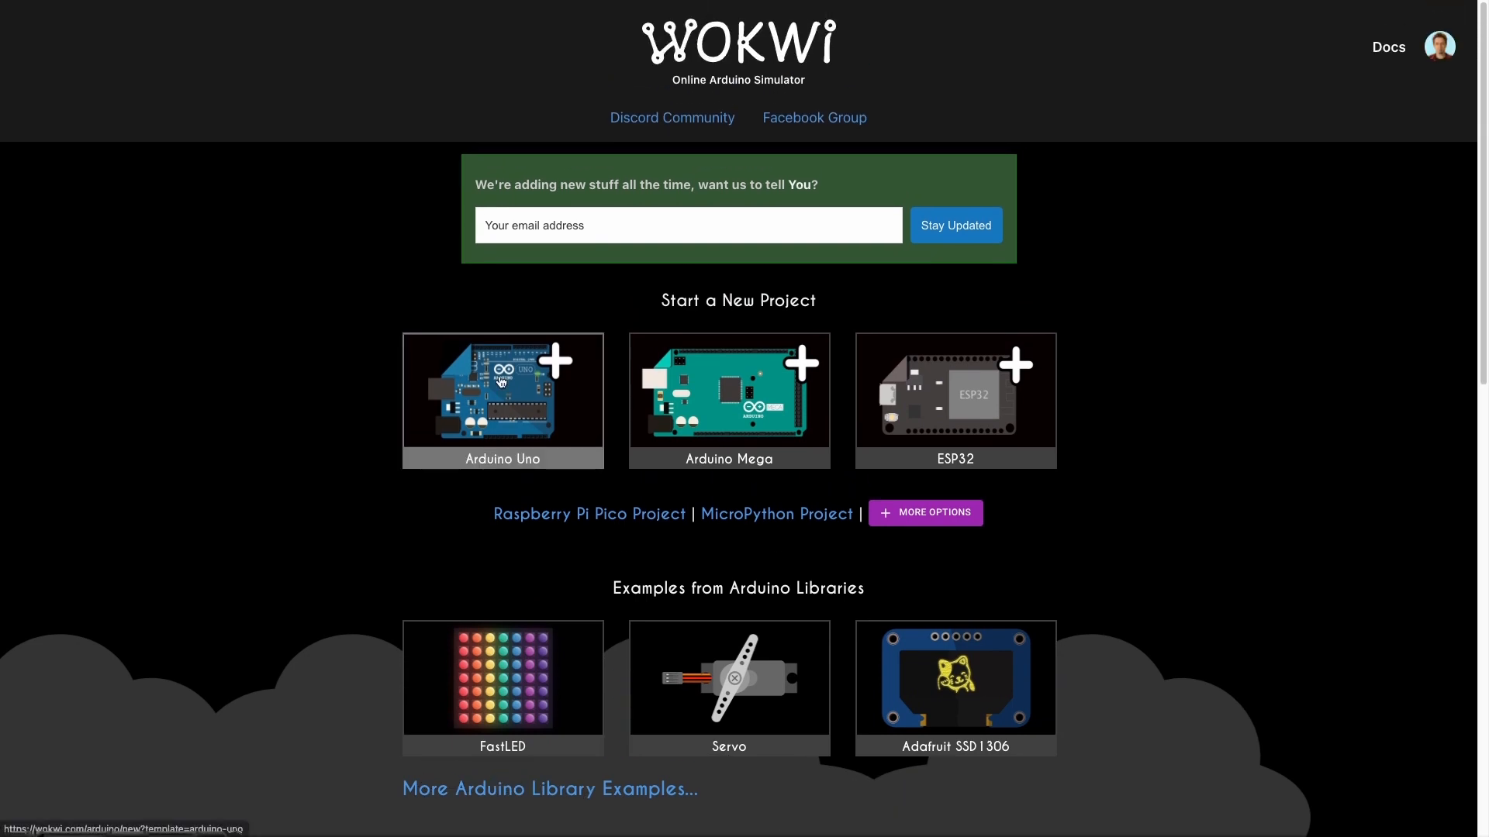
pyautogui.click(728, 686)
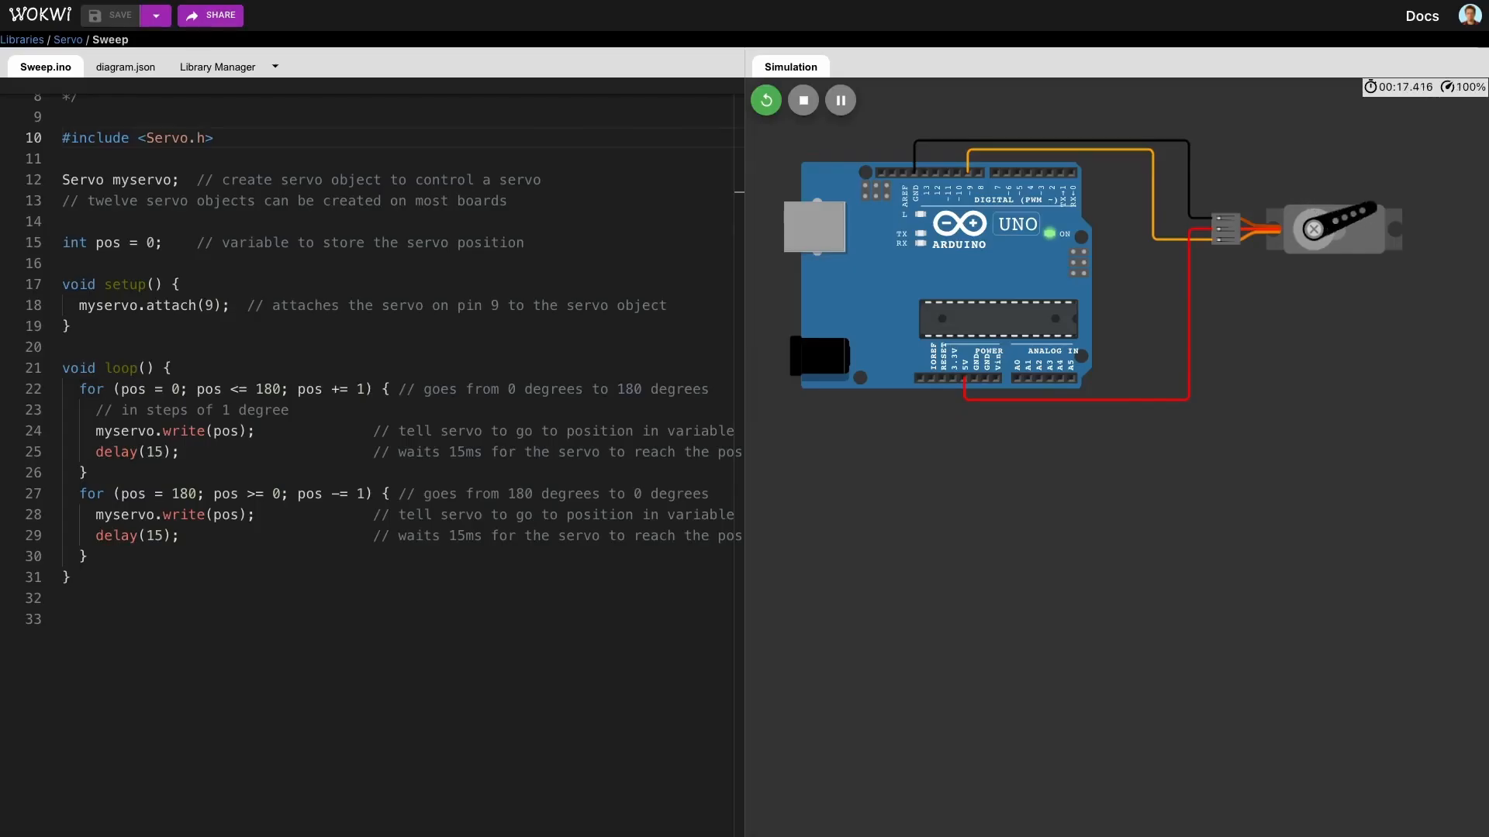
# - Leave the Sweep example and return to the wokwi.com home page
pyautogui.click(217, 67)
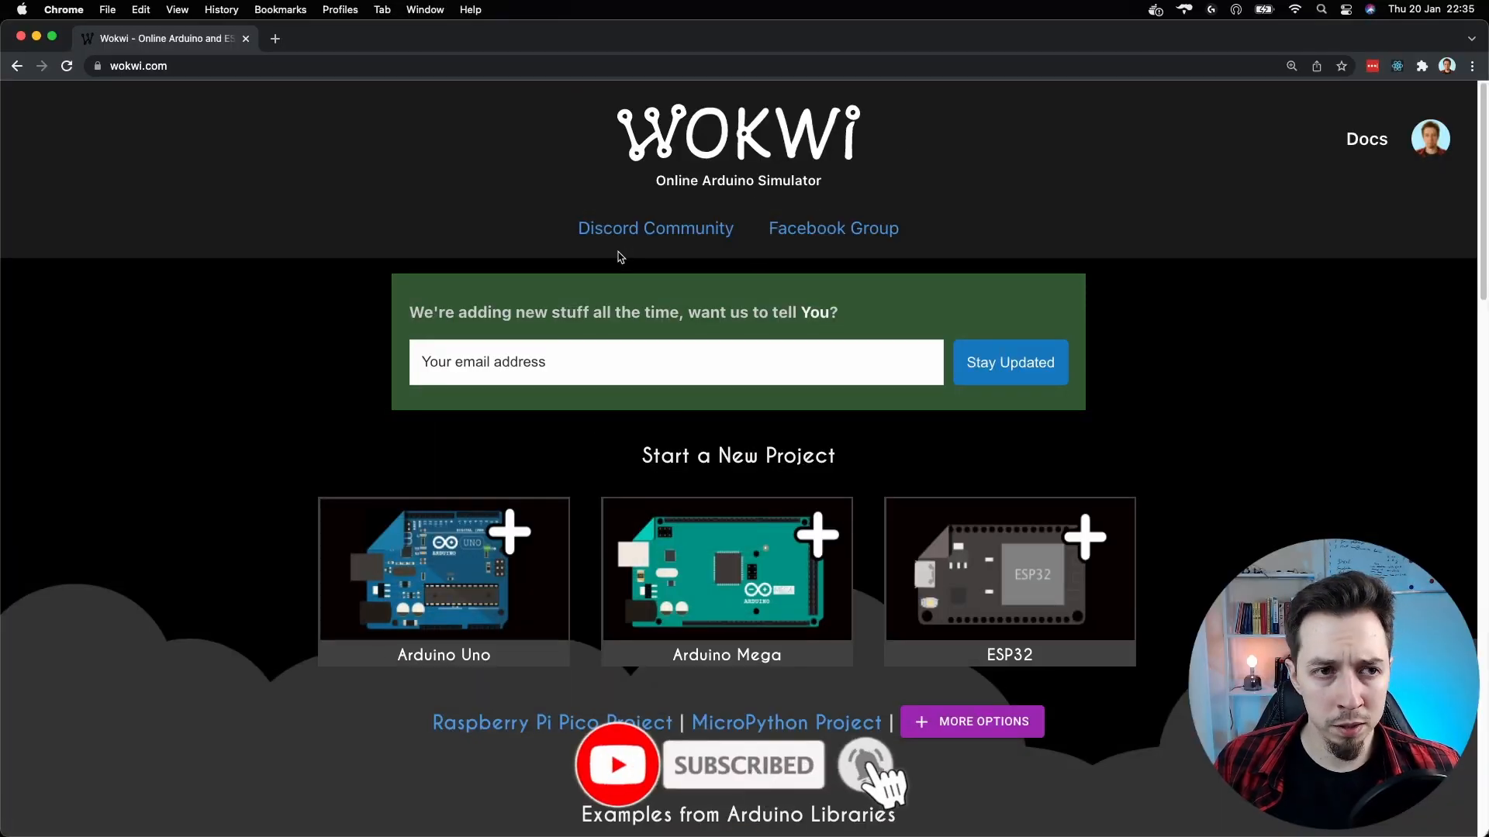
pyautogui.moveTo(474, 196)
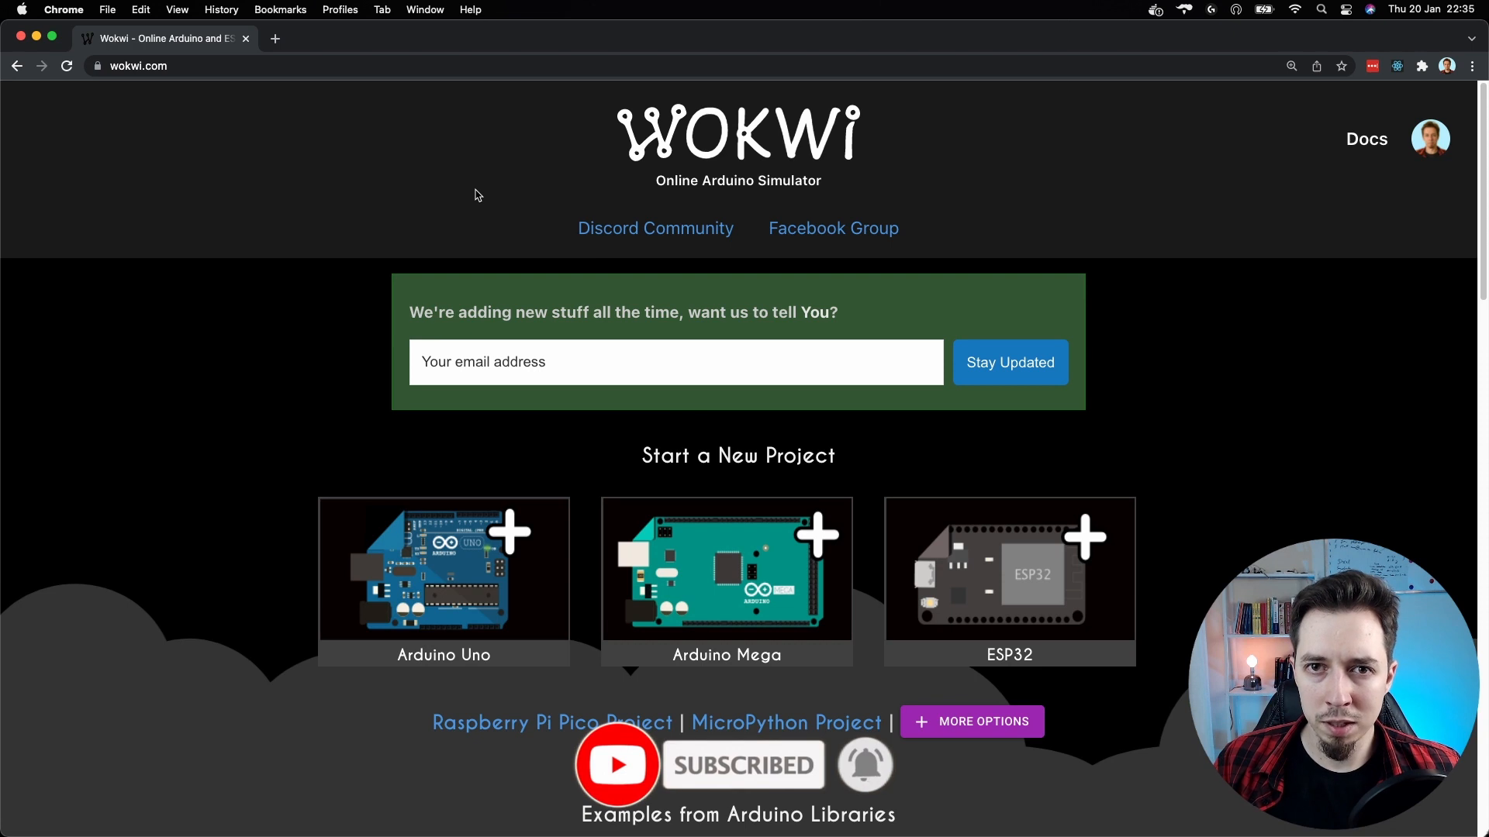
pyautogui.moveTo(707, 187)
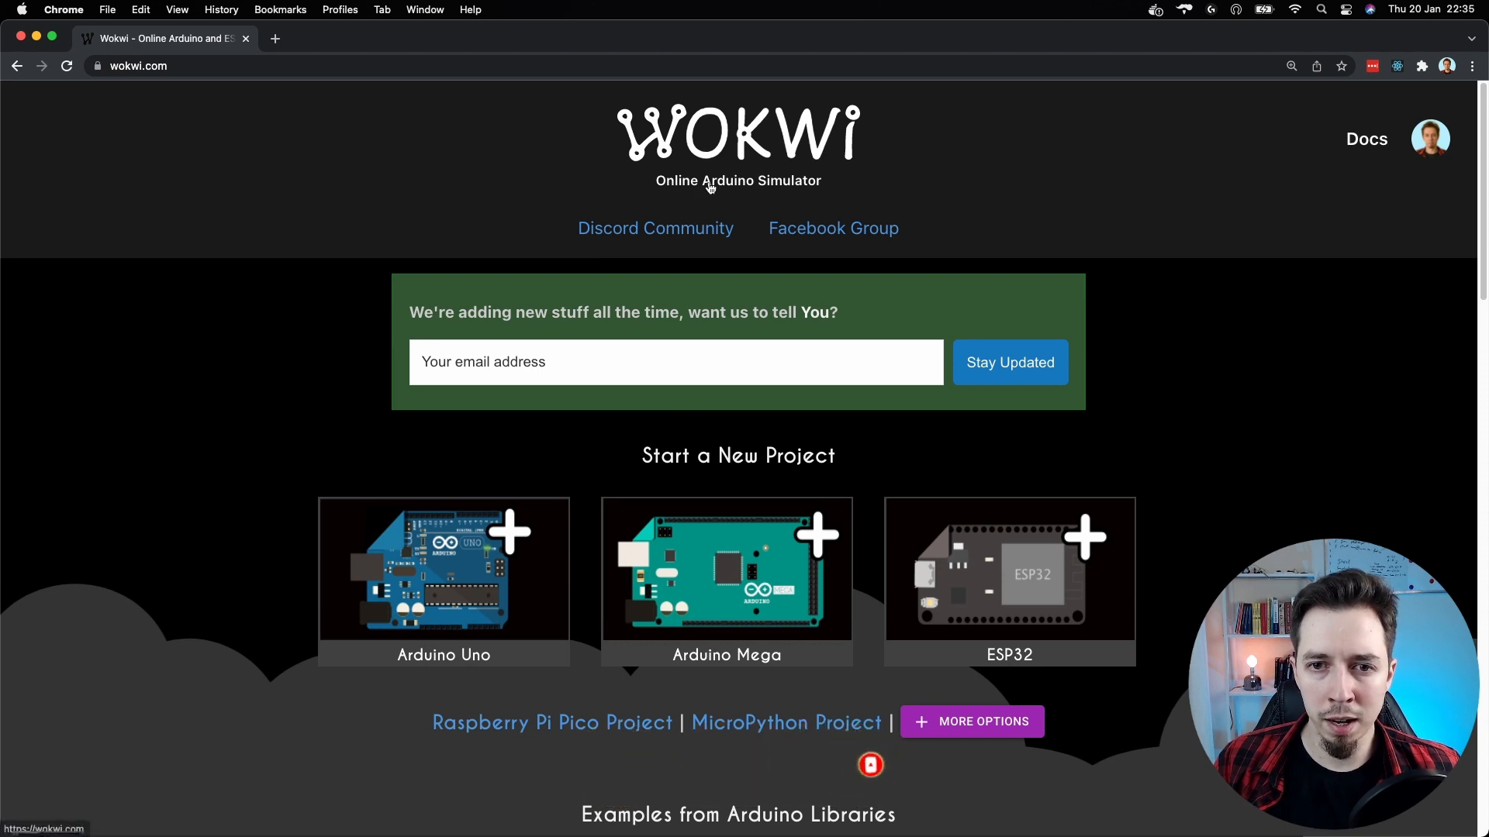
pyautogui.moveTo(261, 161)
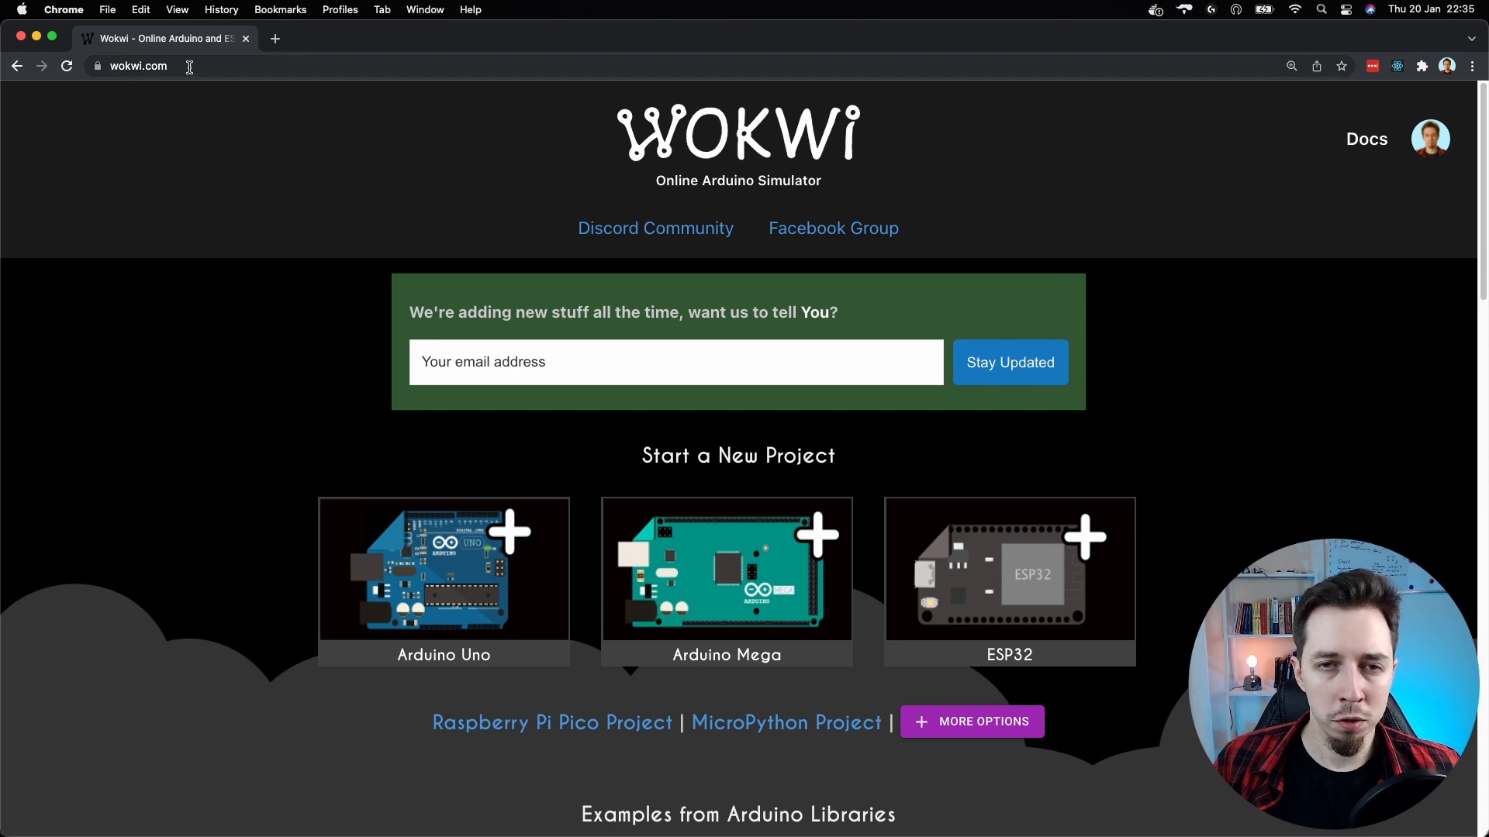
pyautogui.moveTo(199, 168)
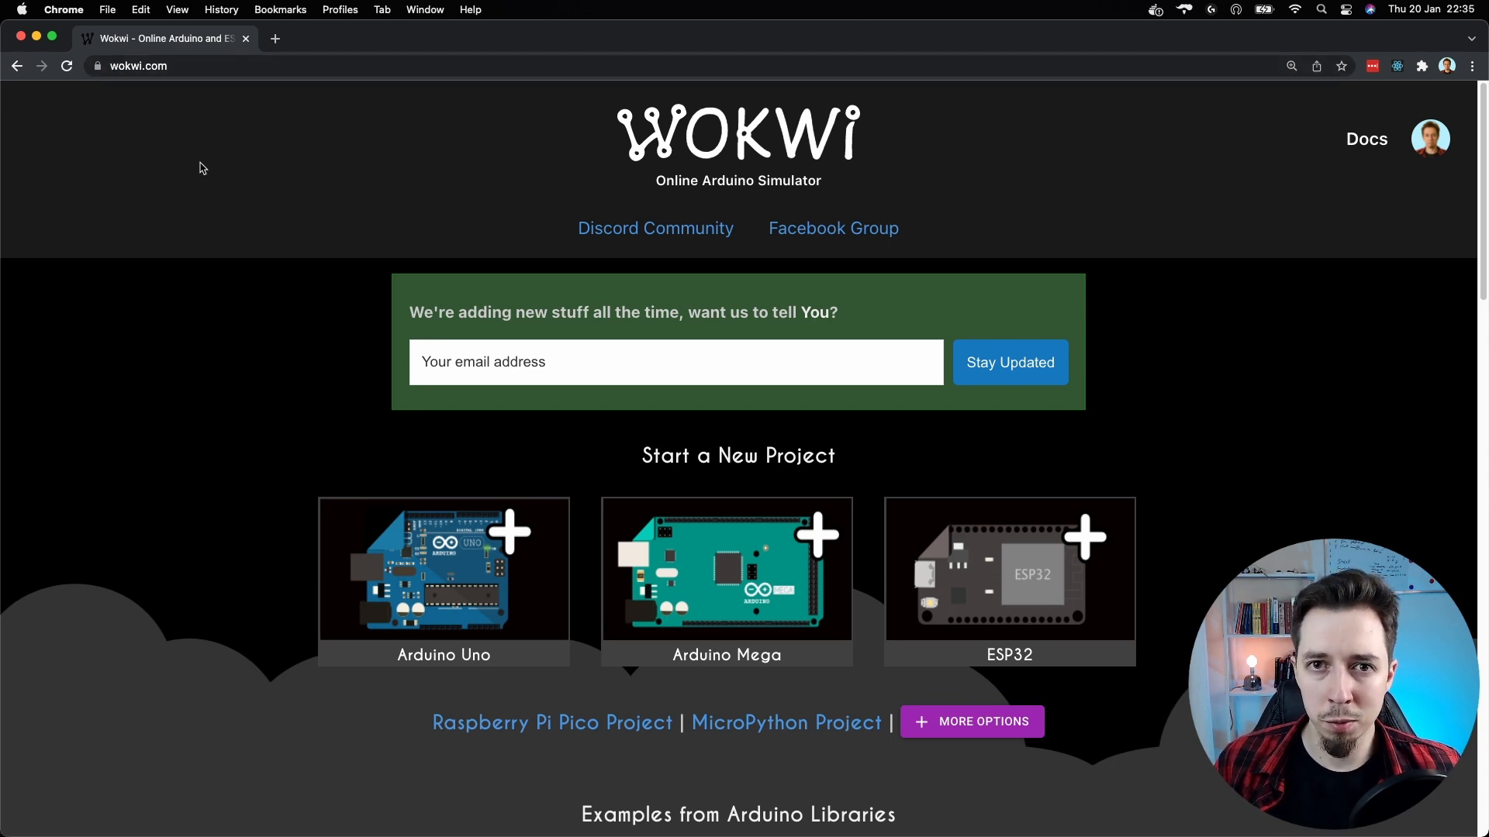
pyautogui.moveTo(332, 329)
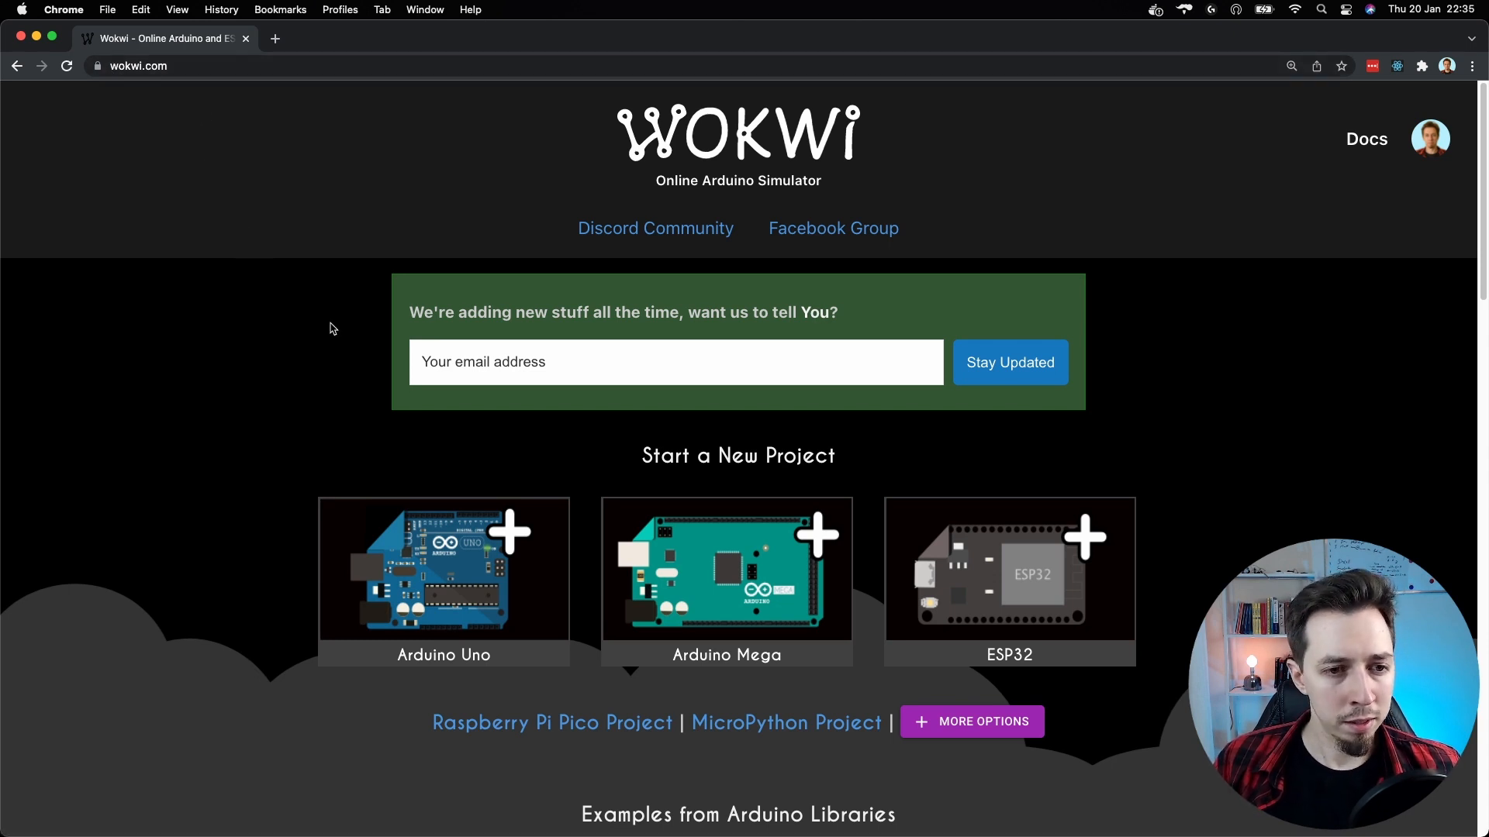
pyautogui.scroll(-3)
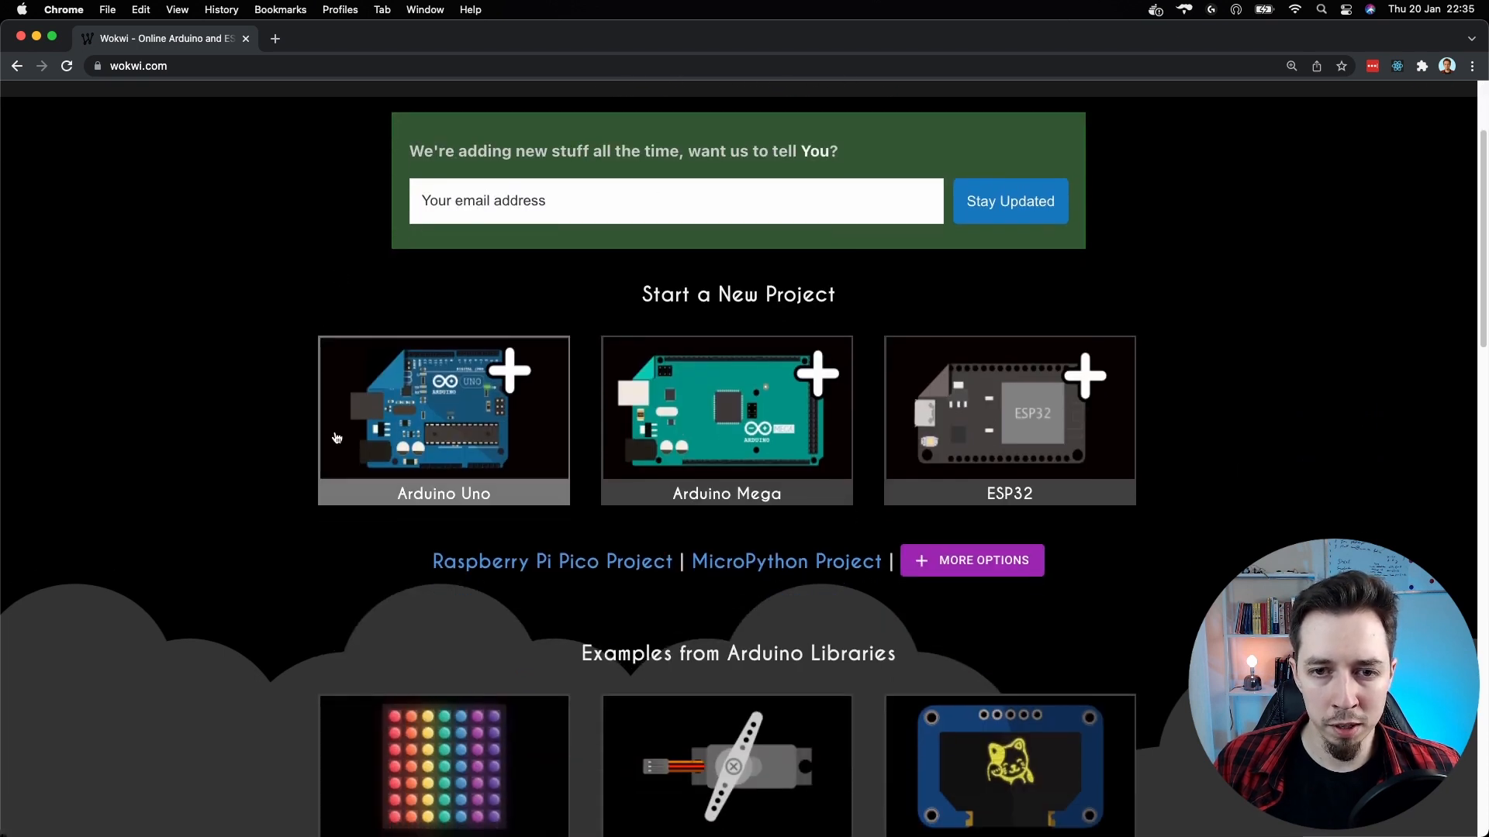
pyautogui.moveTo(255, 444)
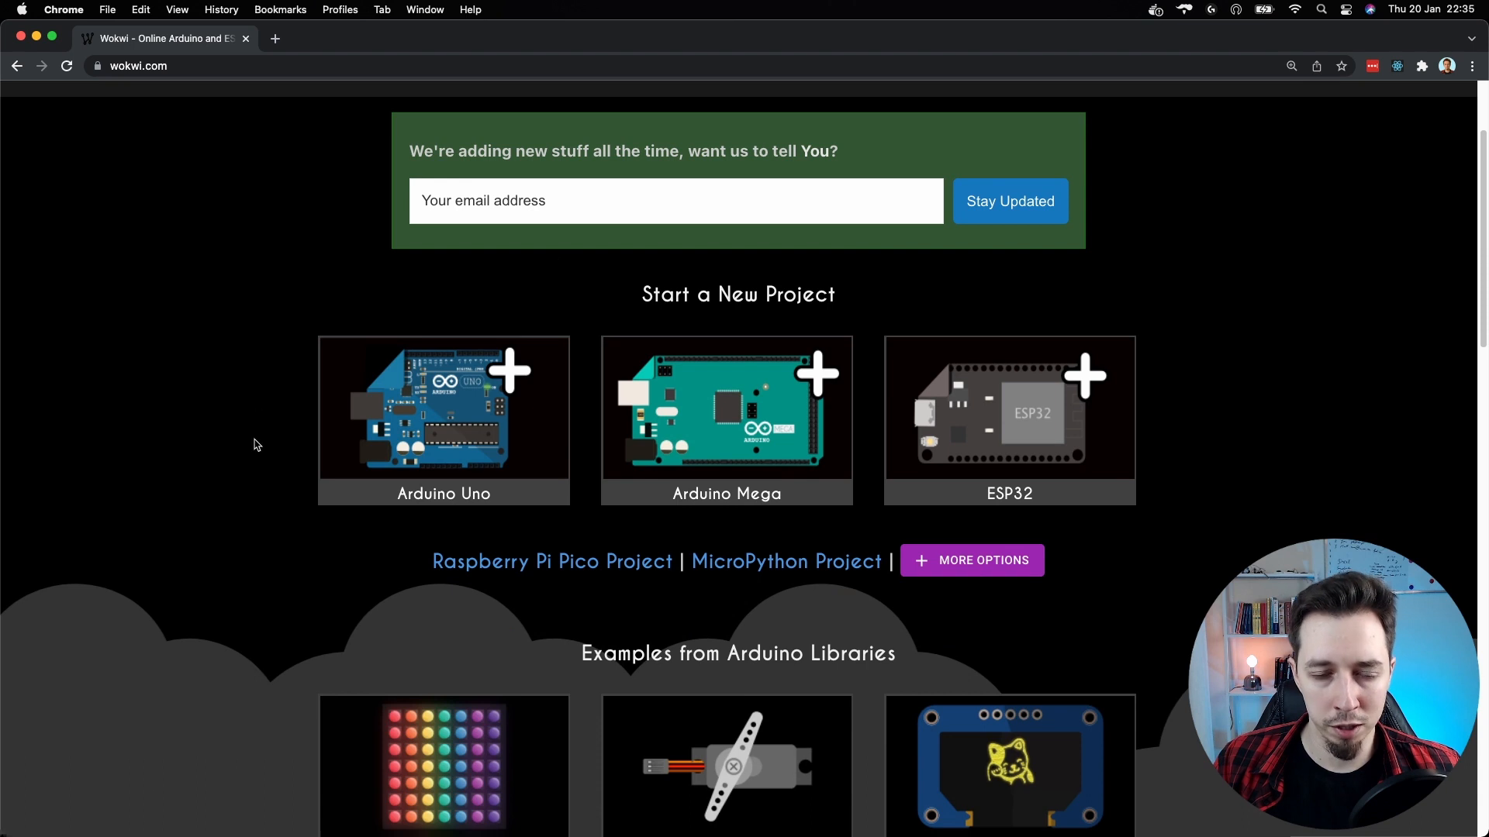
pyautogui.moveTo(821, 286)
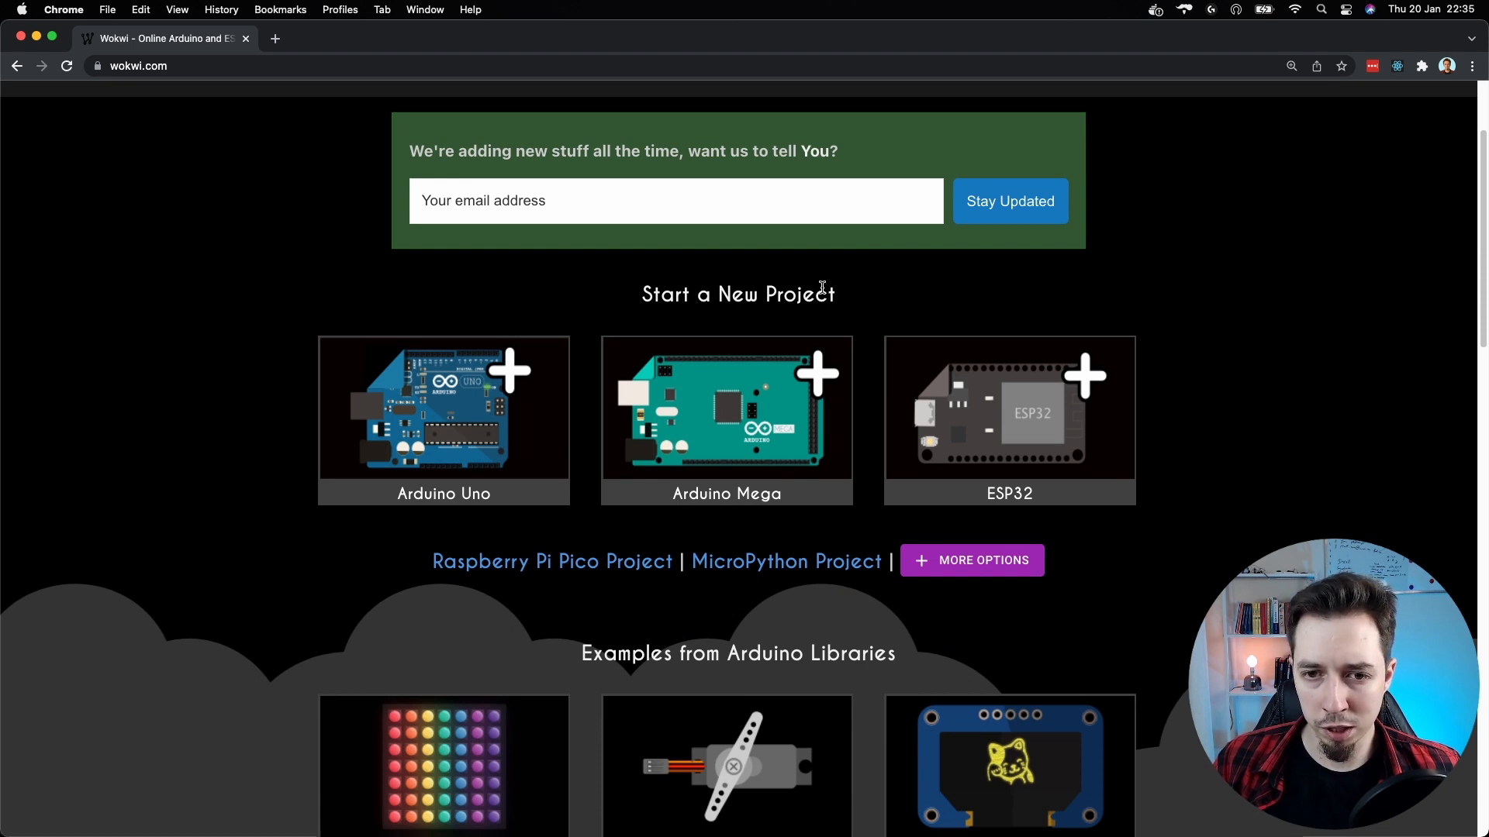
pyautogui.moveTo(841, 297)
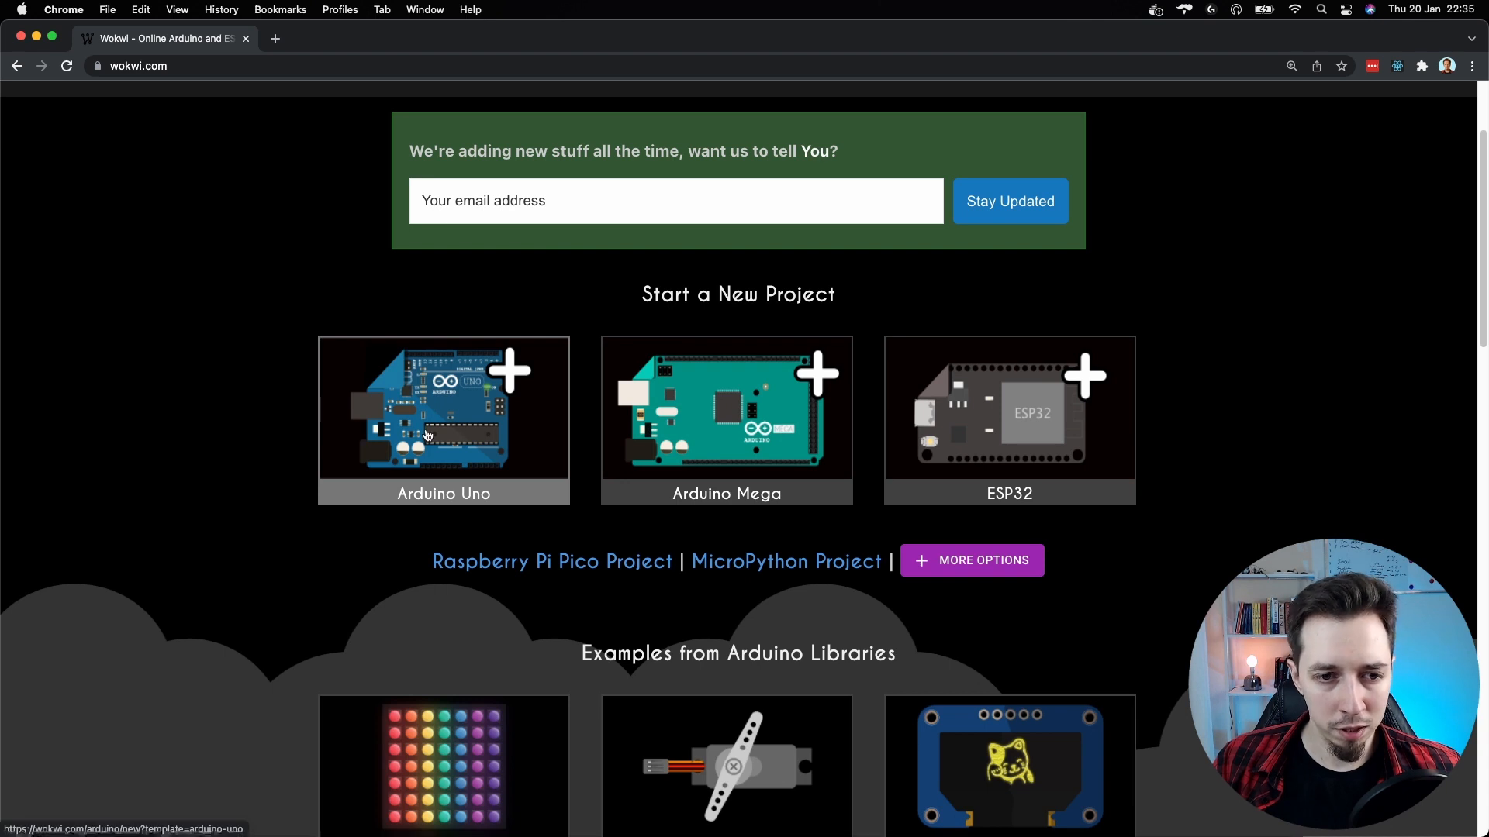
pyautogui.moveTo(622, 432)
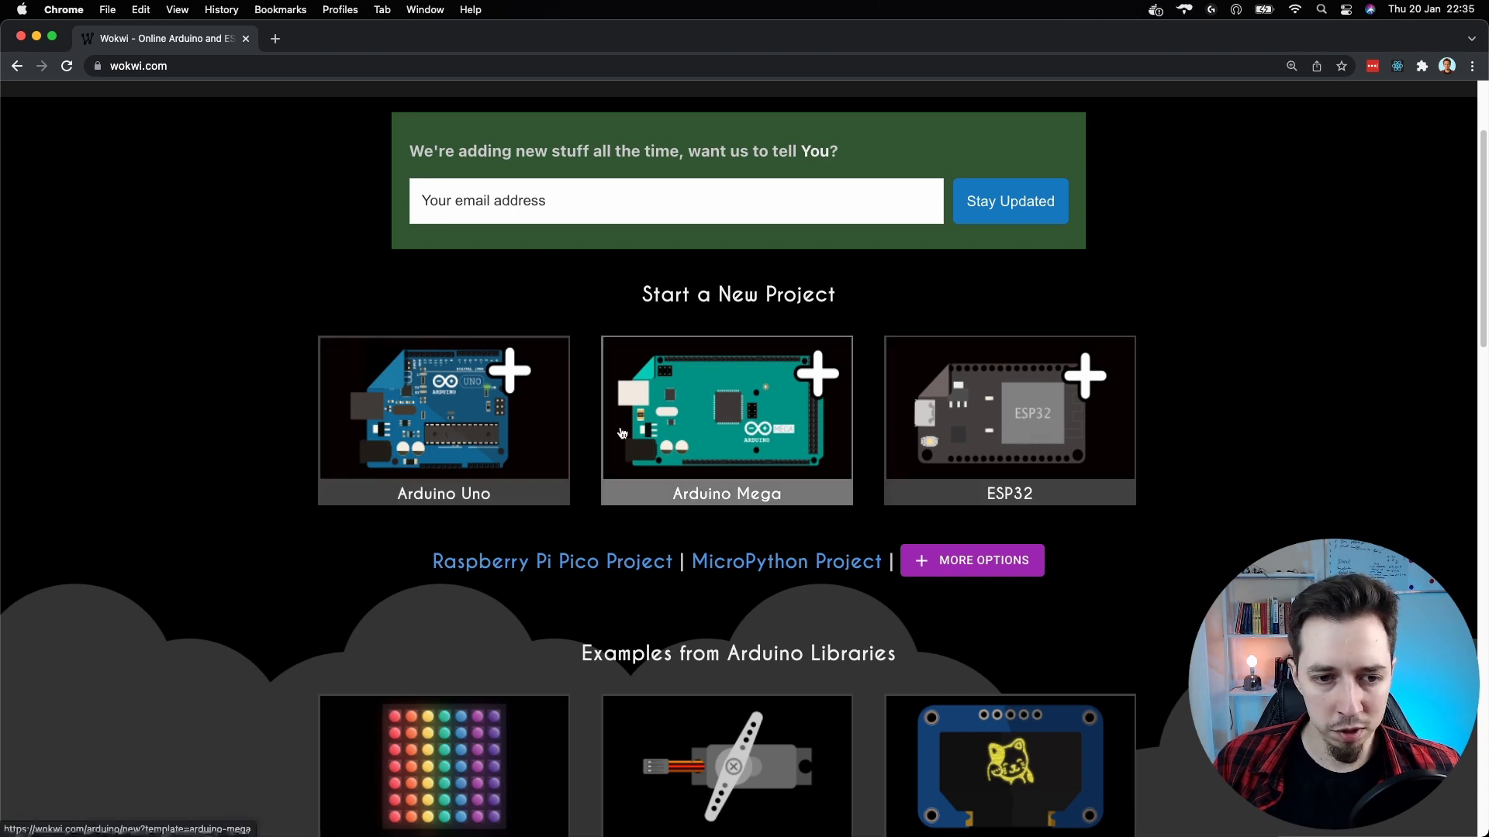
pyautogui.moveTo(765, 424)
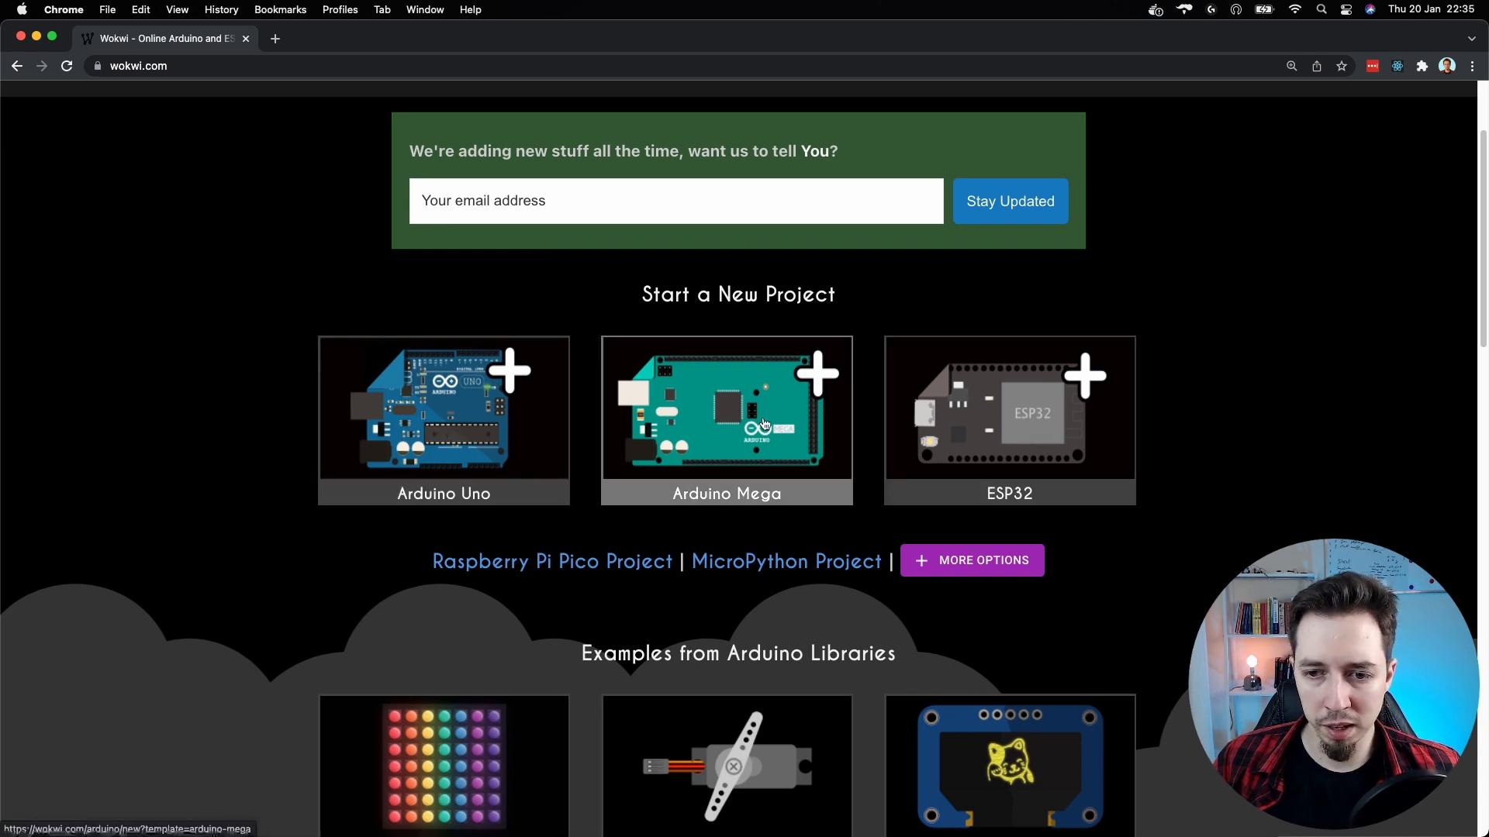
pyautogui.moveTo(1014, 420)
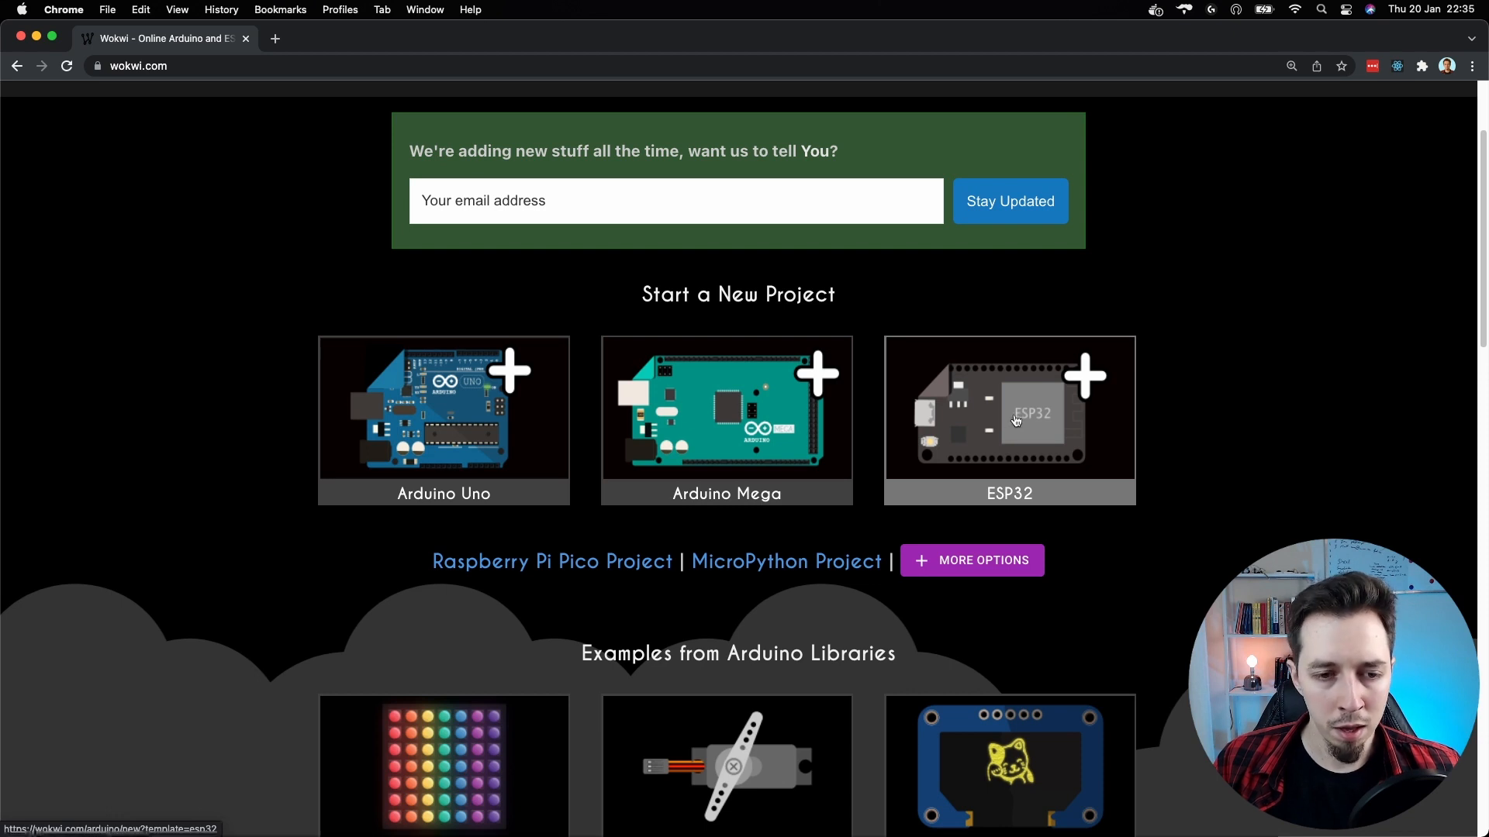
pyautogui.moveTo(500, 546)
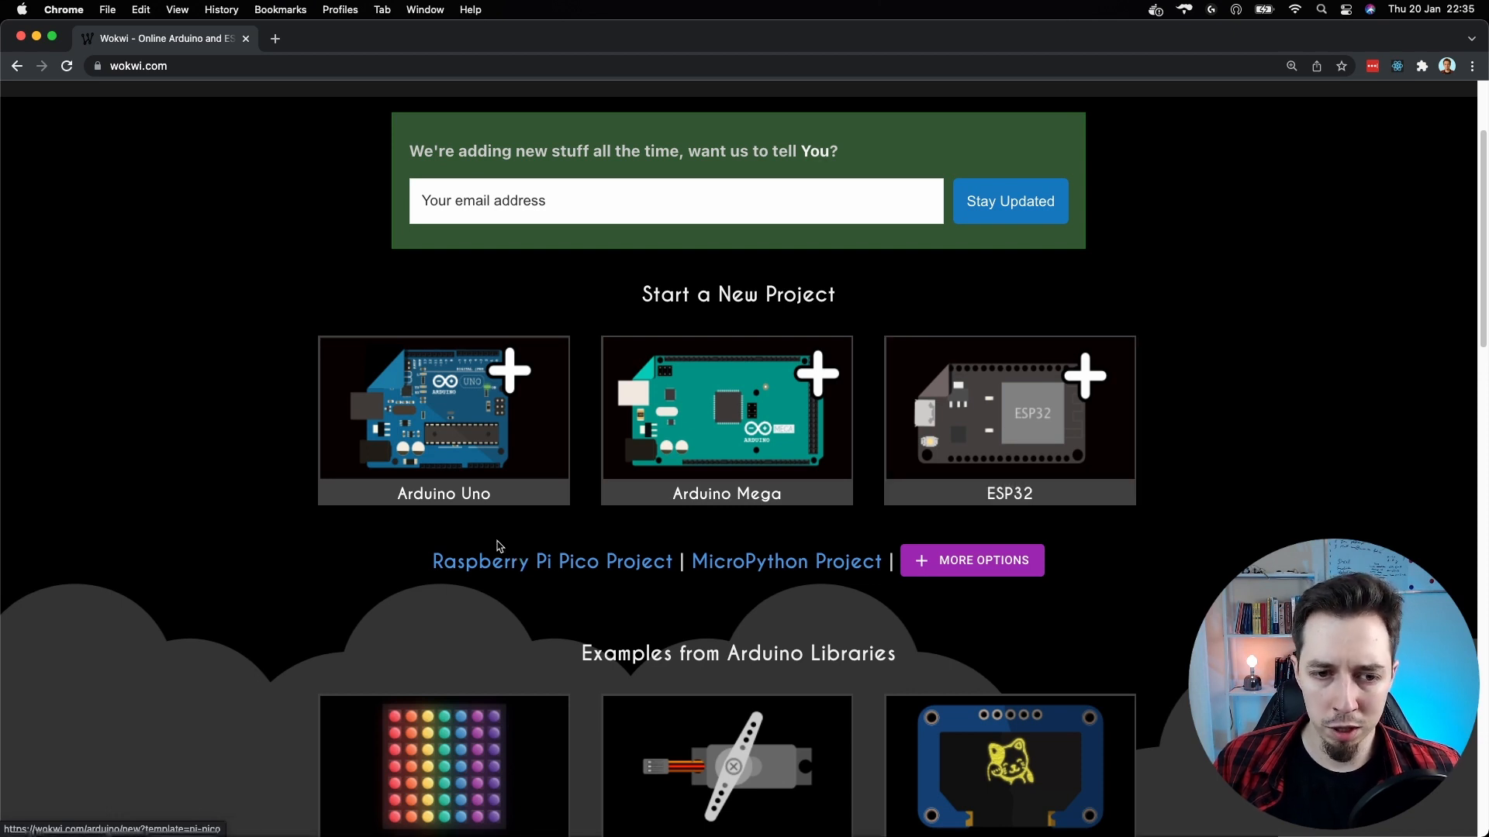
pyautogui.moveTo(432, 414)
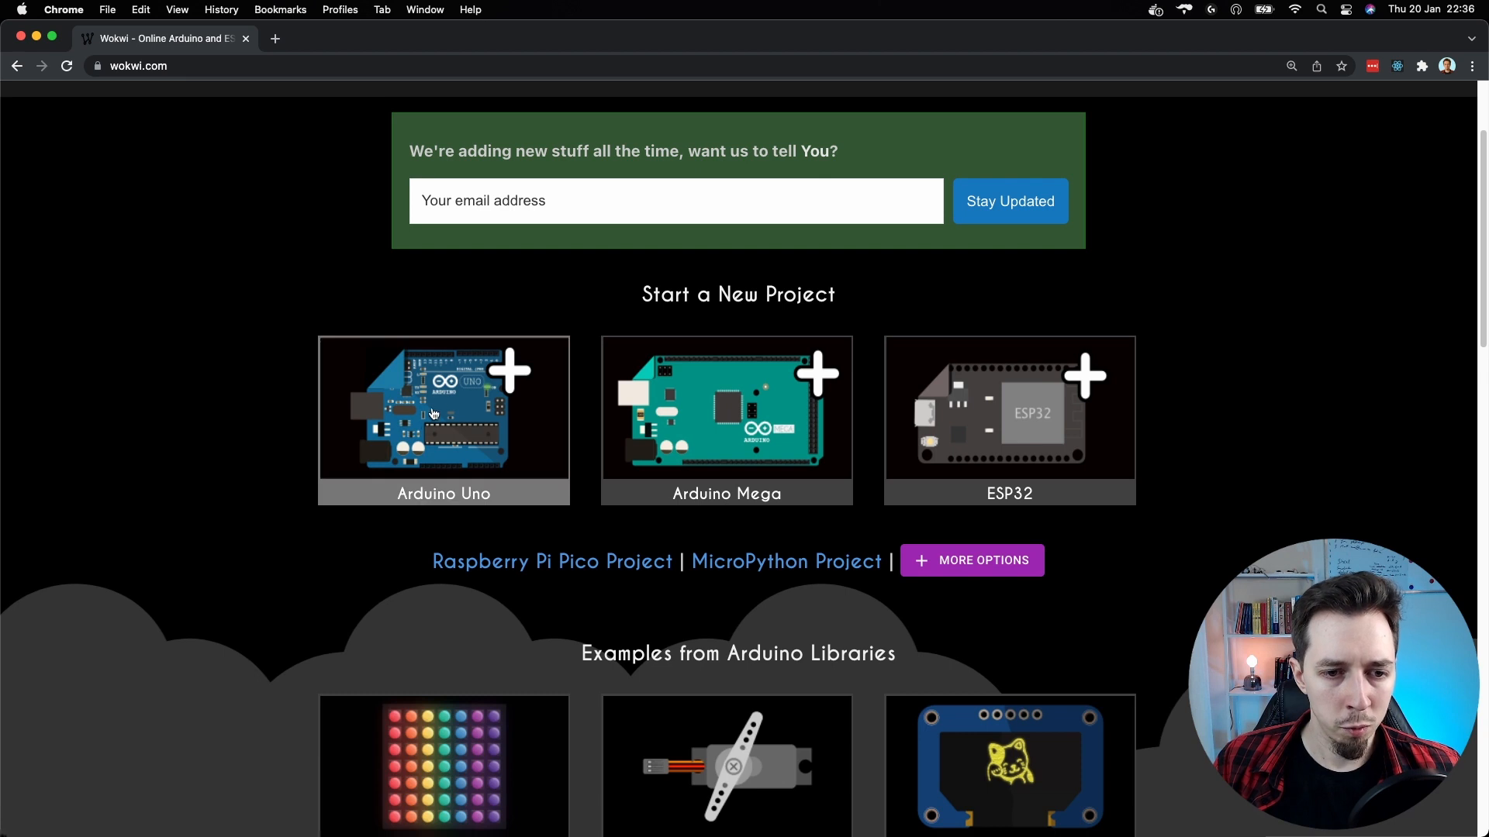
pyautogui.moveTo(444, 412)
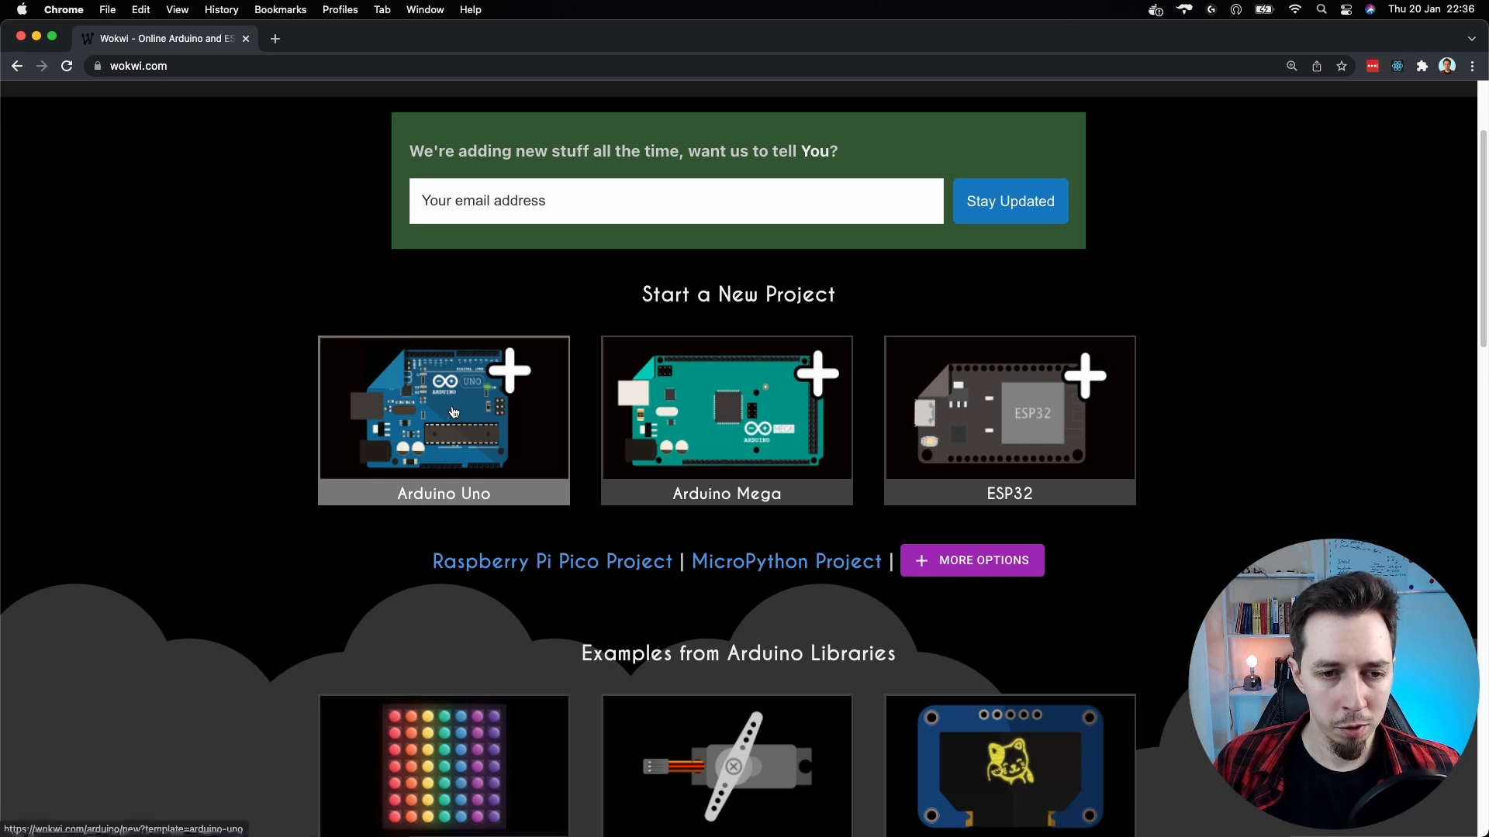
pyautogui.click(443, 420)
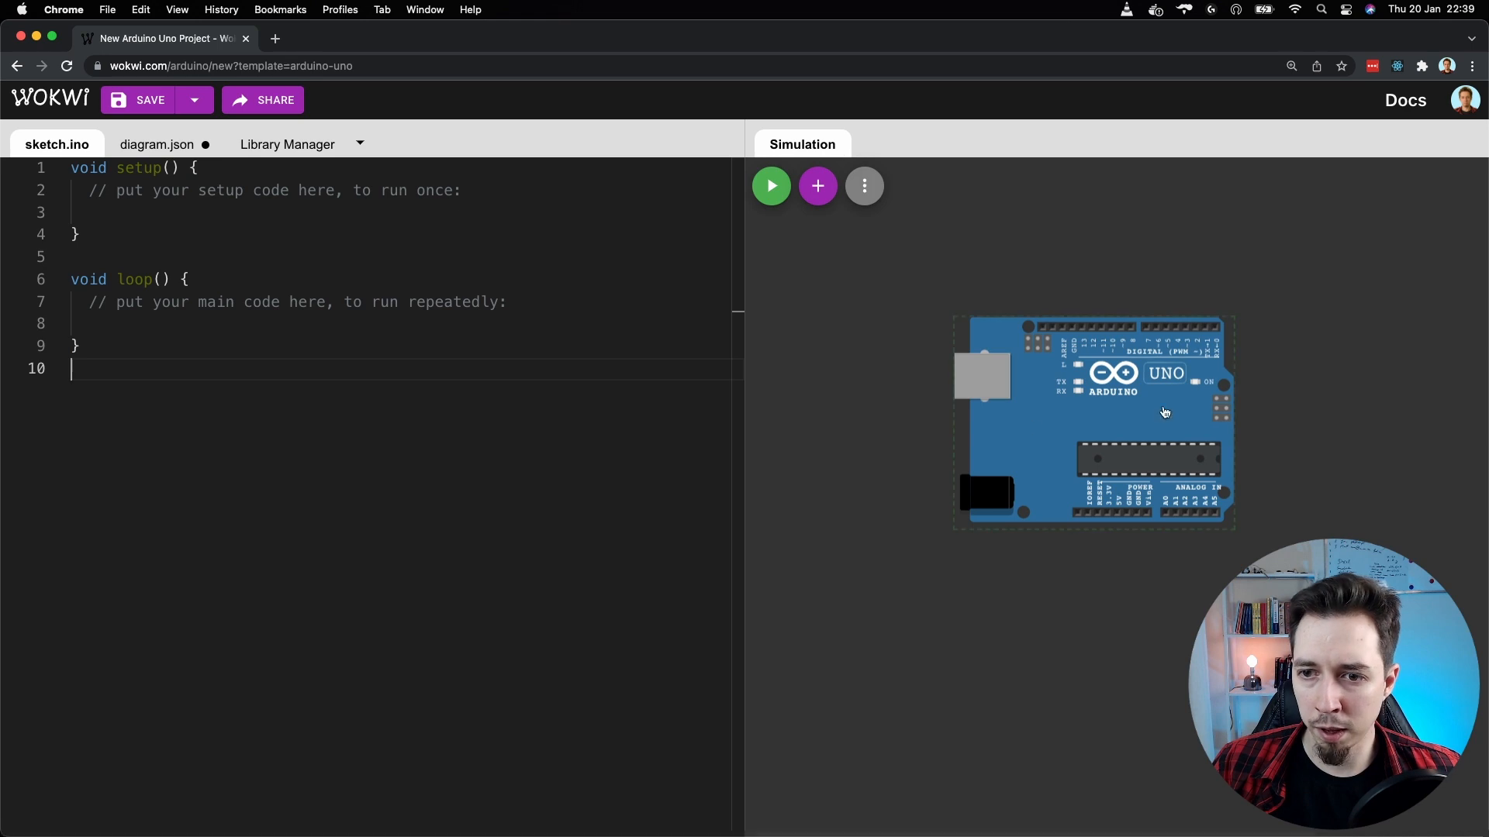
pyautogui.moveTo(1096, 382)
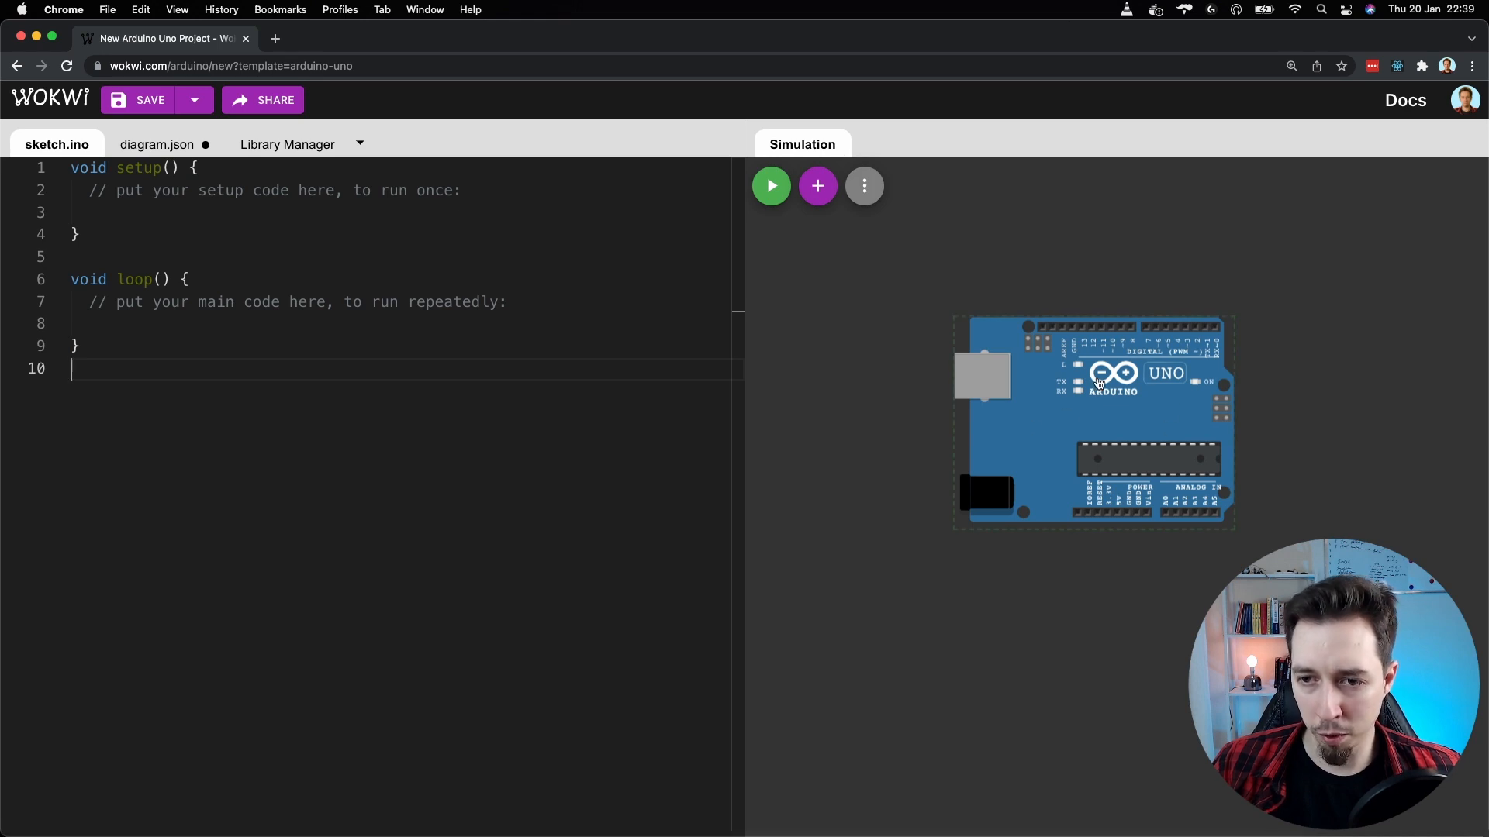
pyautogui.moveTo(861, 488)
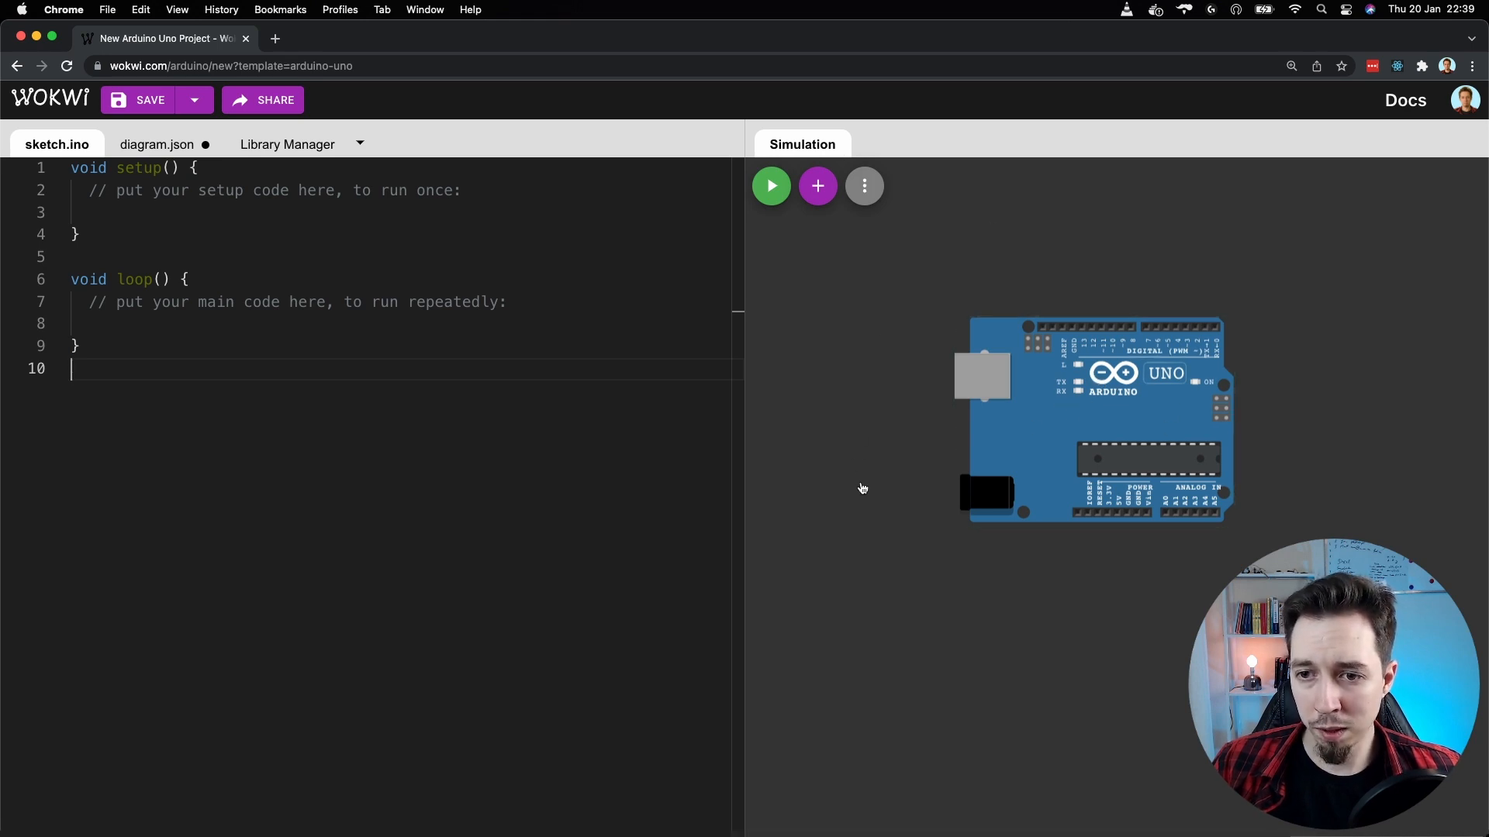
pyautogui.moveTo(1250, 253)
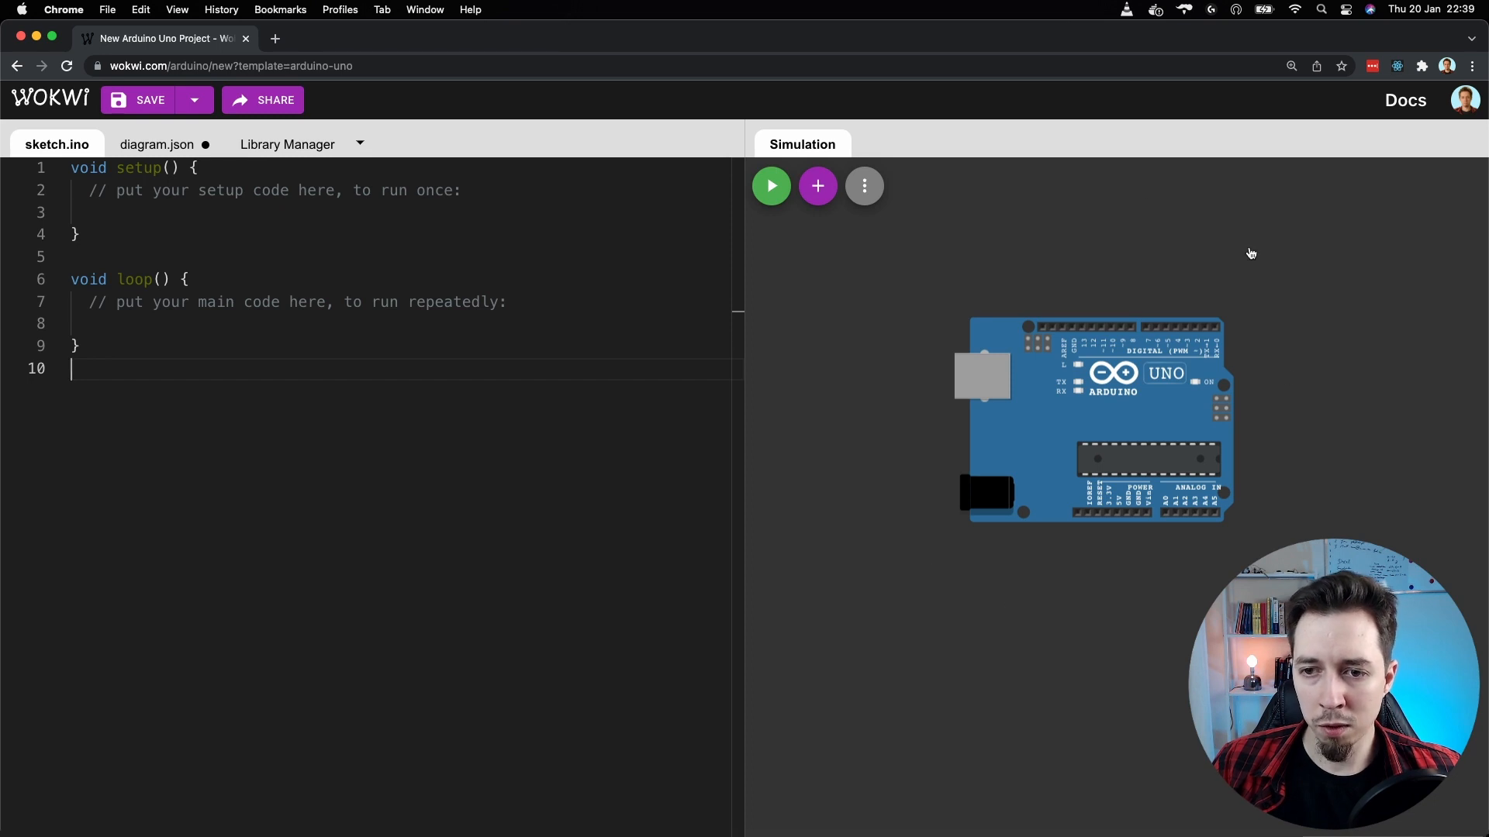
pyautogui.moveTo(770, 186)
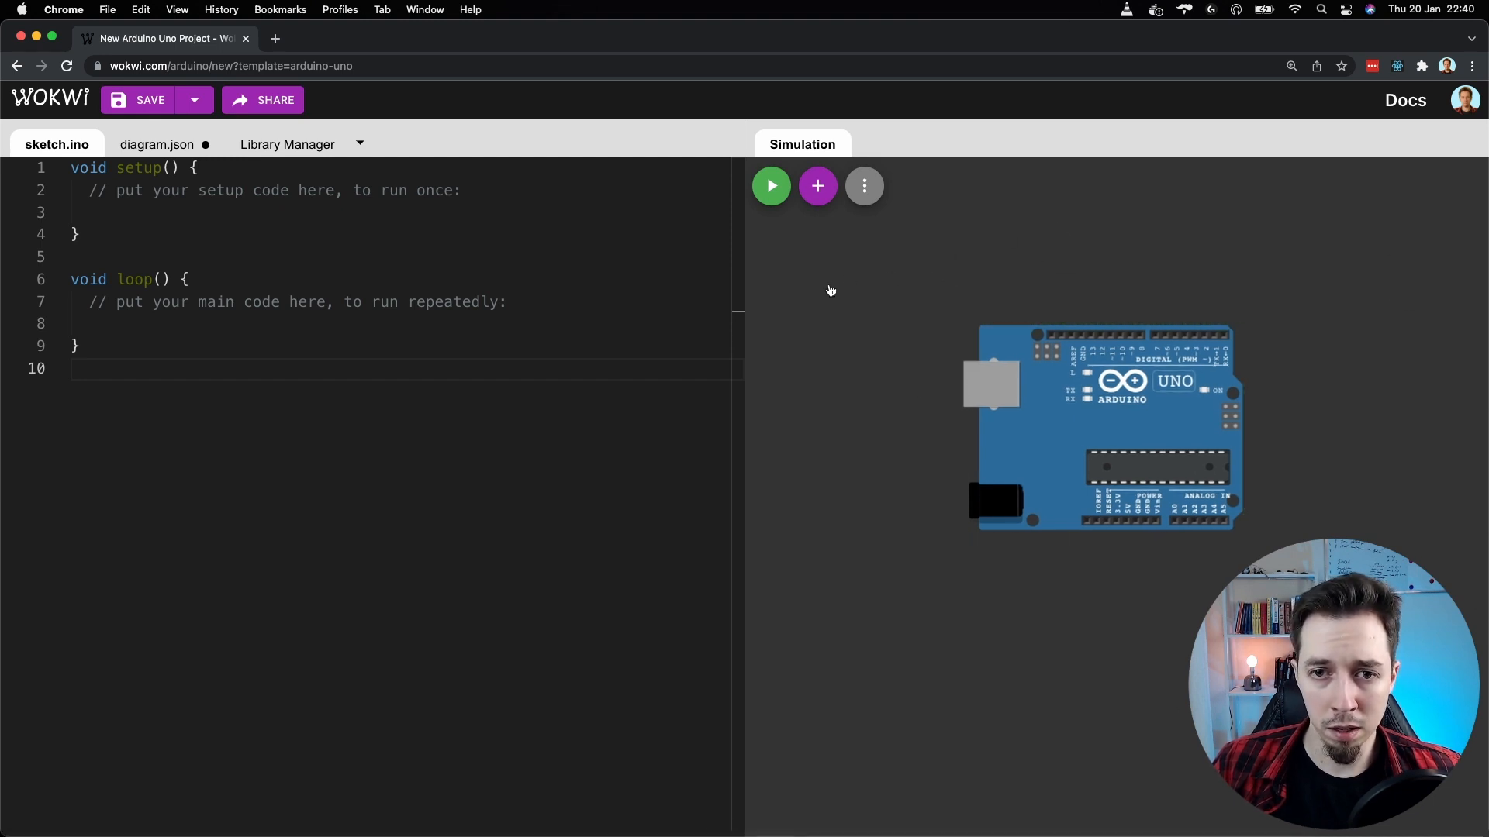
pyautogui.moveTo(816, 185)
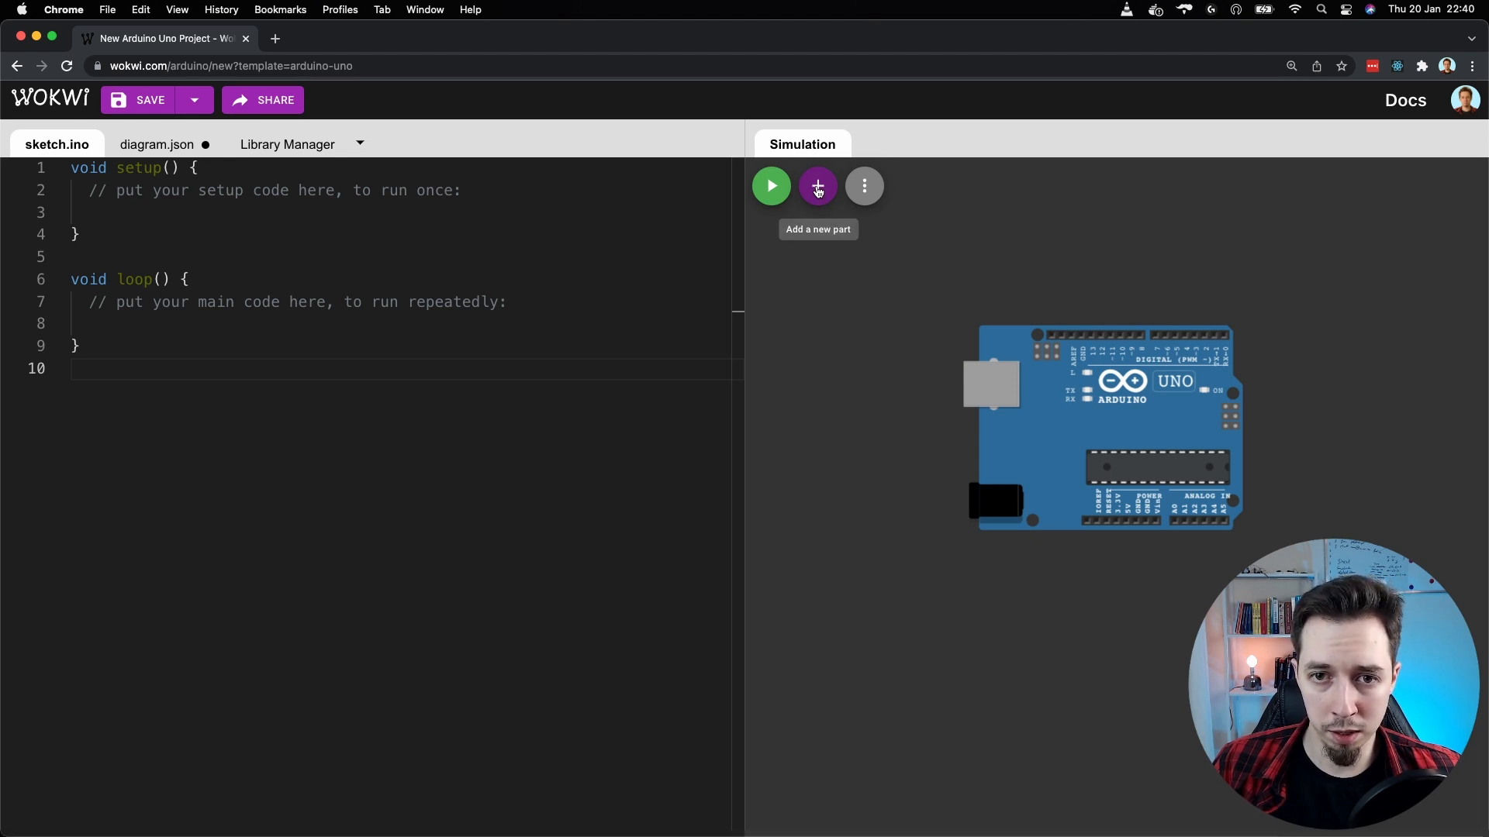
# - Add a red LED from the parts list, drag it above the Uno, then open the ⋮ menu
pyautogui.click(816, 185)
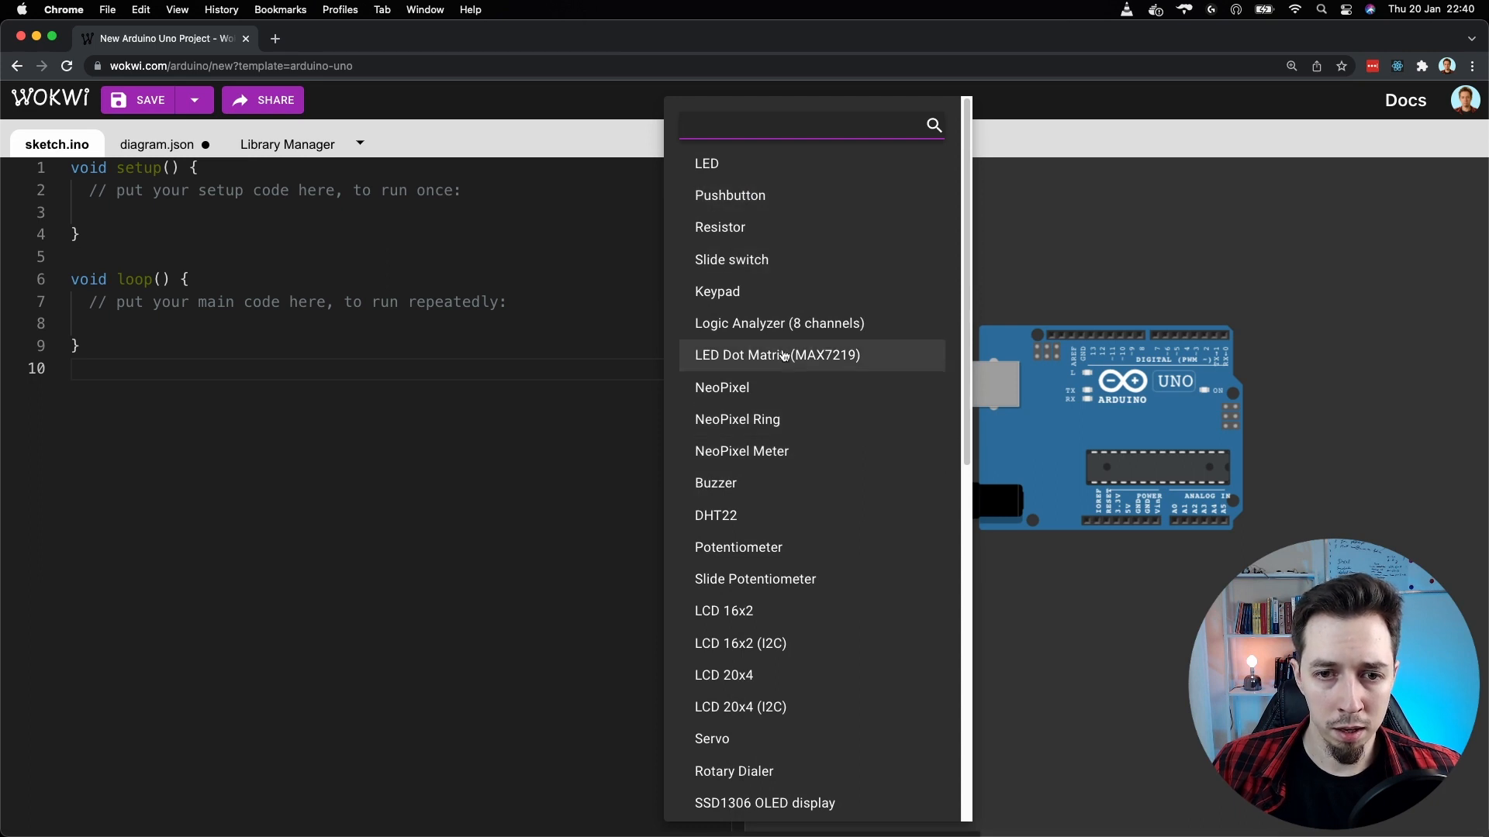
pyautogui.moveTo(710, 164)
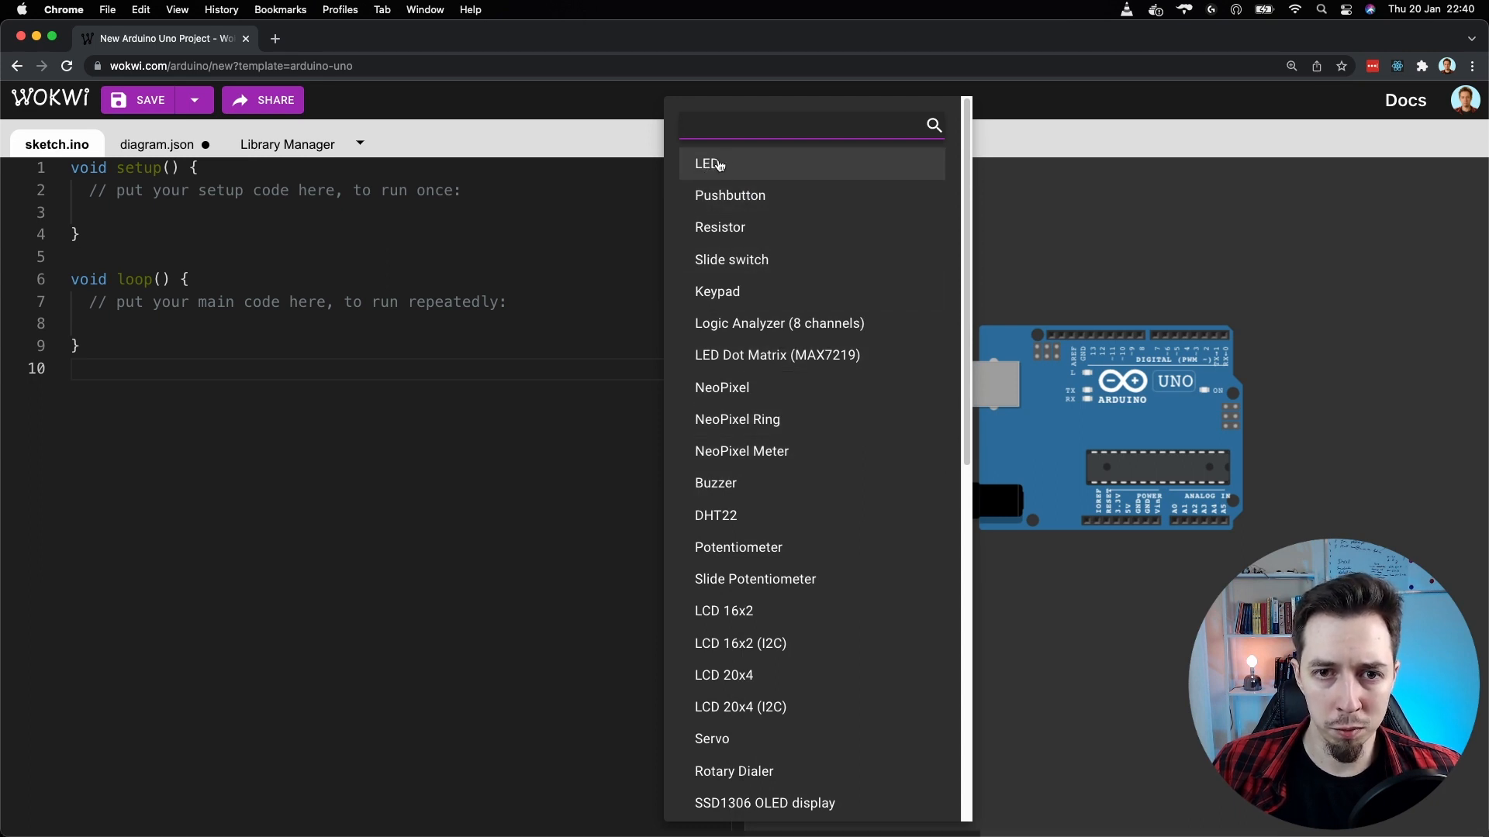
pyautogui.click(707, 164)
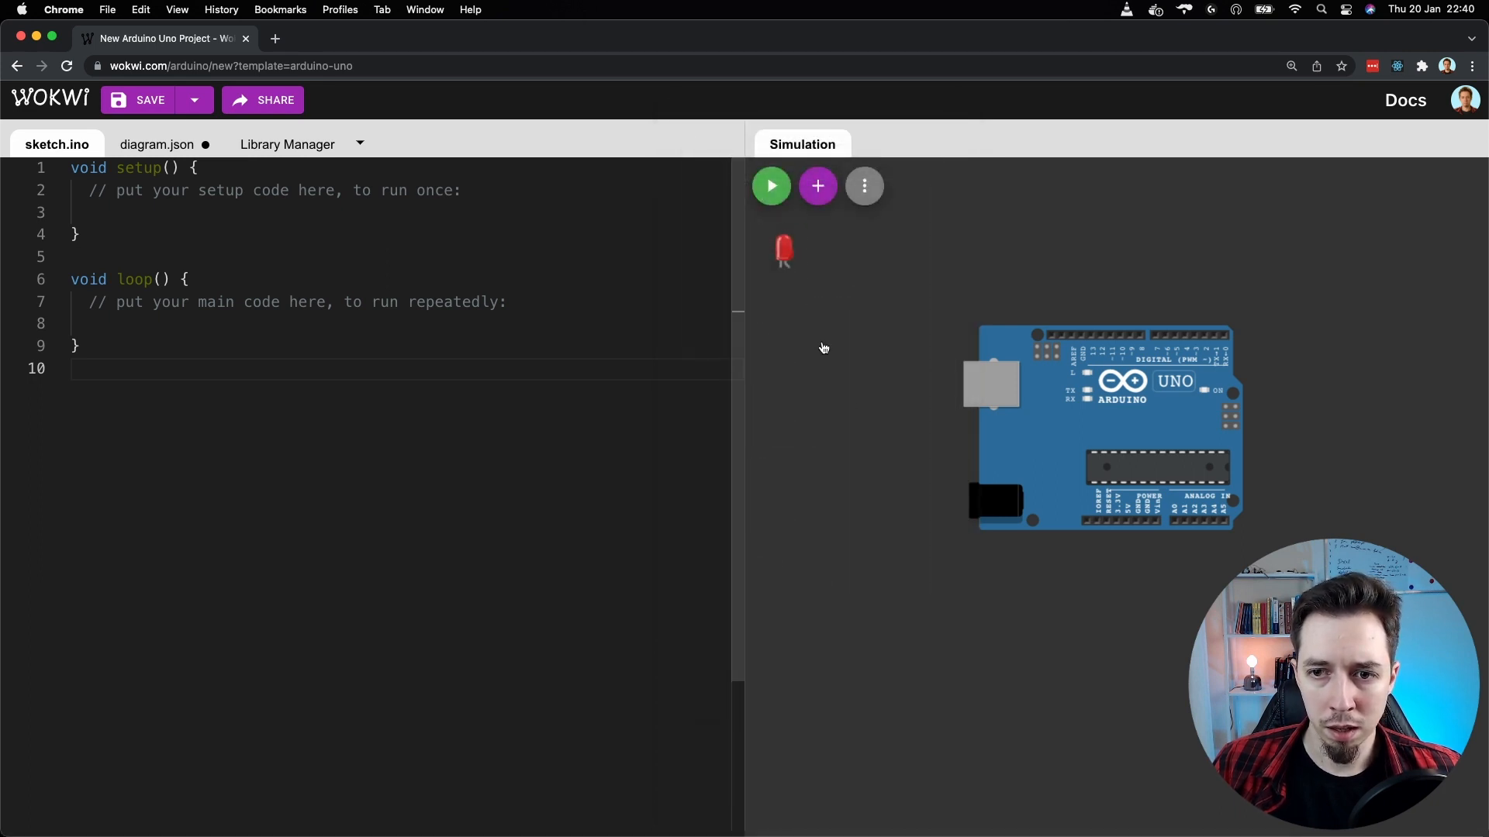
pyautogui.click(783, 251)
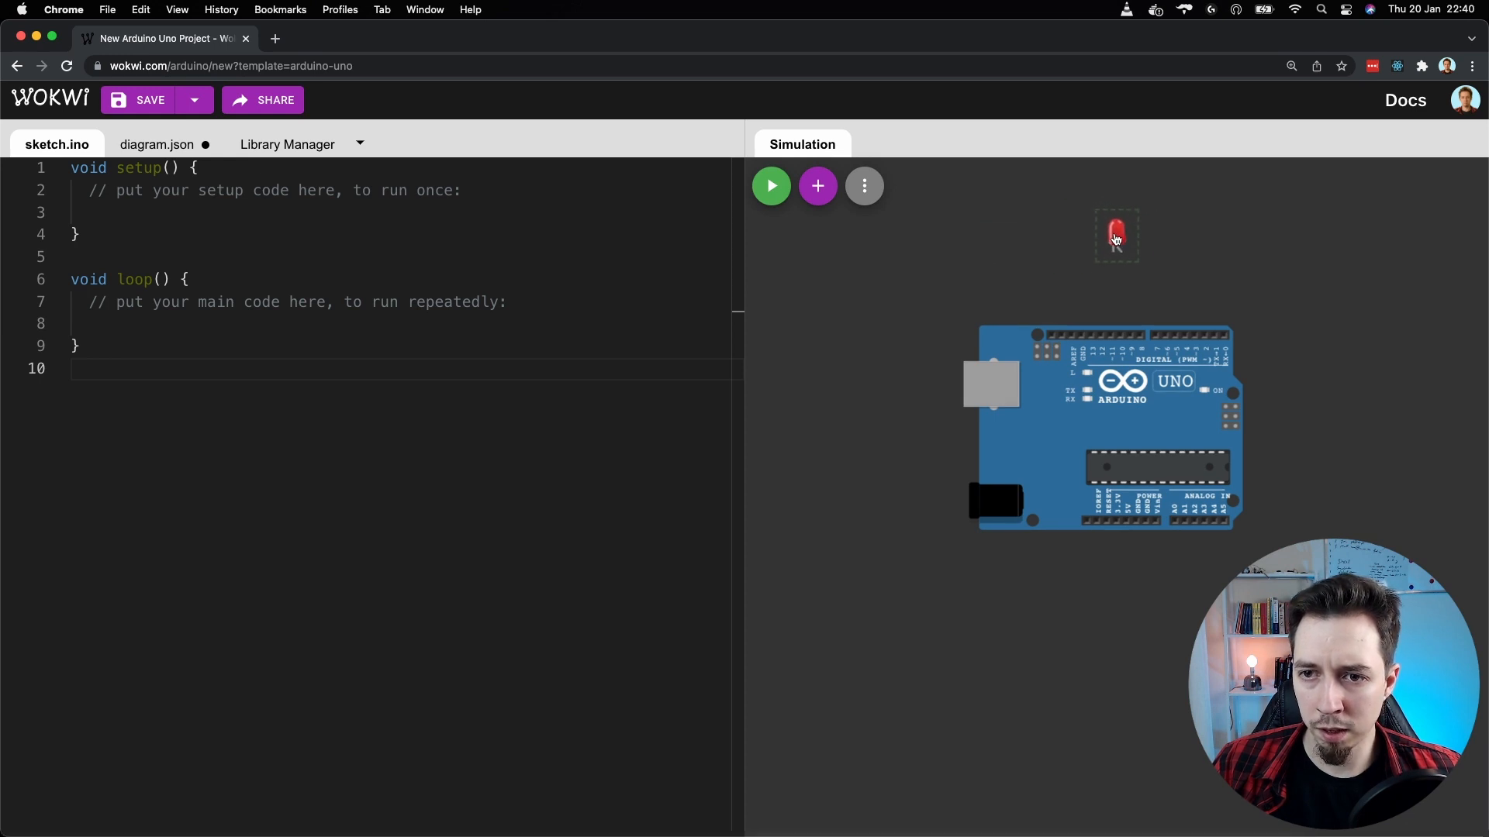
pyautogui.moveTo(846, 313)
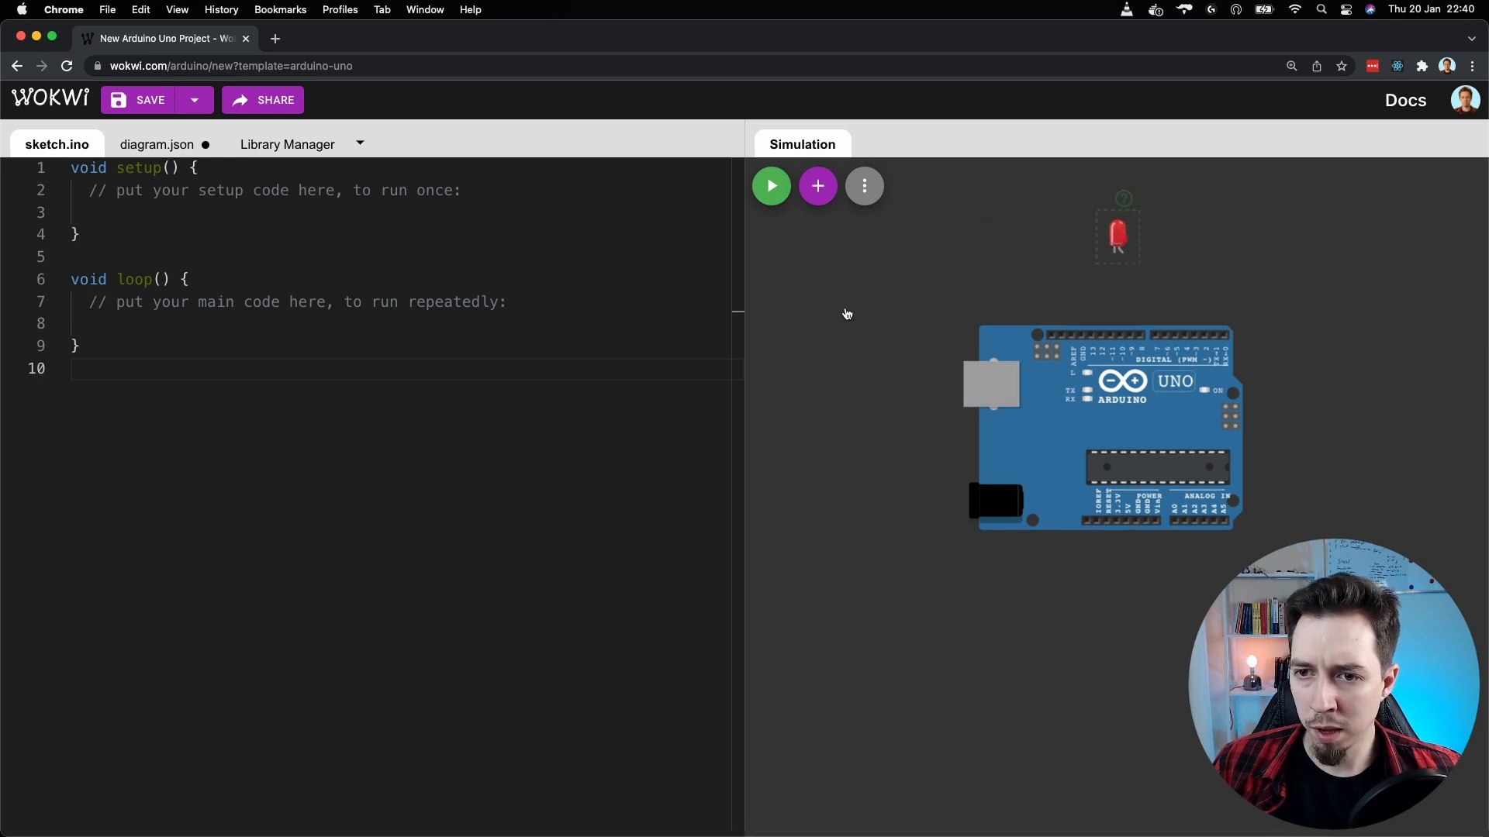
pyautogui.moveTo(900, 248)
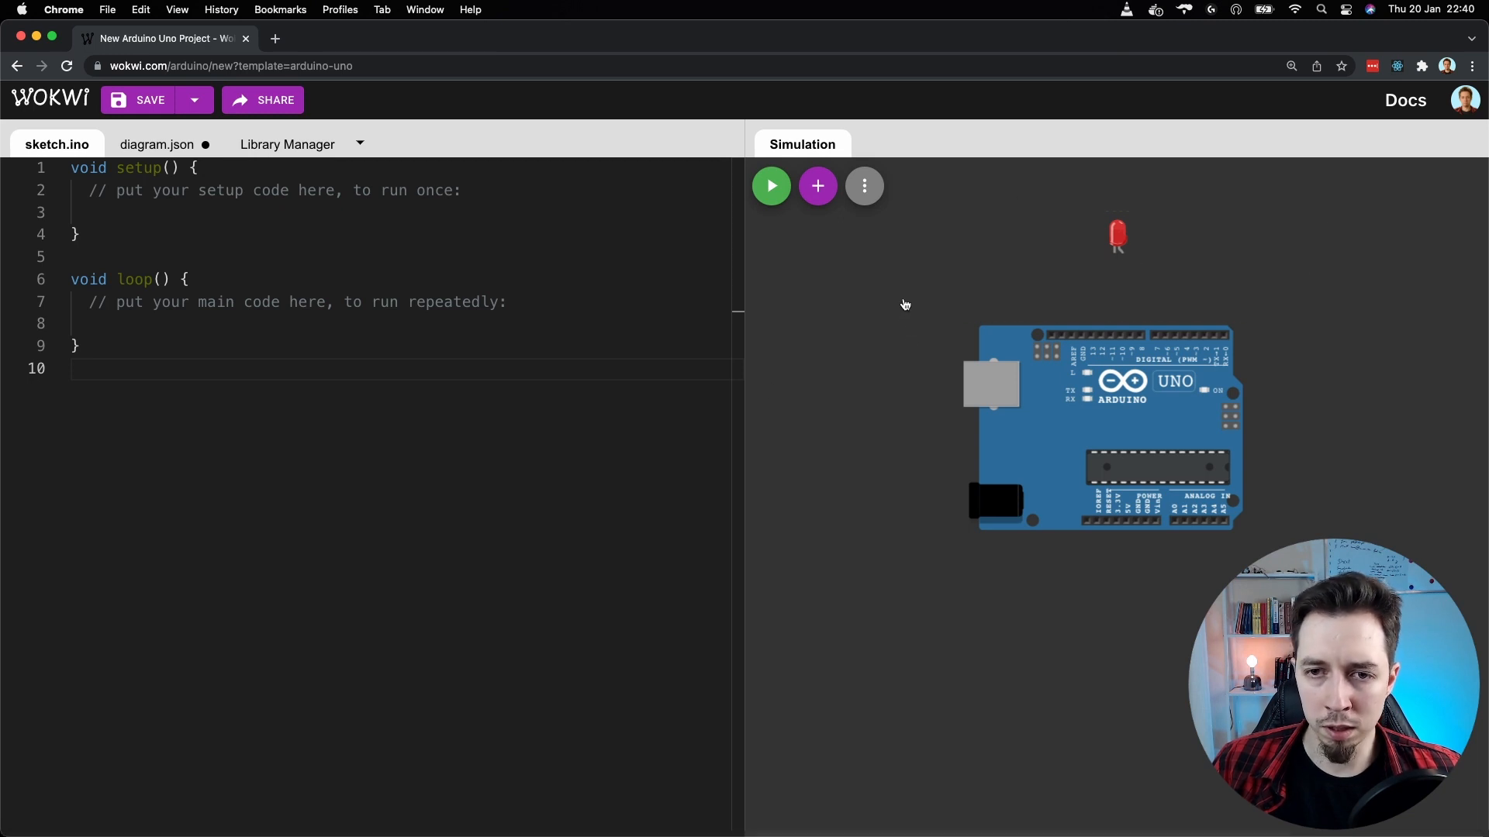
pyautogui.click(862, 186)
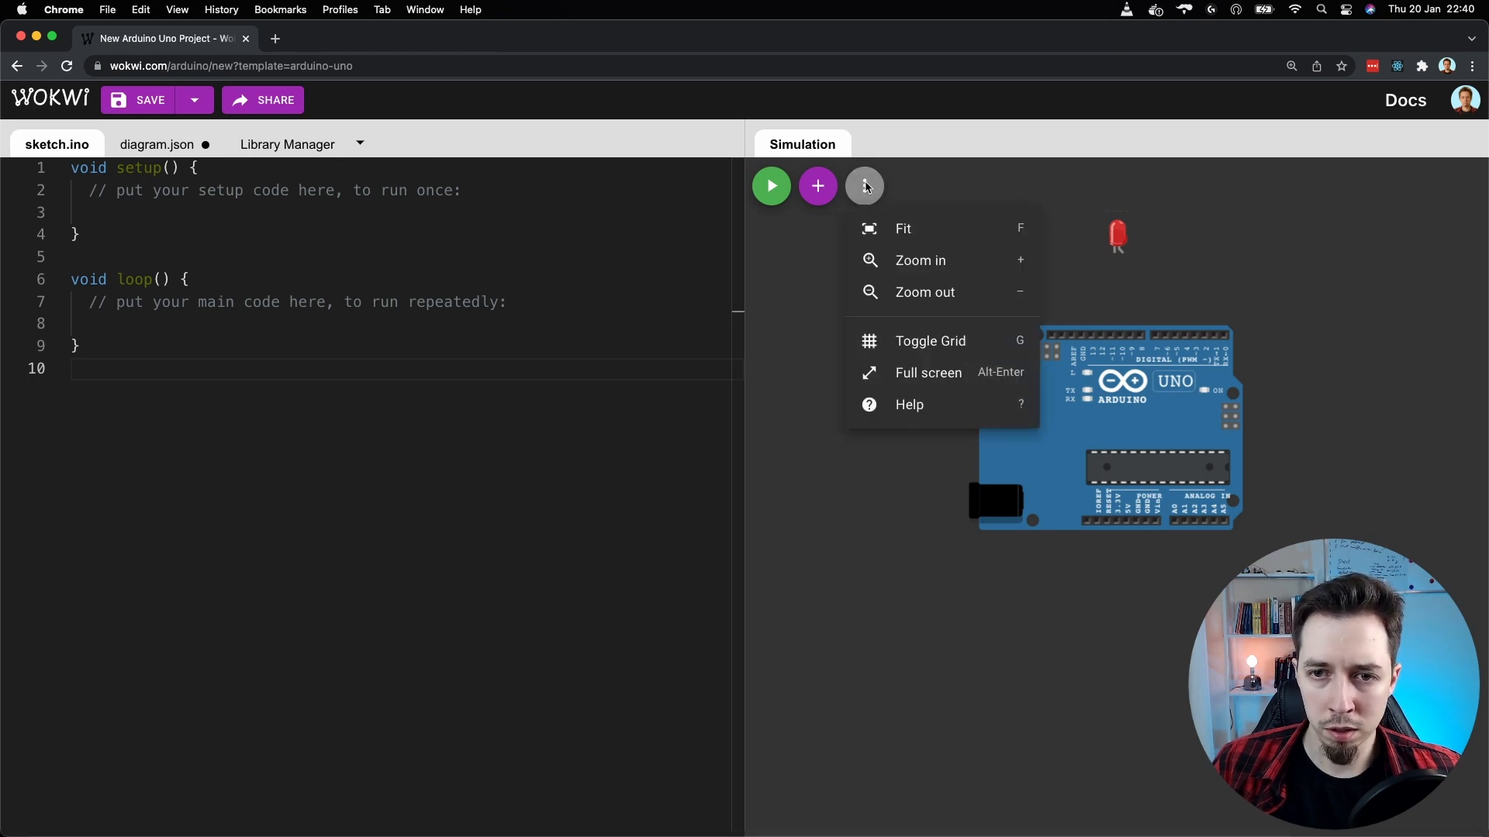
pyautogui.moveTo(918, 261)
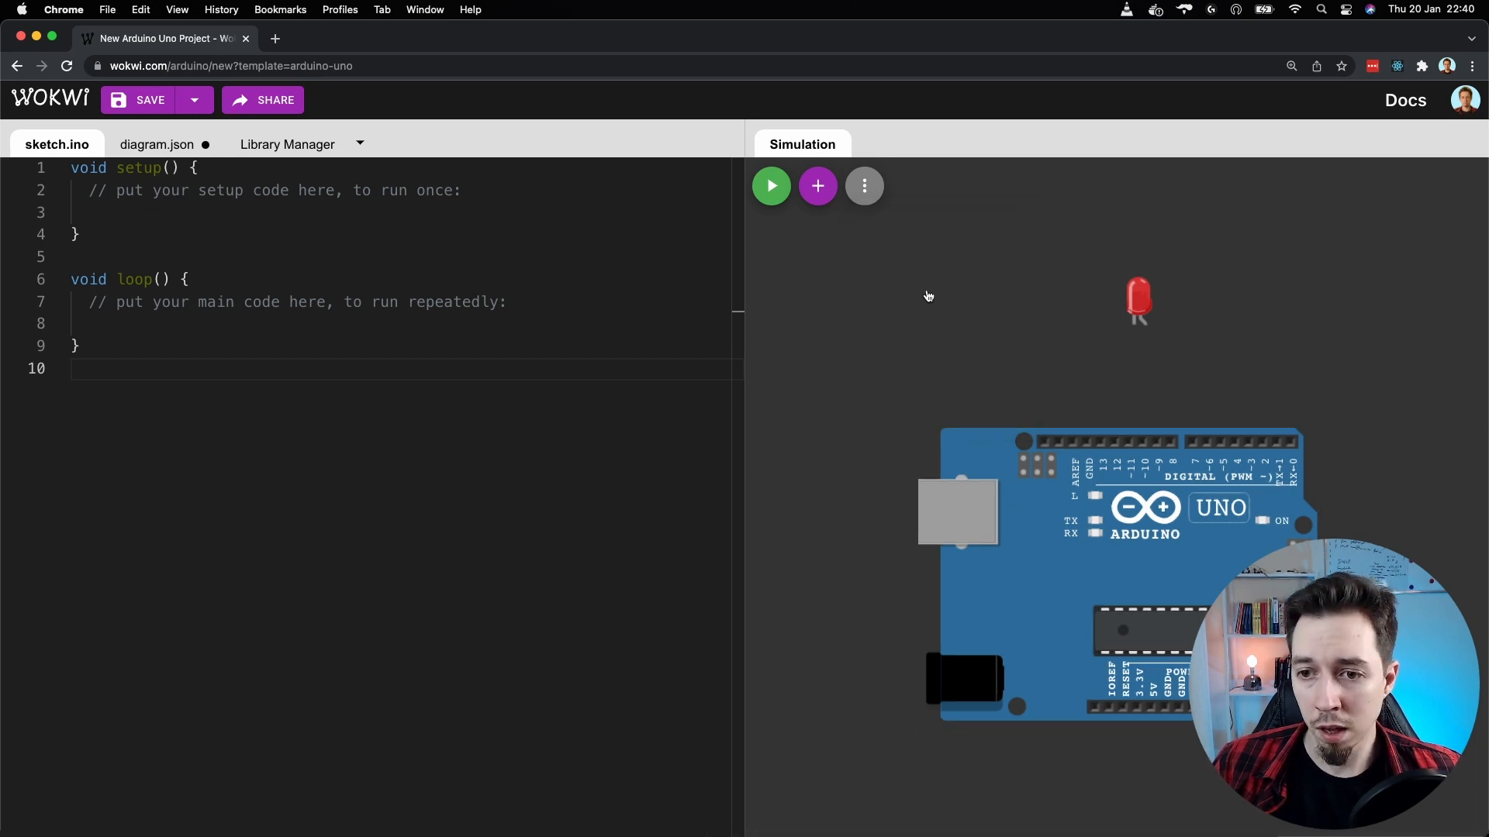
pyautogui.moveTo(1073, 356)
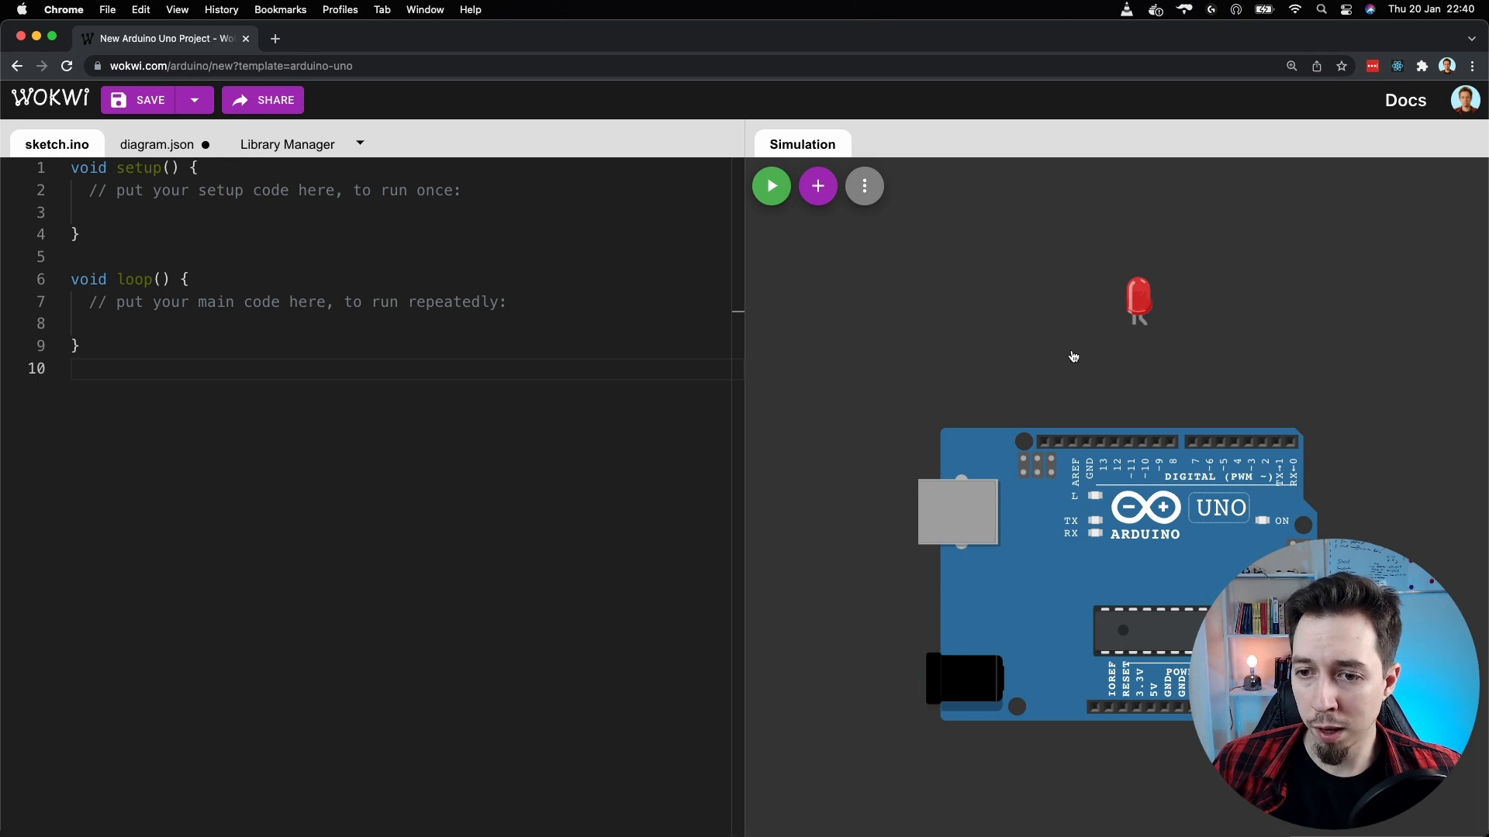
pyautogui.moveTo(1117, 372)
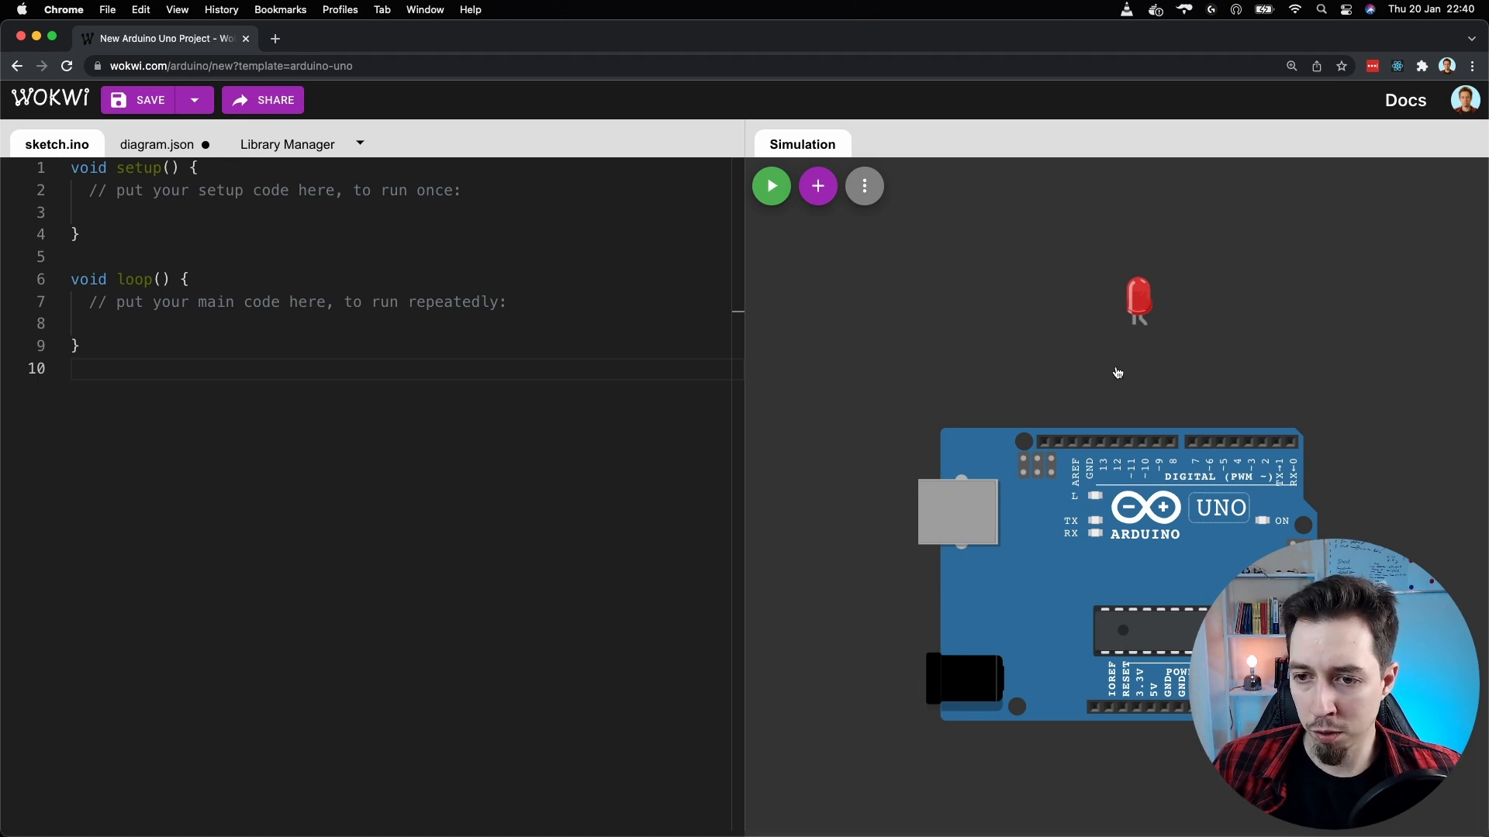
pyautogui.moveTo(1143, 444)
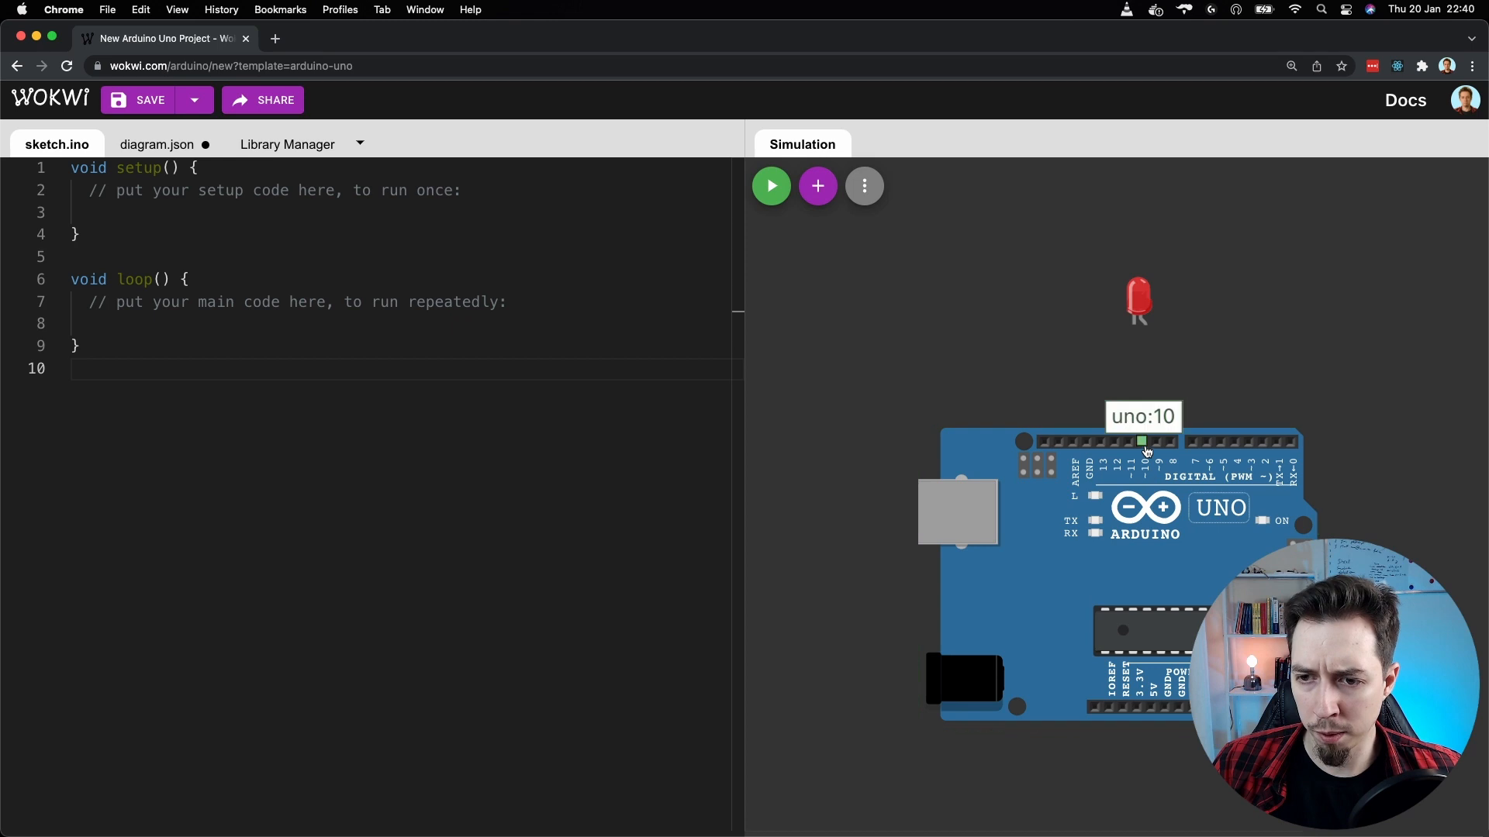
pyautogui.moveTo(1145, 328)
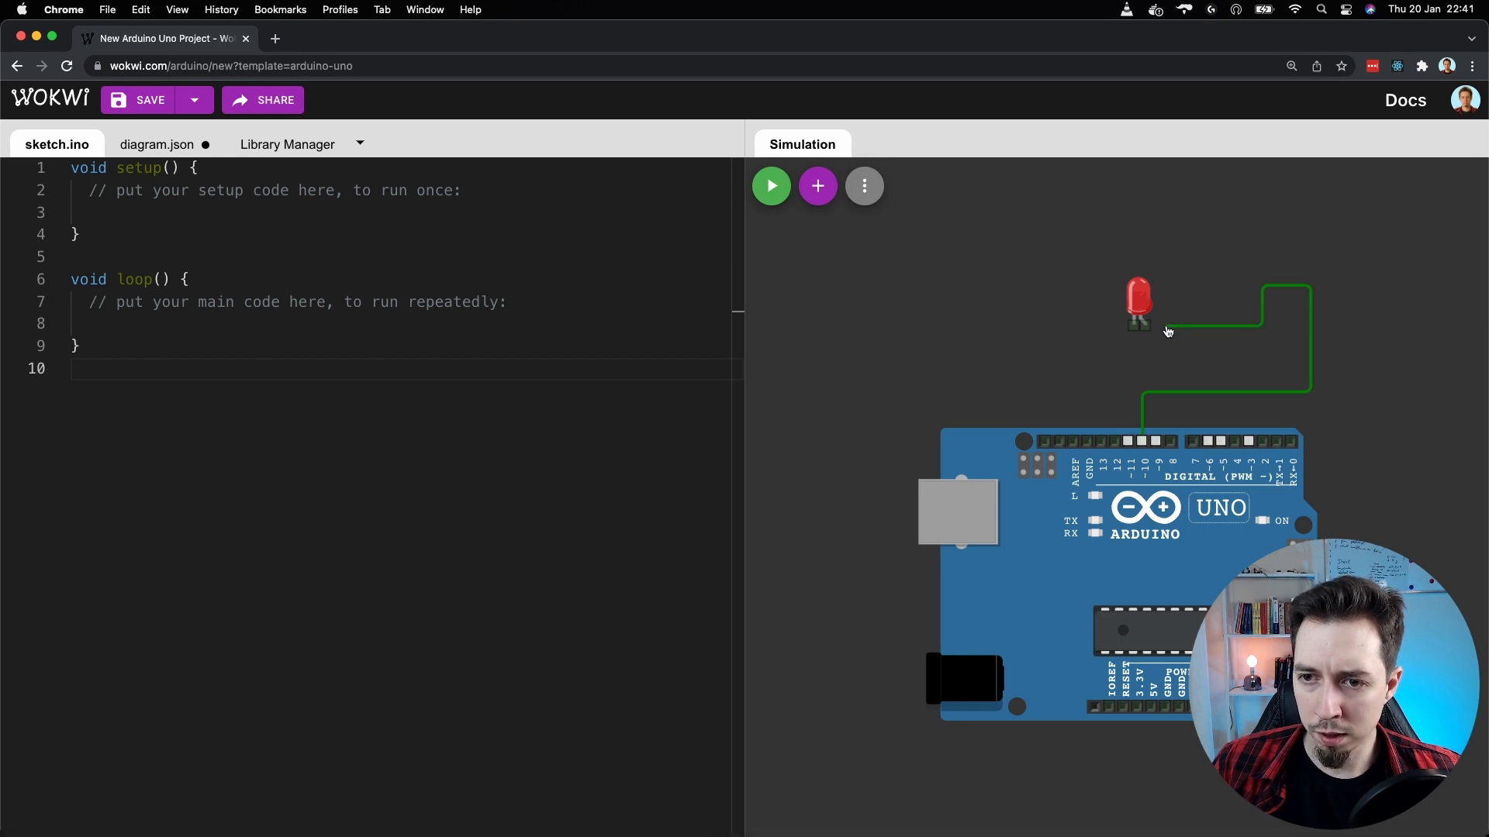
pyautogui.moveTo(1146, 328)
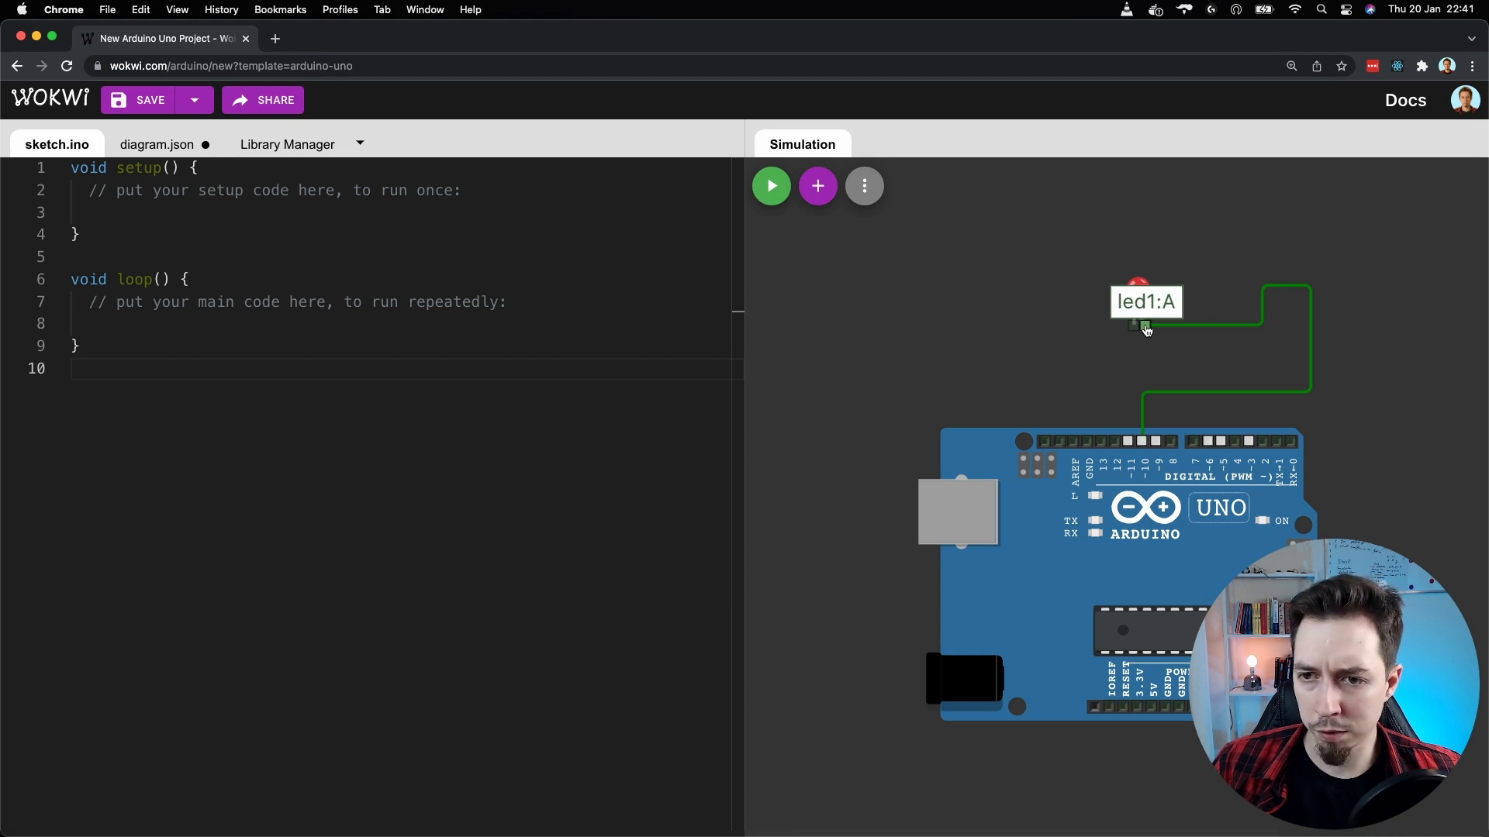
pyautogui.moveTo(1164, 351)
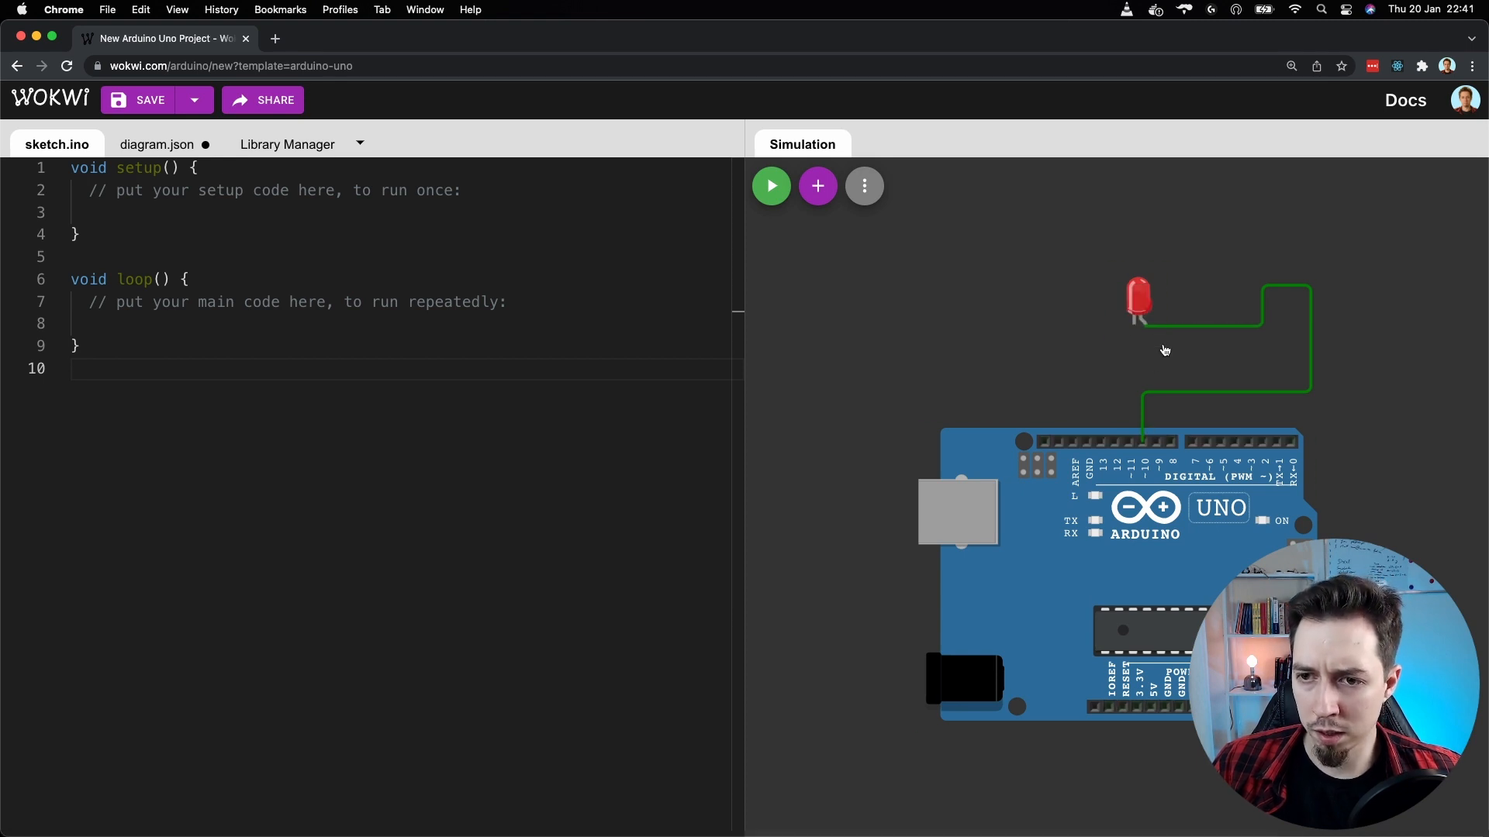
pyautogui.moveTo(1134, 327)
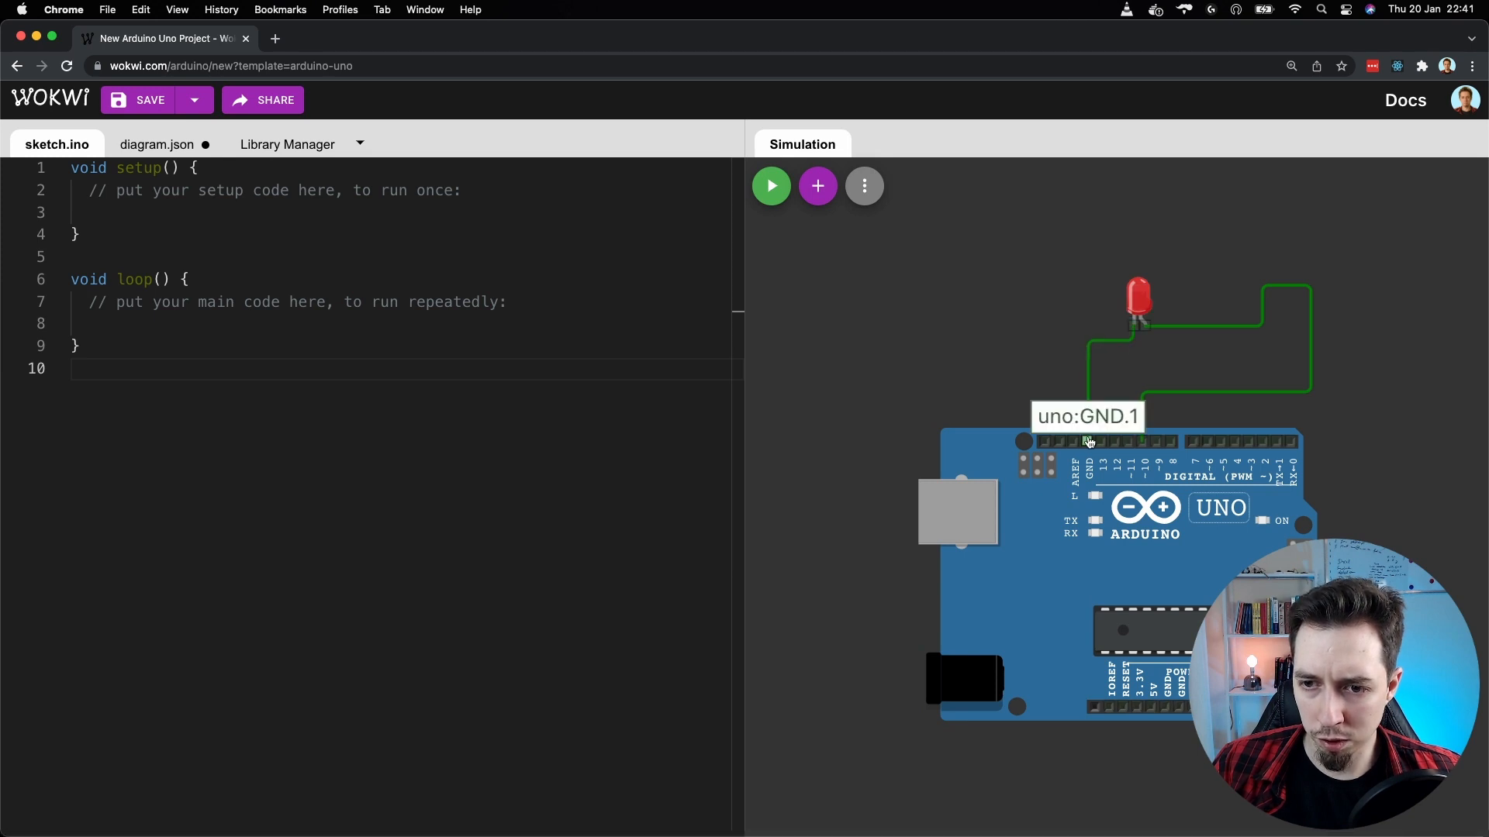
pyautogui.moveTo(972, 339)
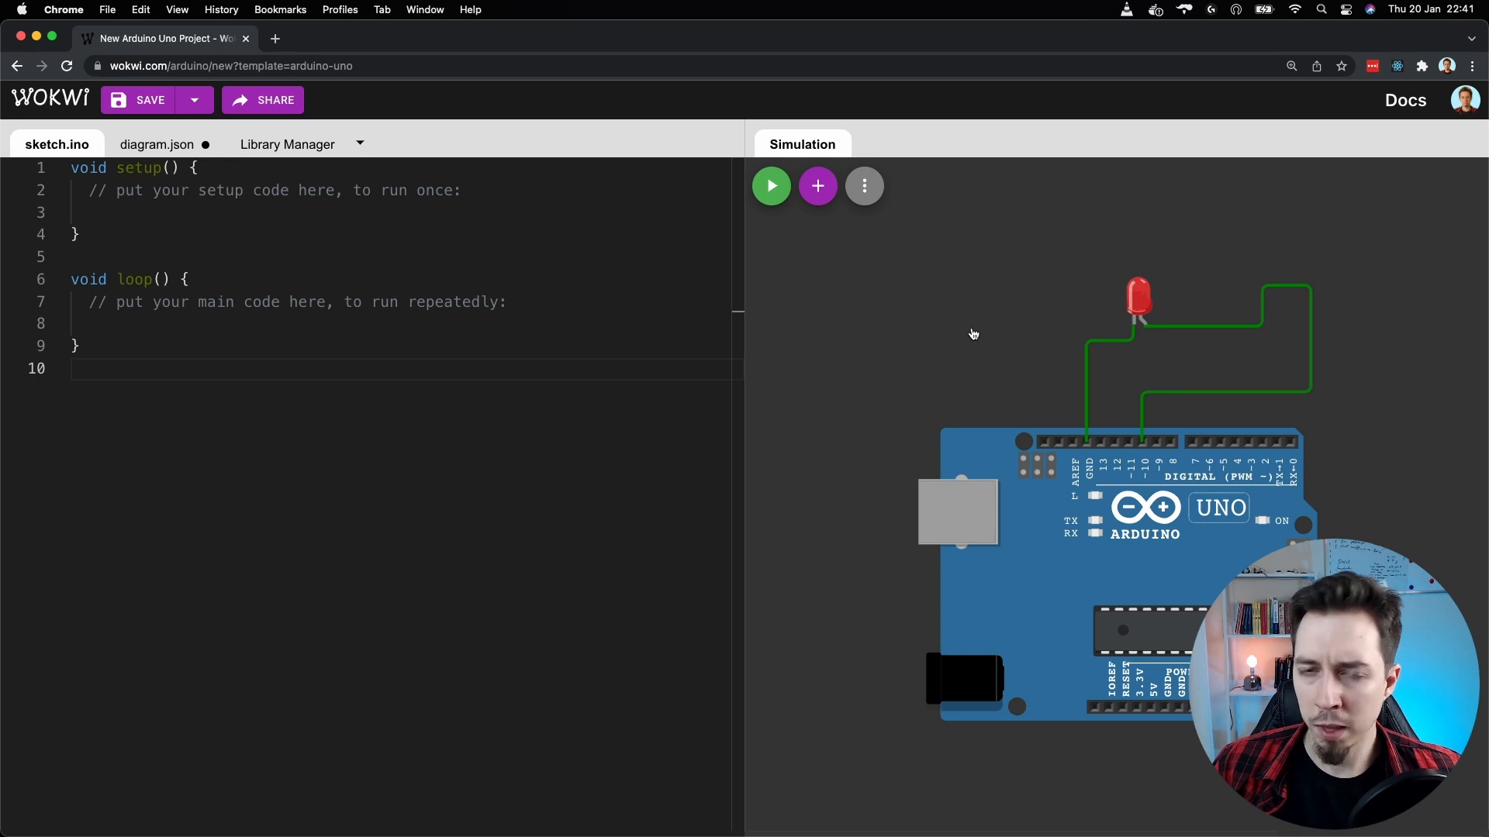
pyautogui.moveTo(993, 339)
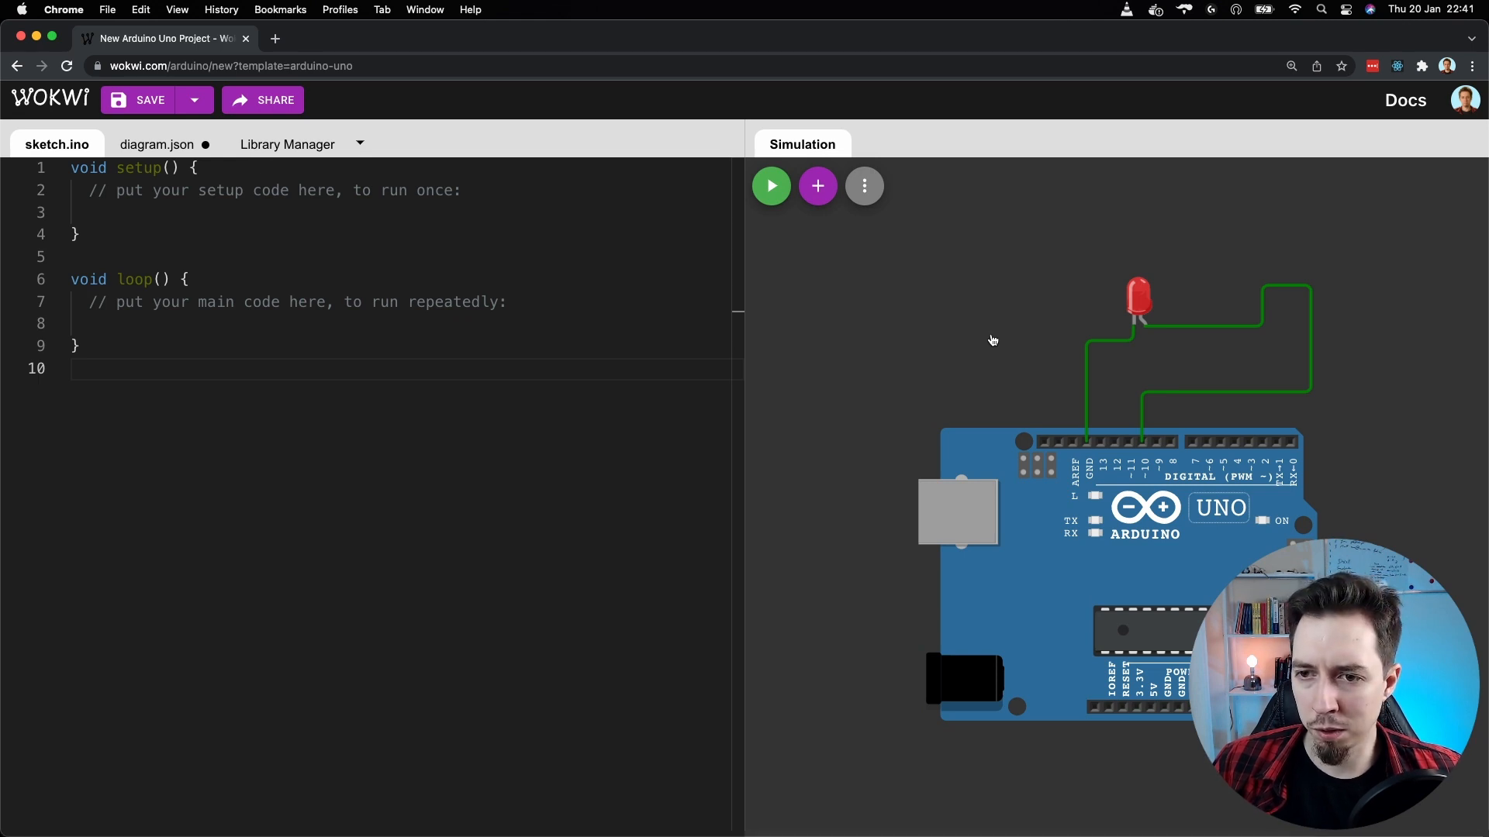
pyautogui.moveTo(976, 356)
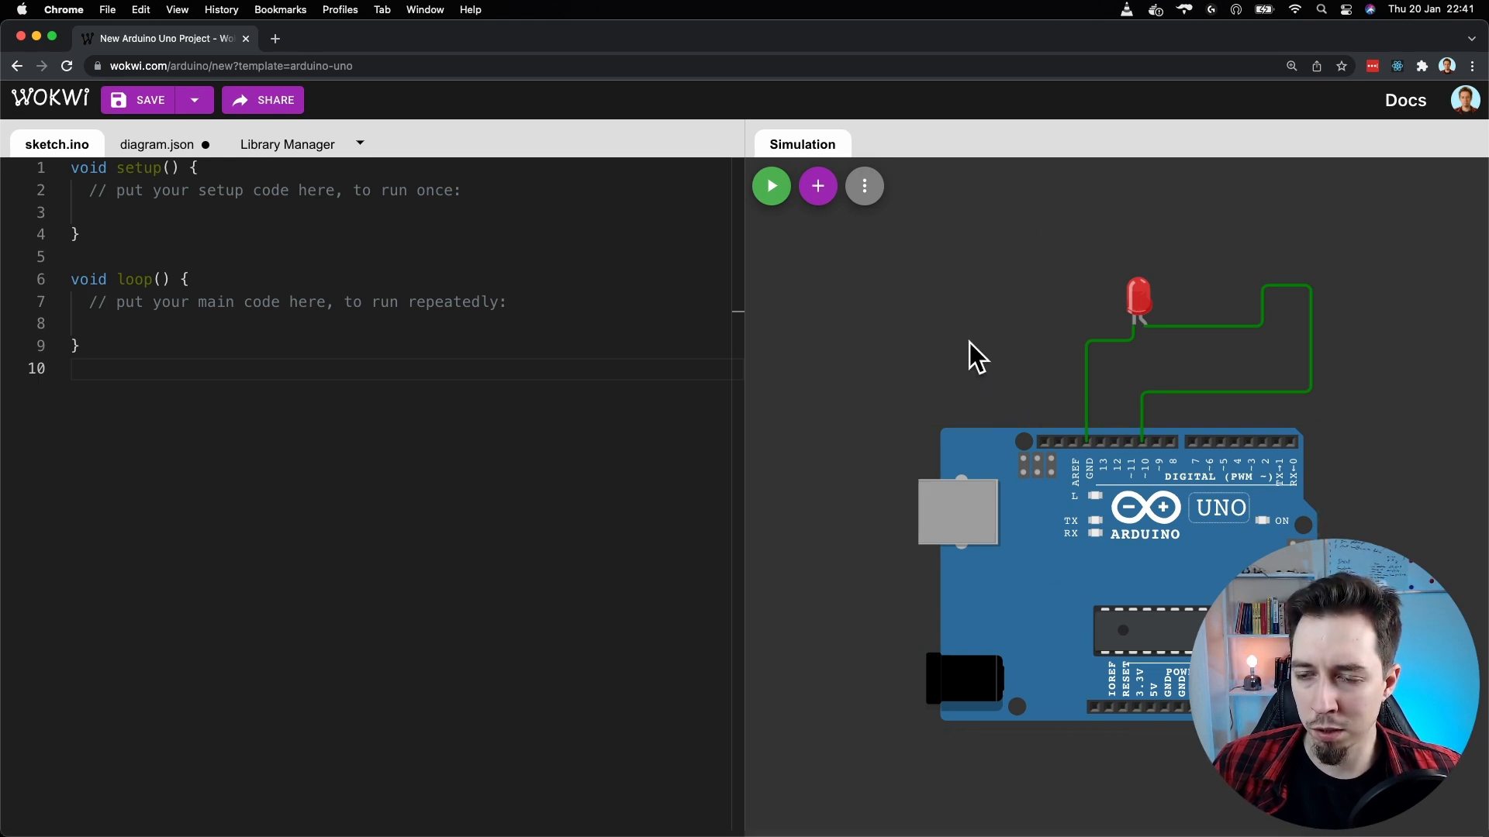
# - Select the wire running from the LED to the GND pin
pyautogui.click(1139, 300)
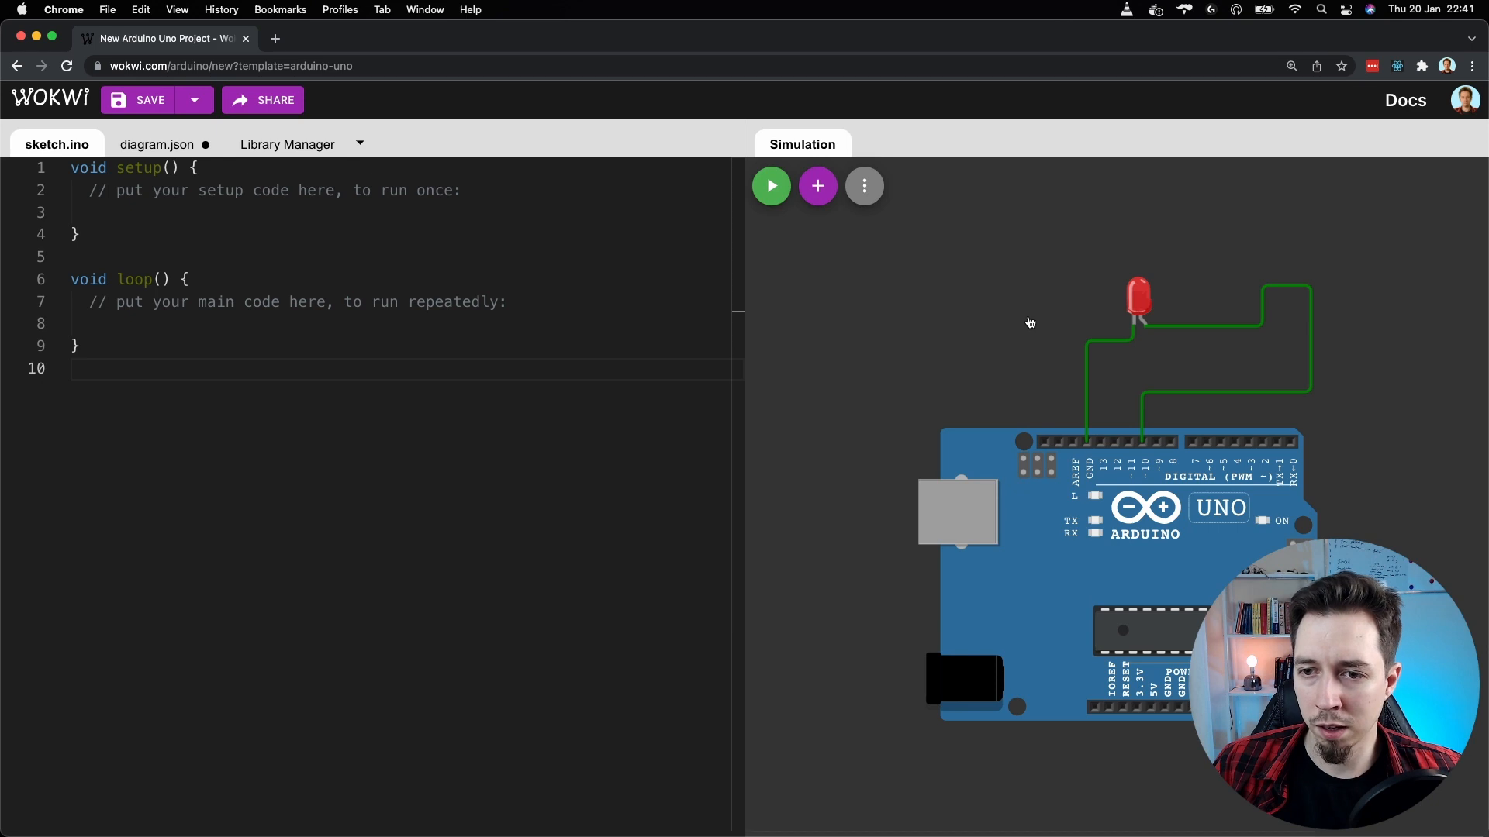
pyautogui.moveTo(961, 340)
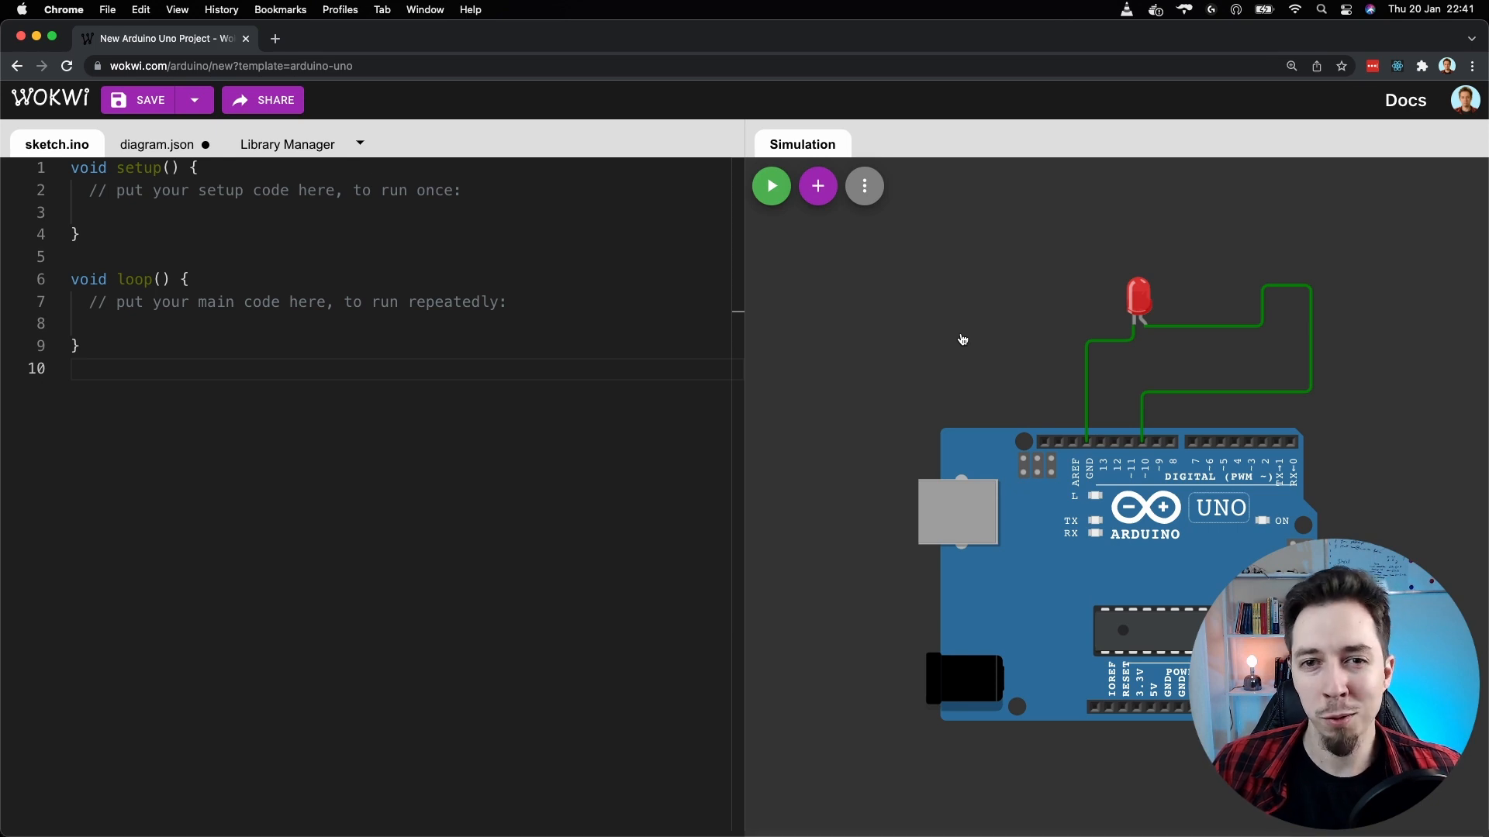
pyautogui.moveTo(1060, 325)
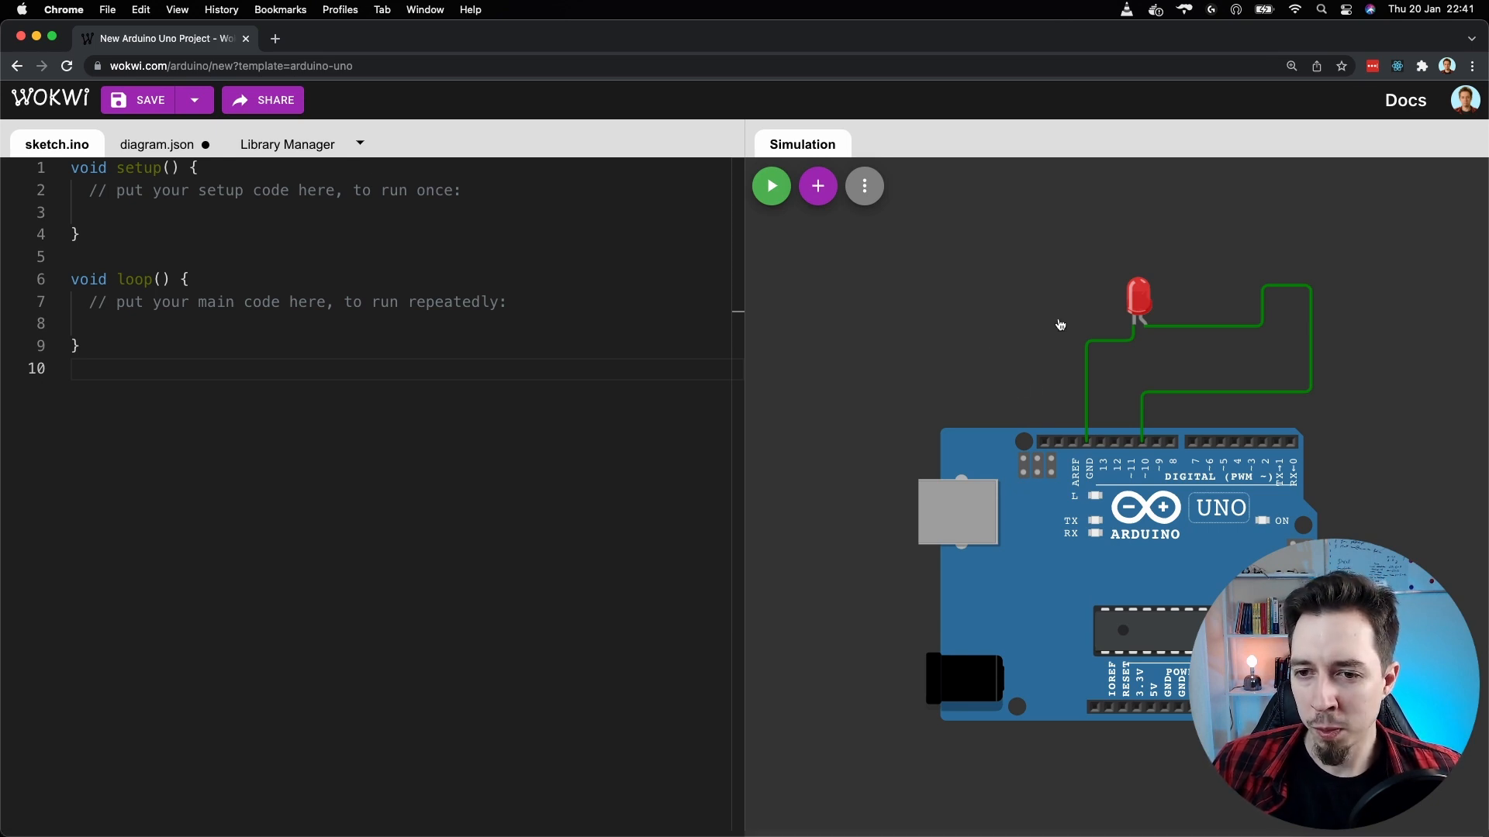
pyautogui.moveTo(1088, 369)
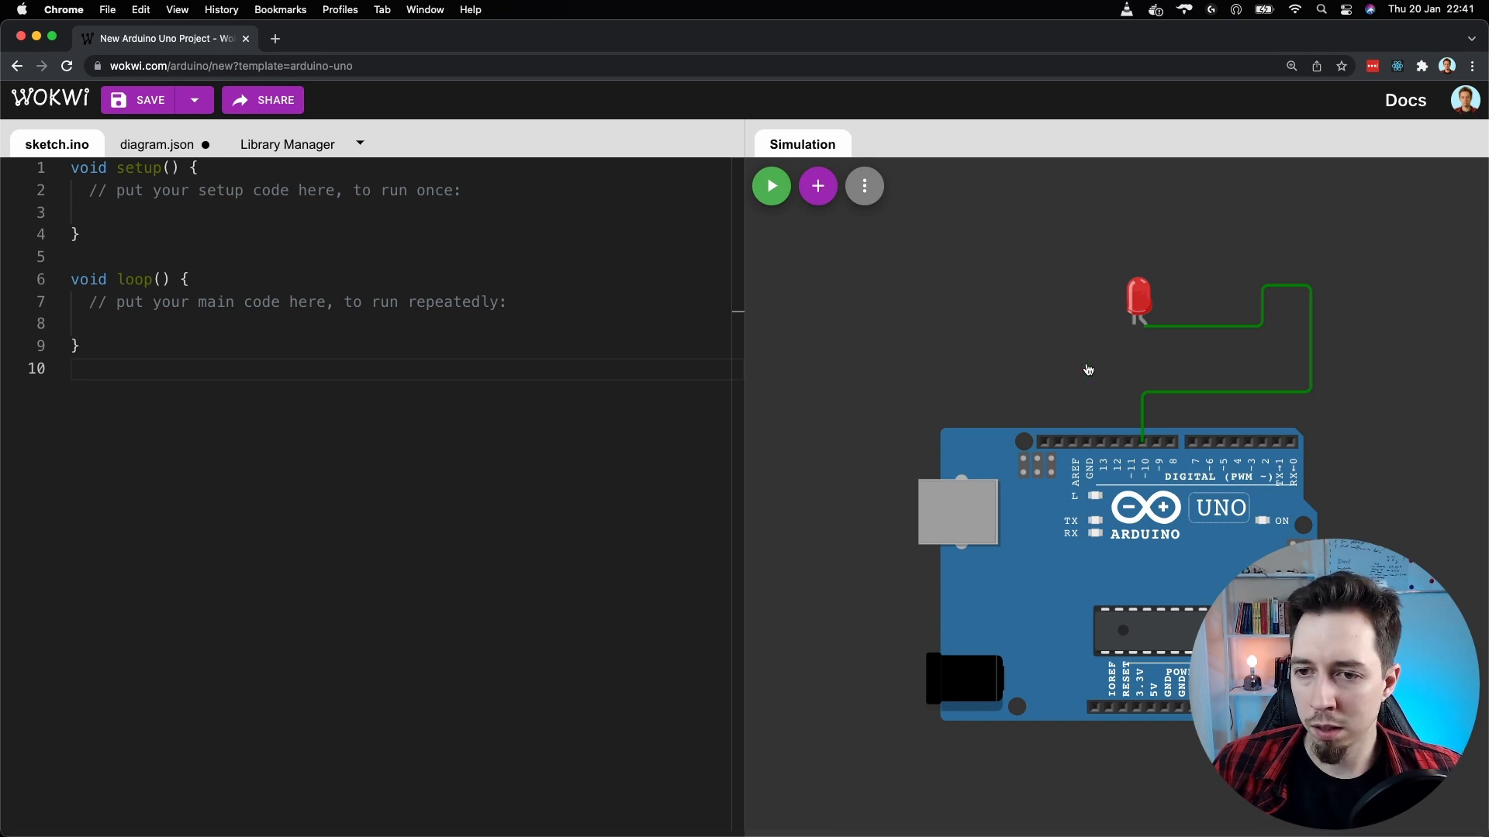
pyautogui.click(817, 185)
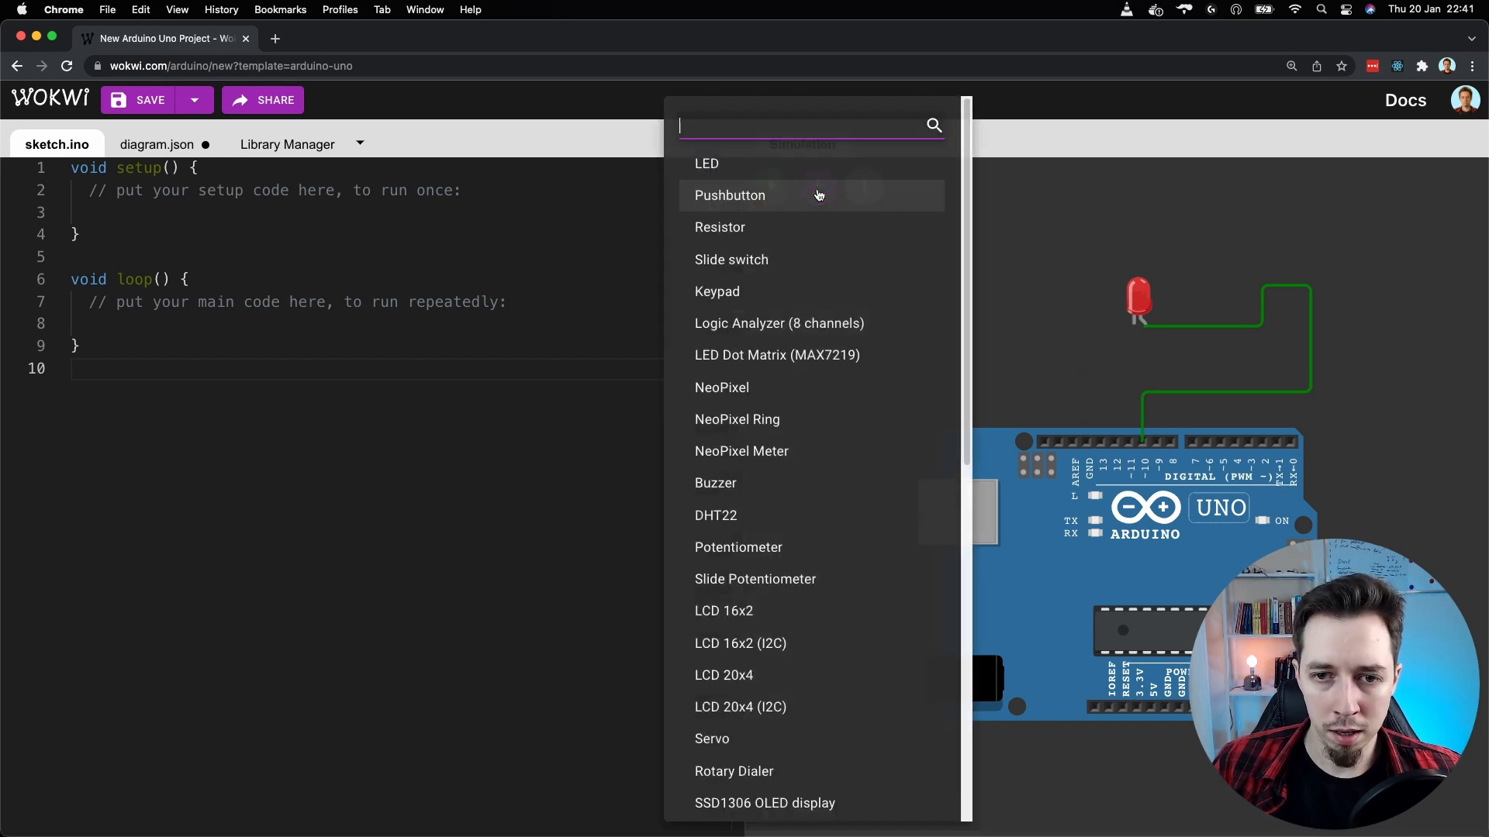
pyautogui.click(720, 228)
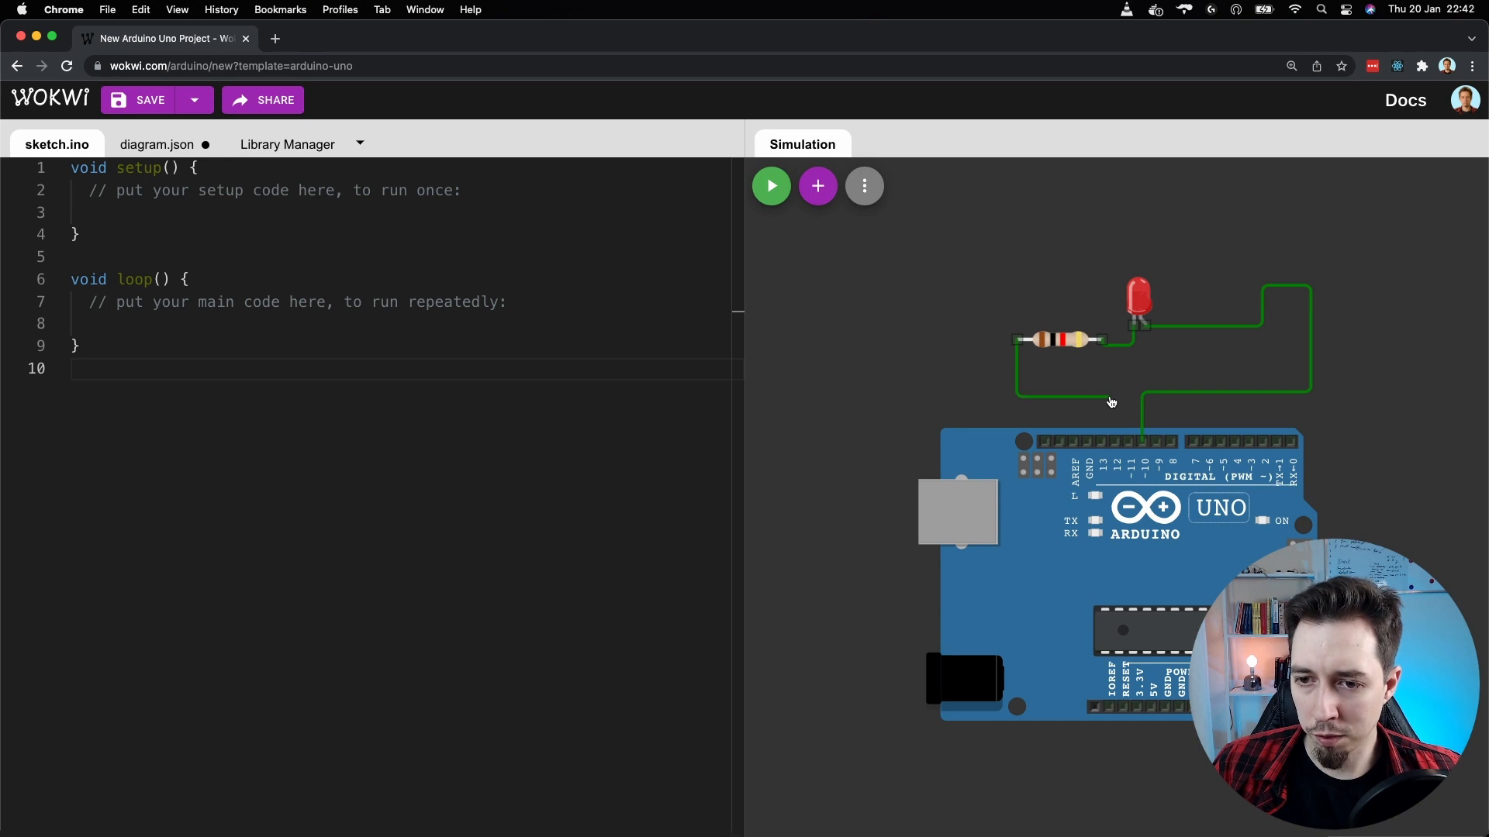
pyautogui.moveTo(1086, 397)
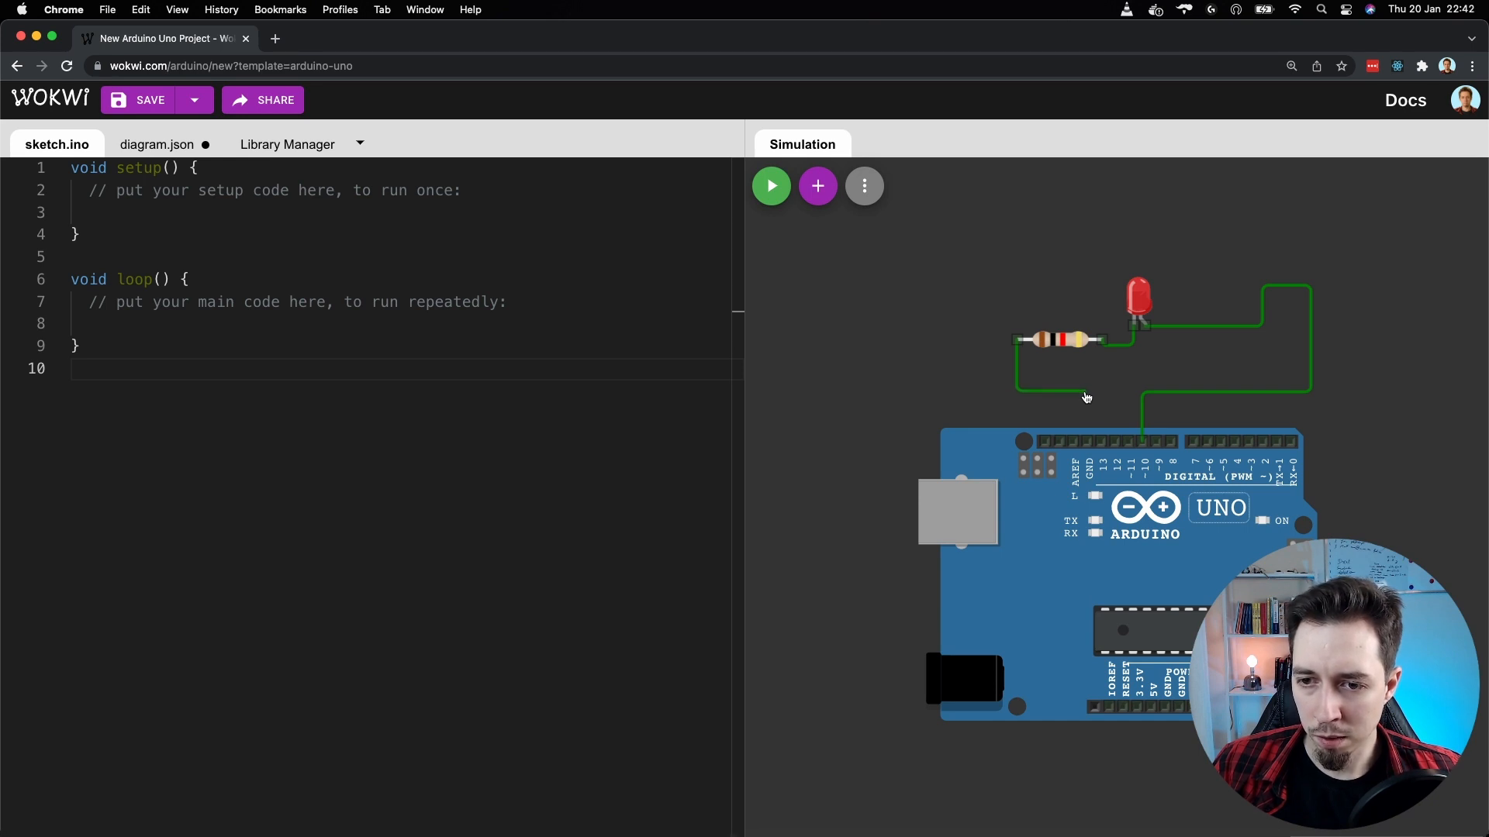
pyautogui.moveTo(1086, 443)
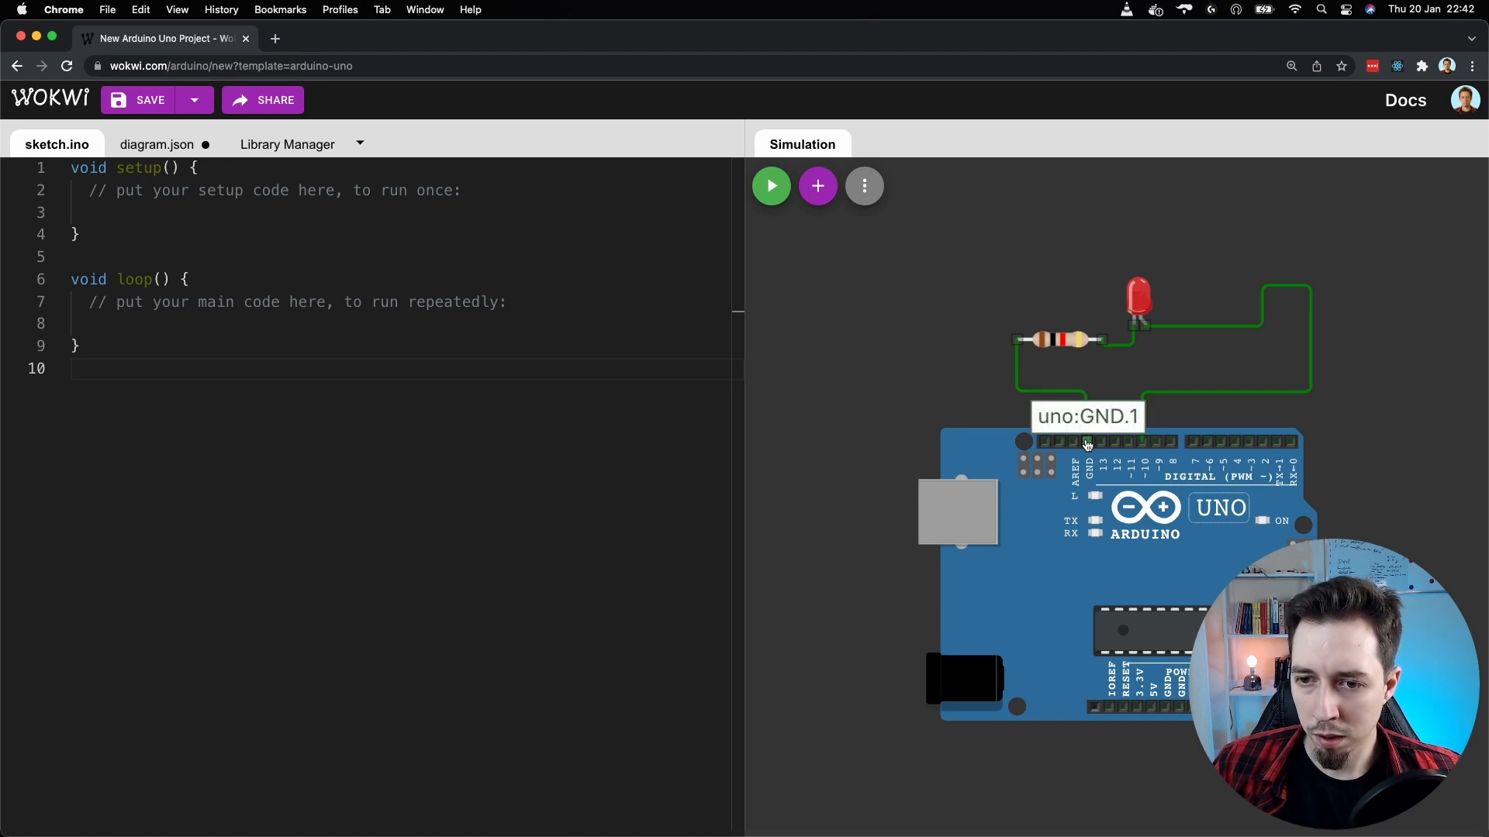
pyautogui.rightClick(1049, 342)
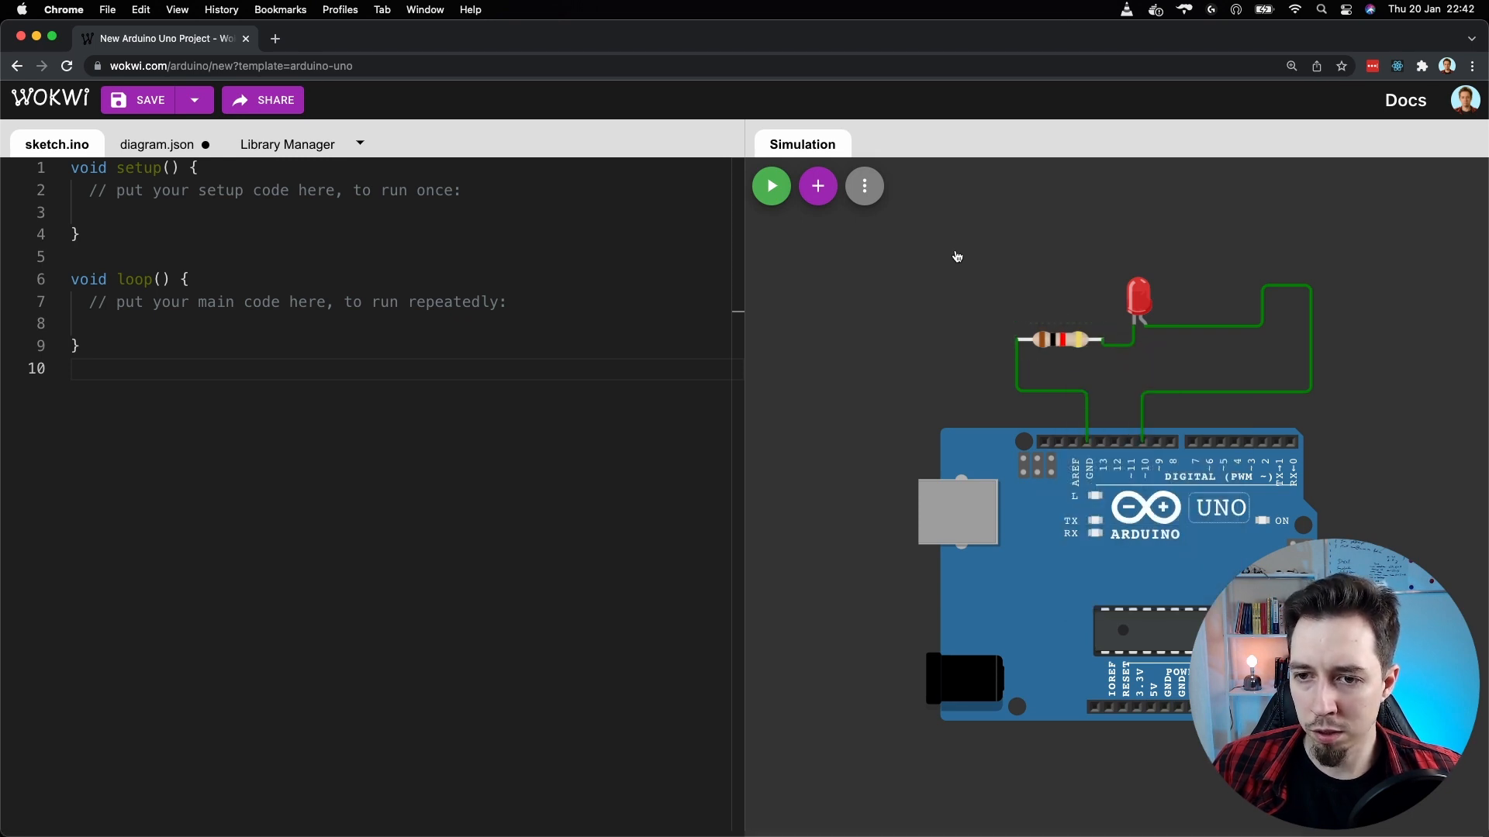
pyautogui.moveTo(828, 328)
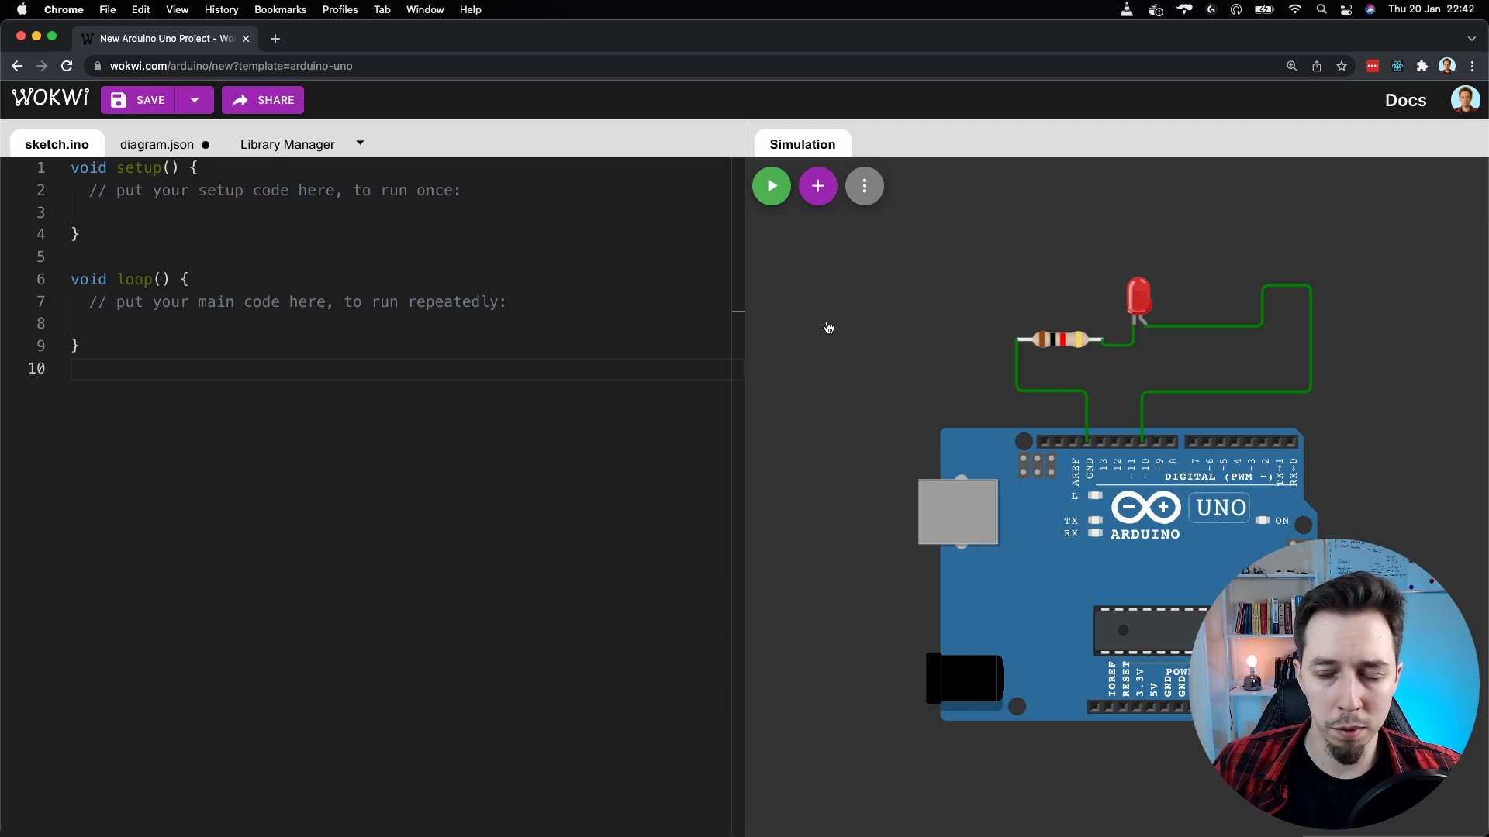
pyautogui.moveTo(946, 297)
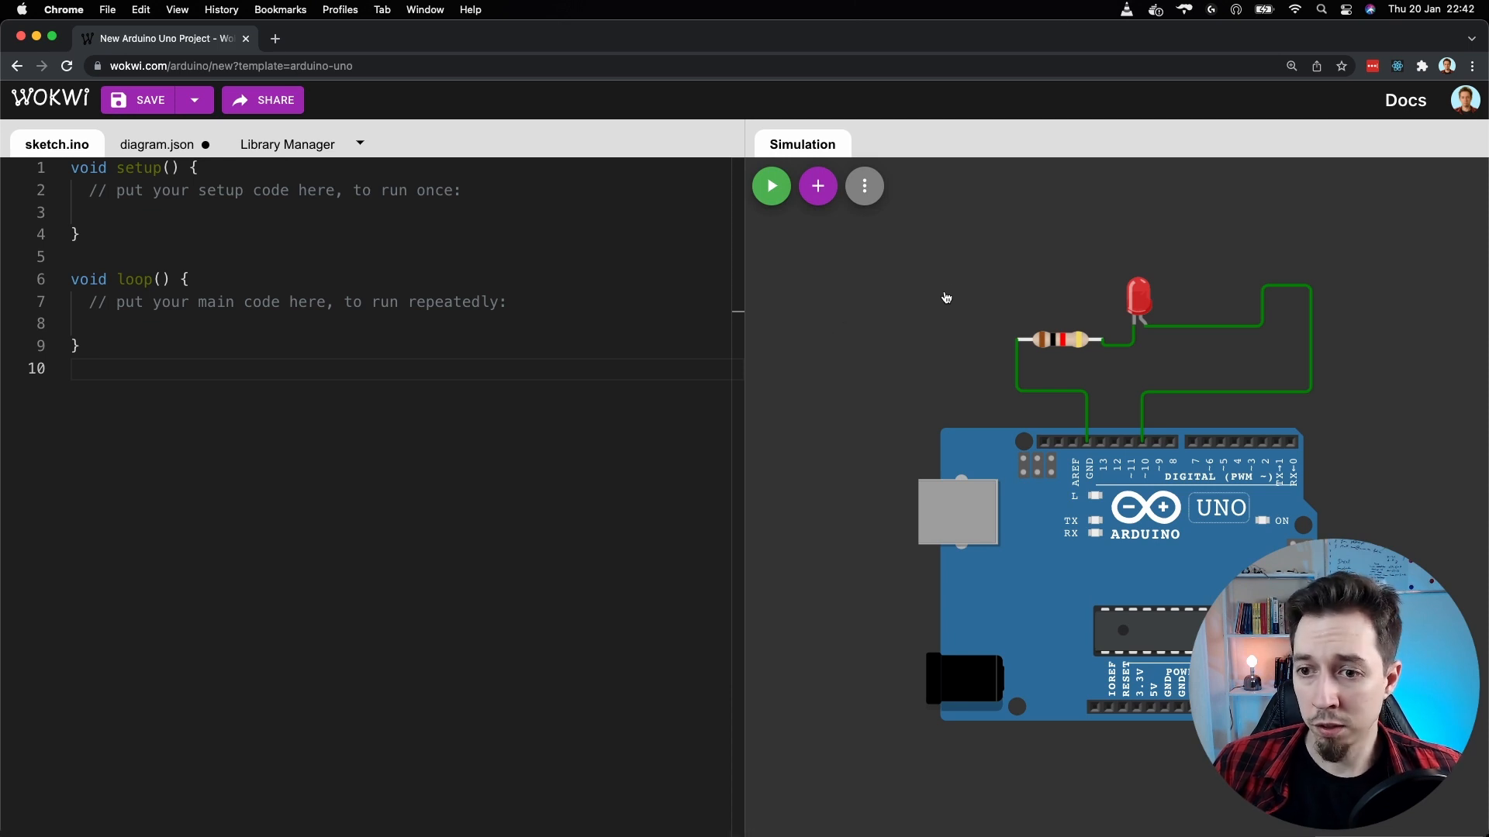
pyautogui.moveTo(926, 325)
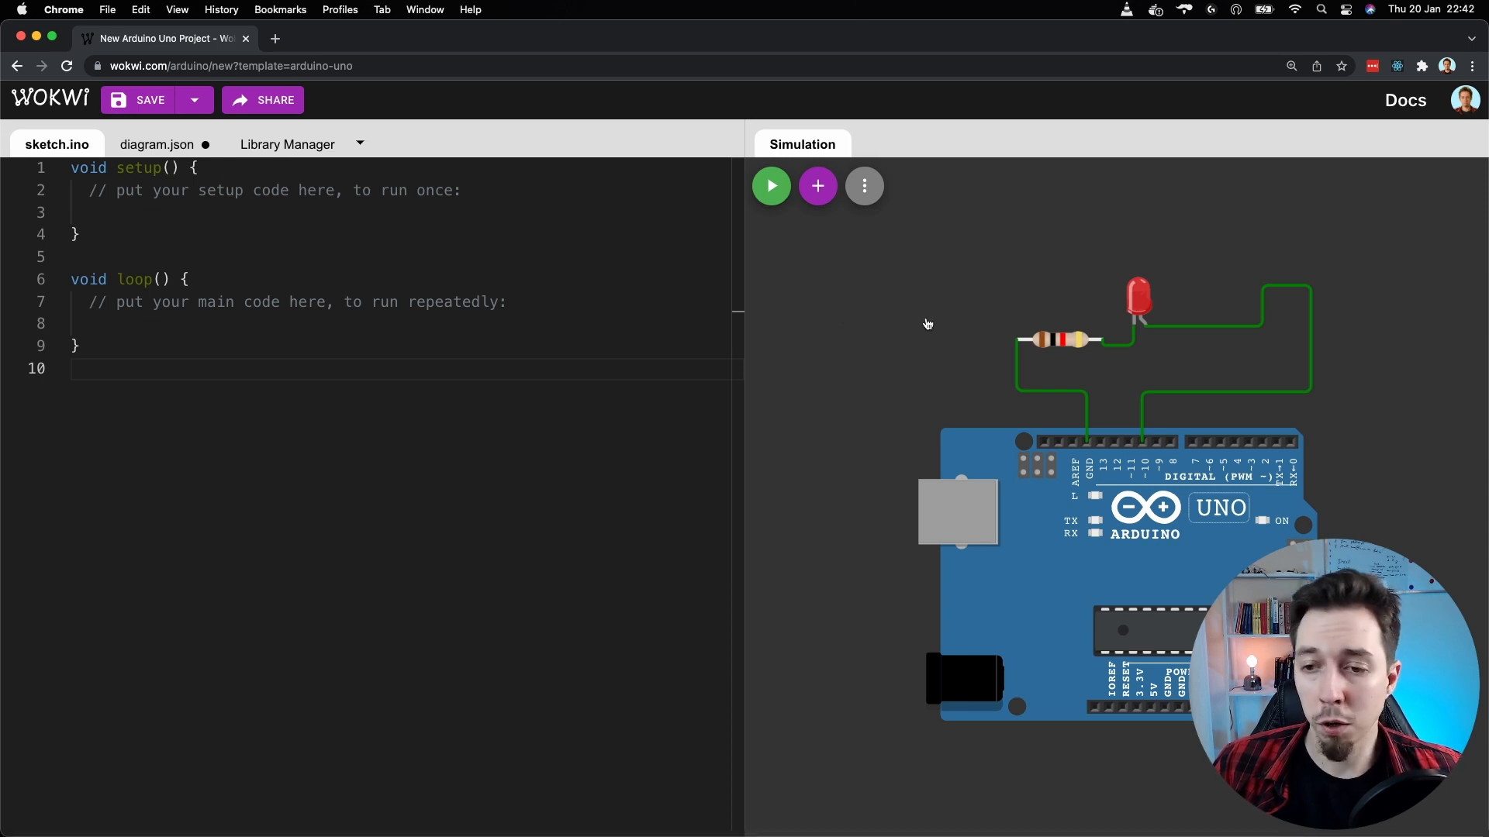
pyautogui.moveTo(911, 302)
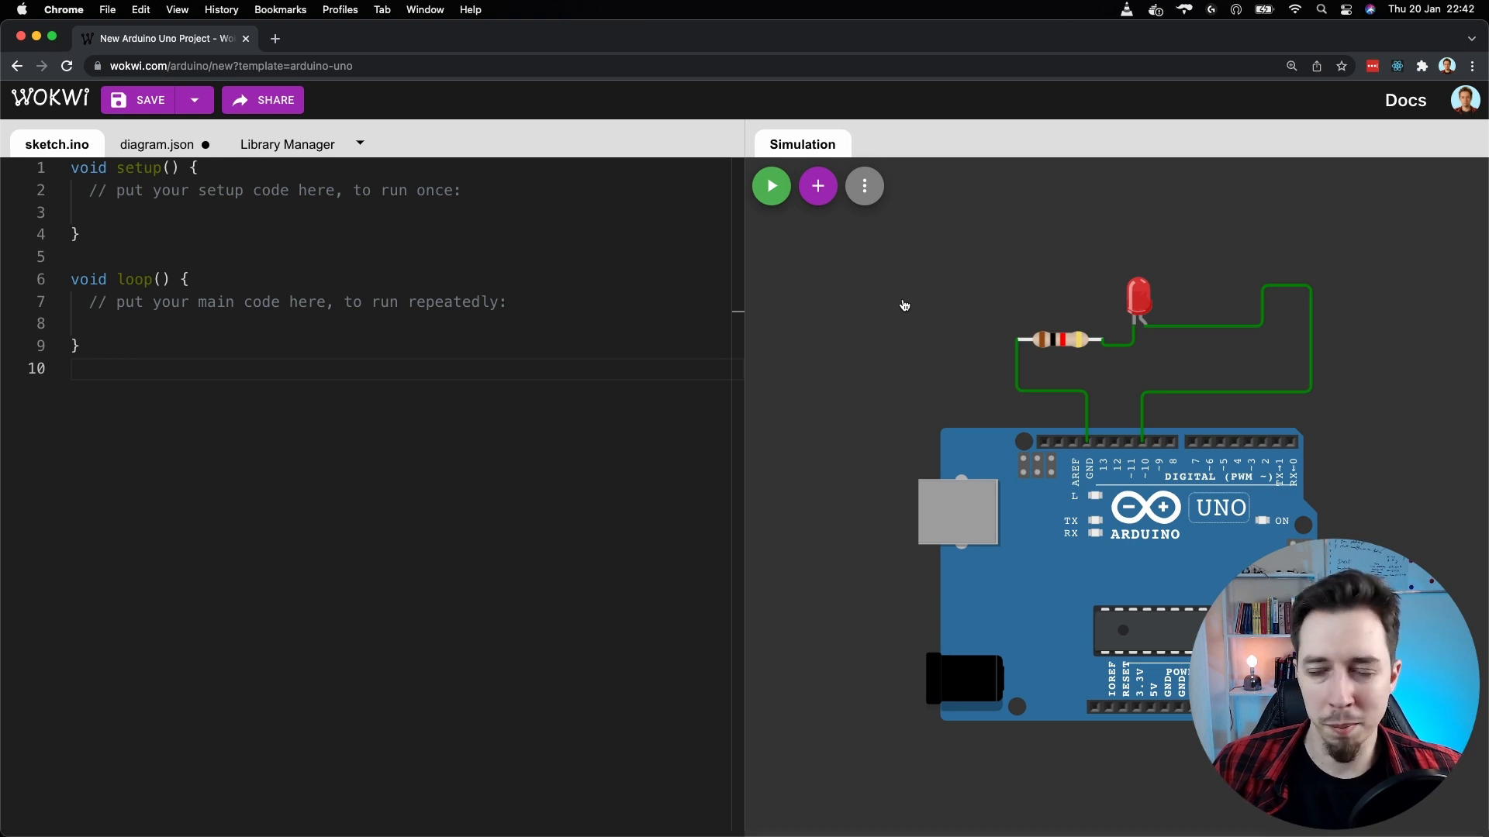
pyautogui.moveTo(871, 549)
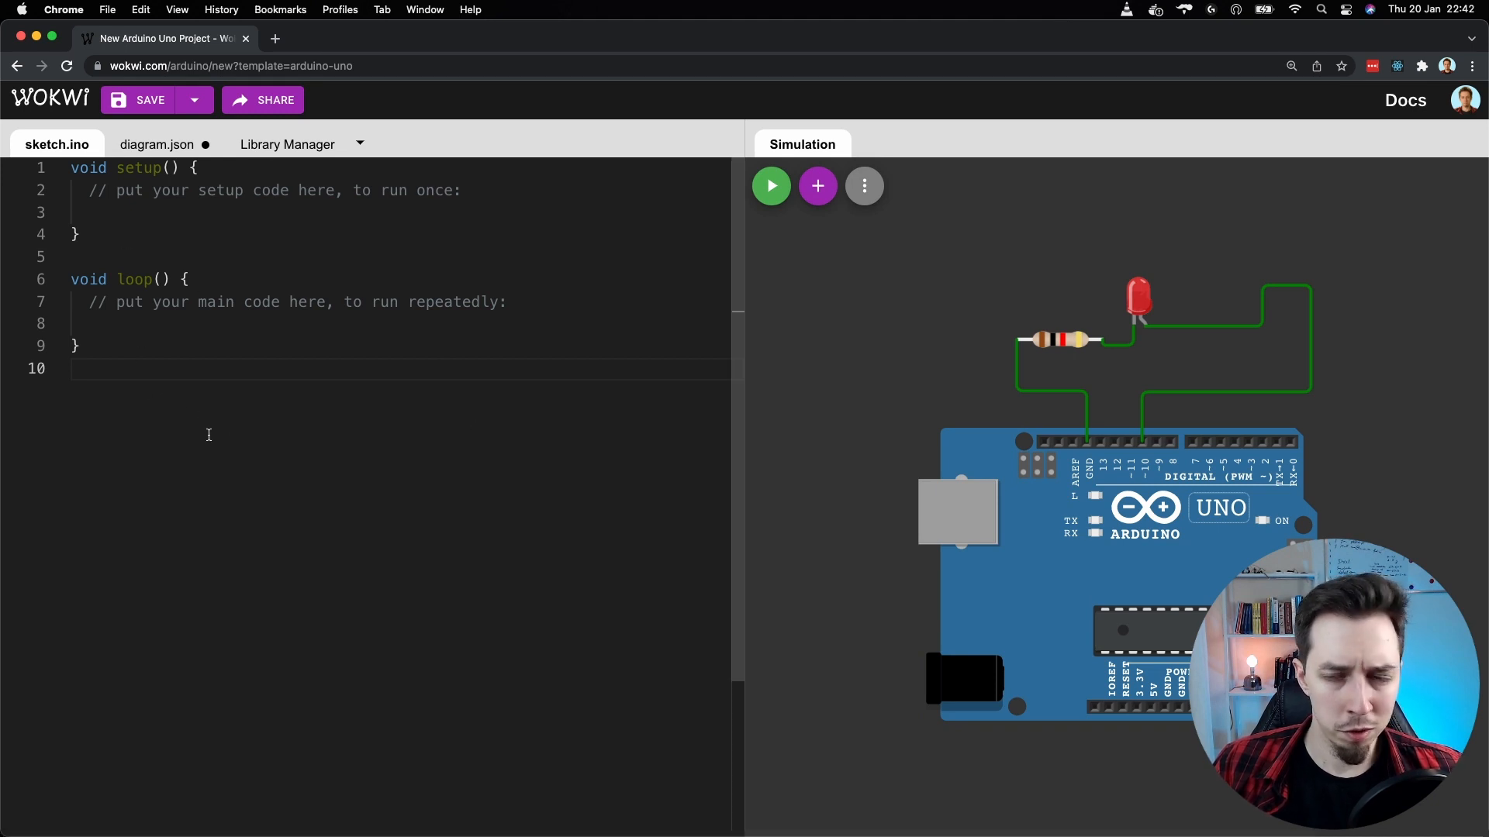
pyautogui.moveTo(297, 395)
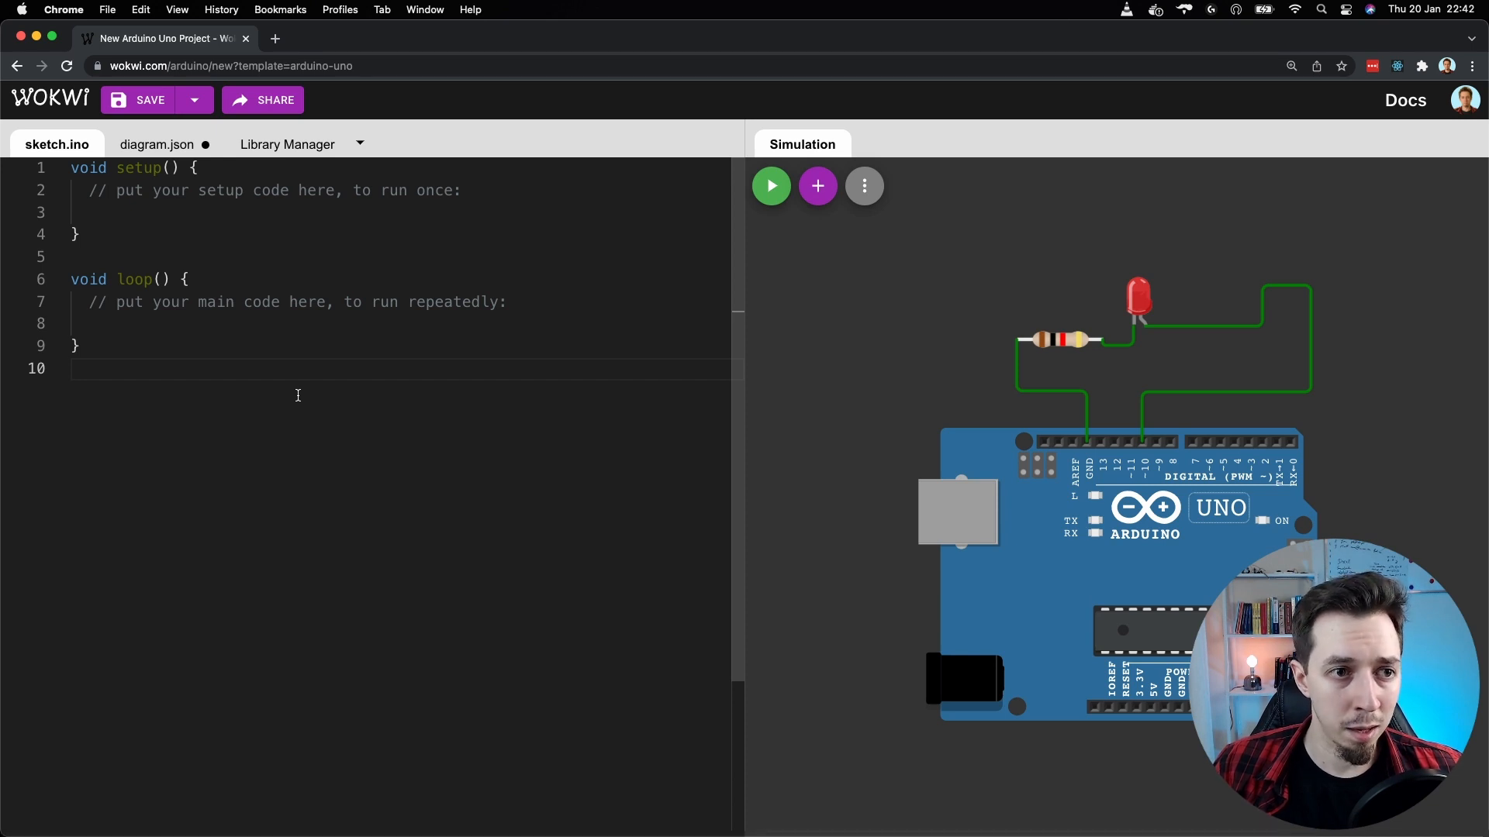
pyautogui.moveTo(326, 347)
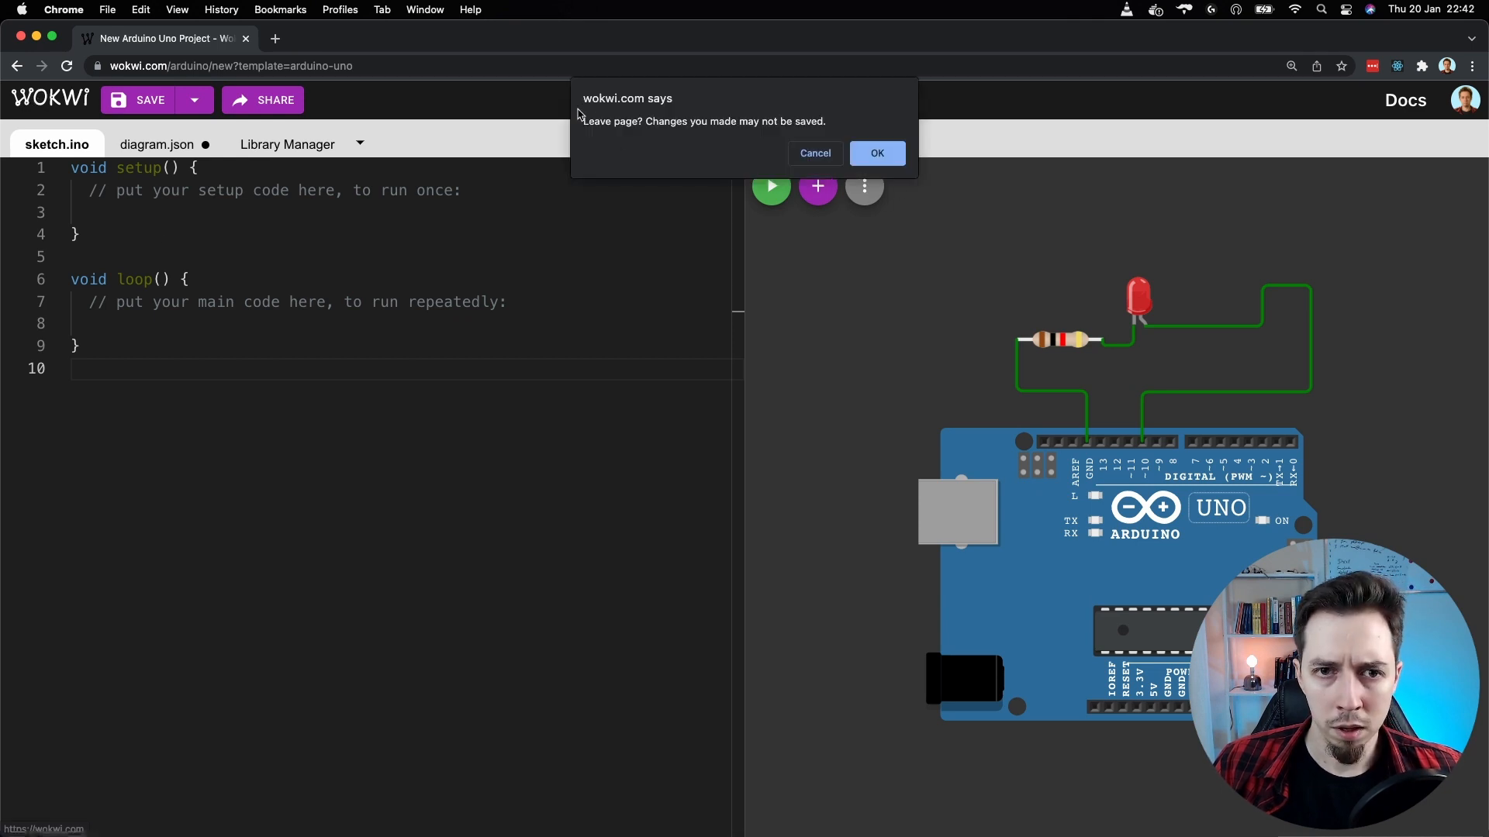
# - Confirm leaving the unsaved project and scroll the home page to the library examples
pyautogui.click(876, 153)
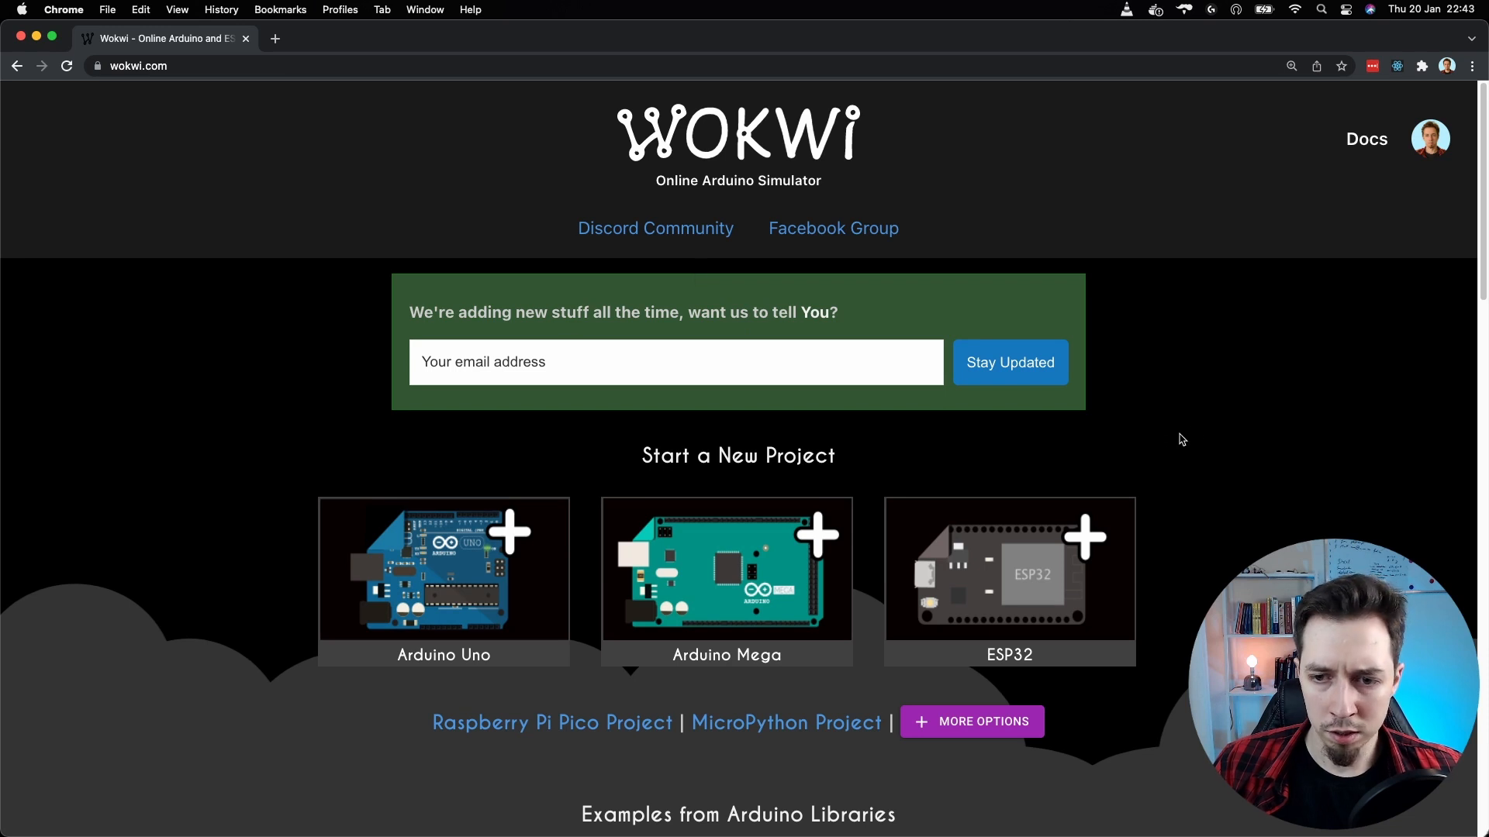
pyautogui.scroll(-3)
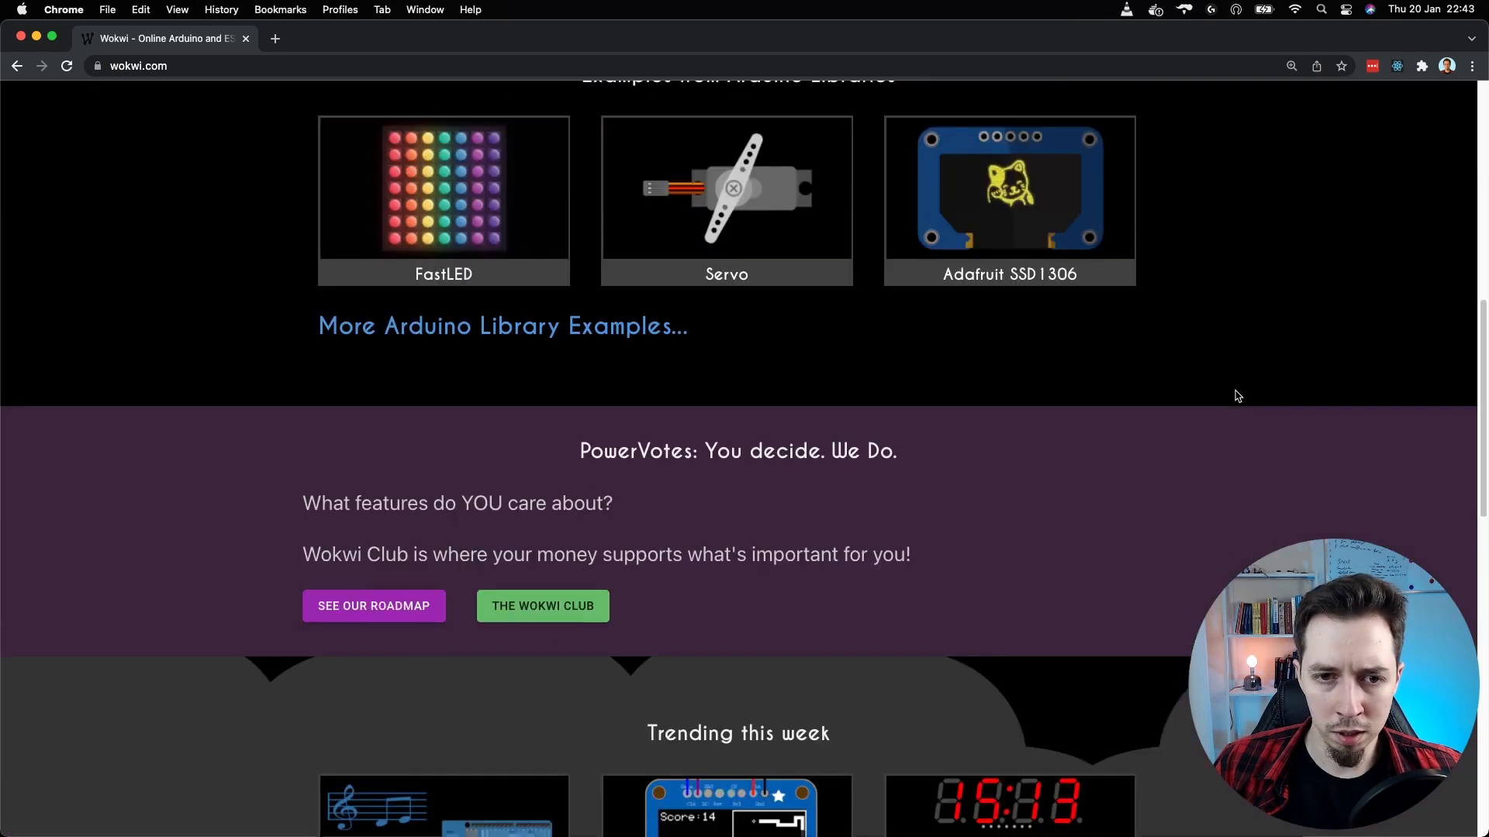
pyautogui.scroll(3)
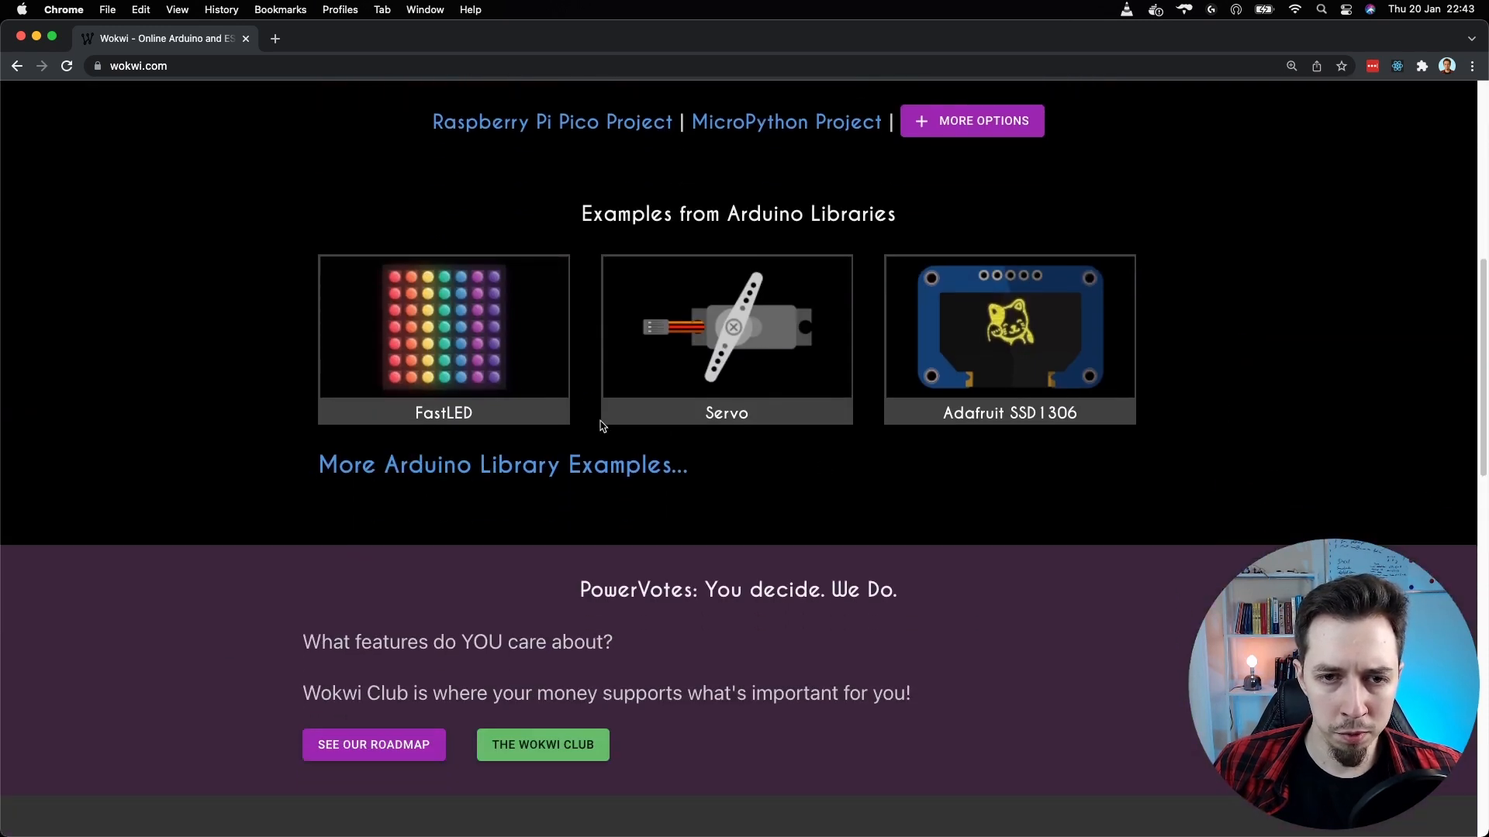
pyautogui.moveTo(567, 538)
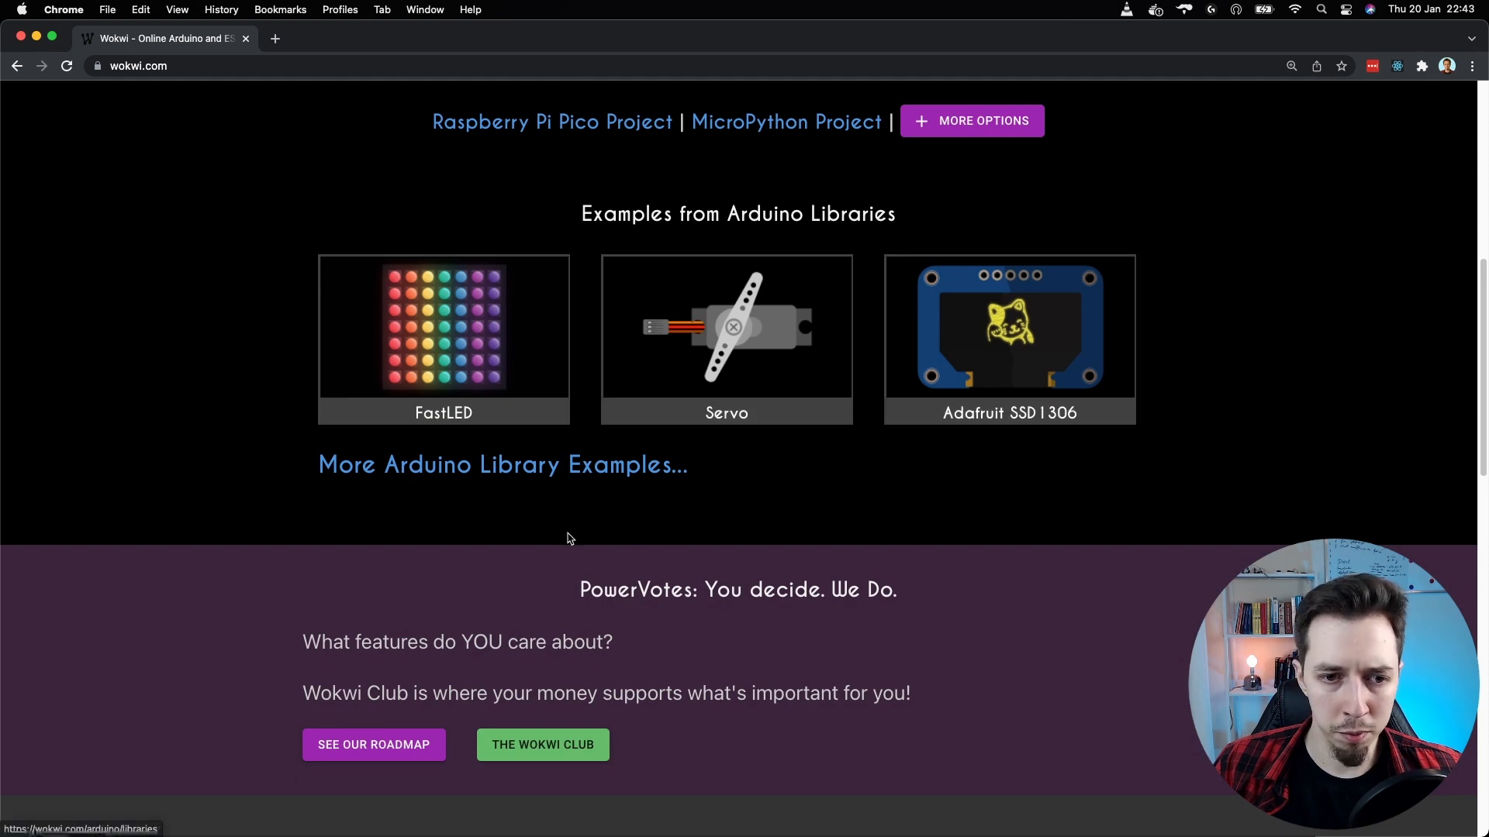
pyautogui.moveTo(559, 482)
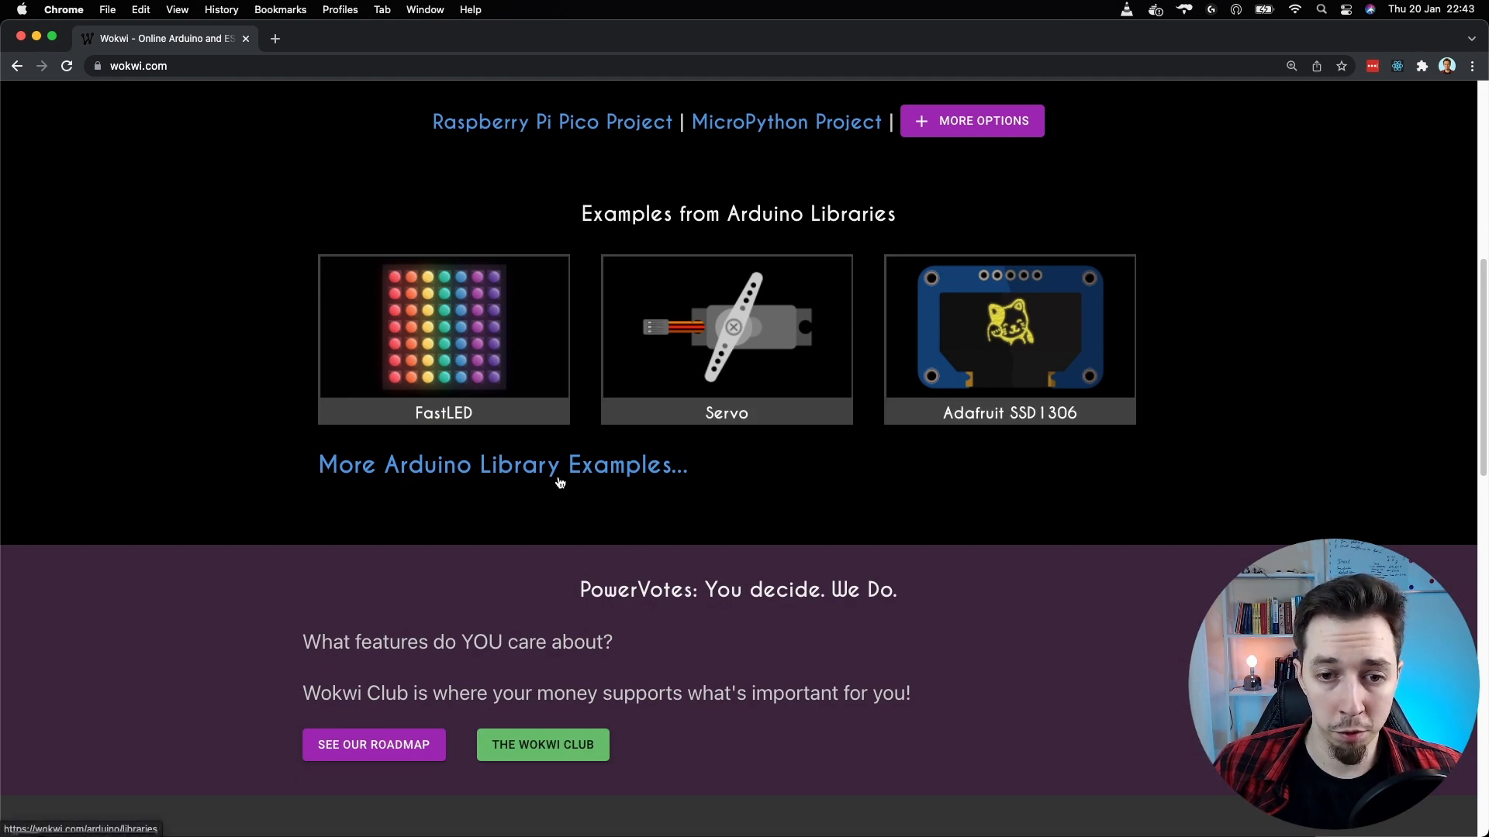
pyautogui.moveTo(727, 334)
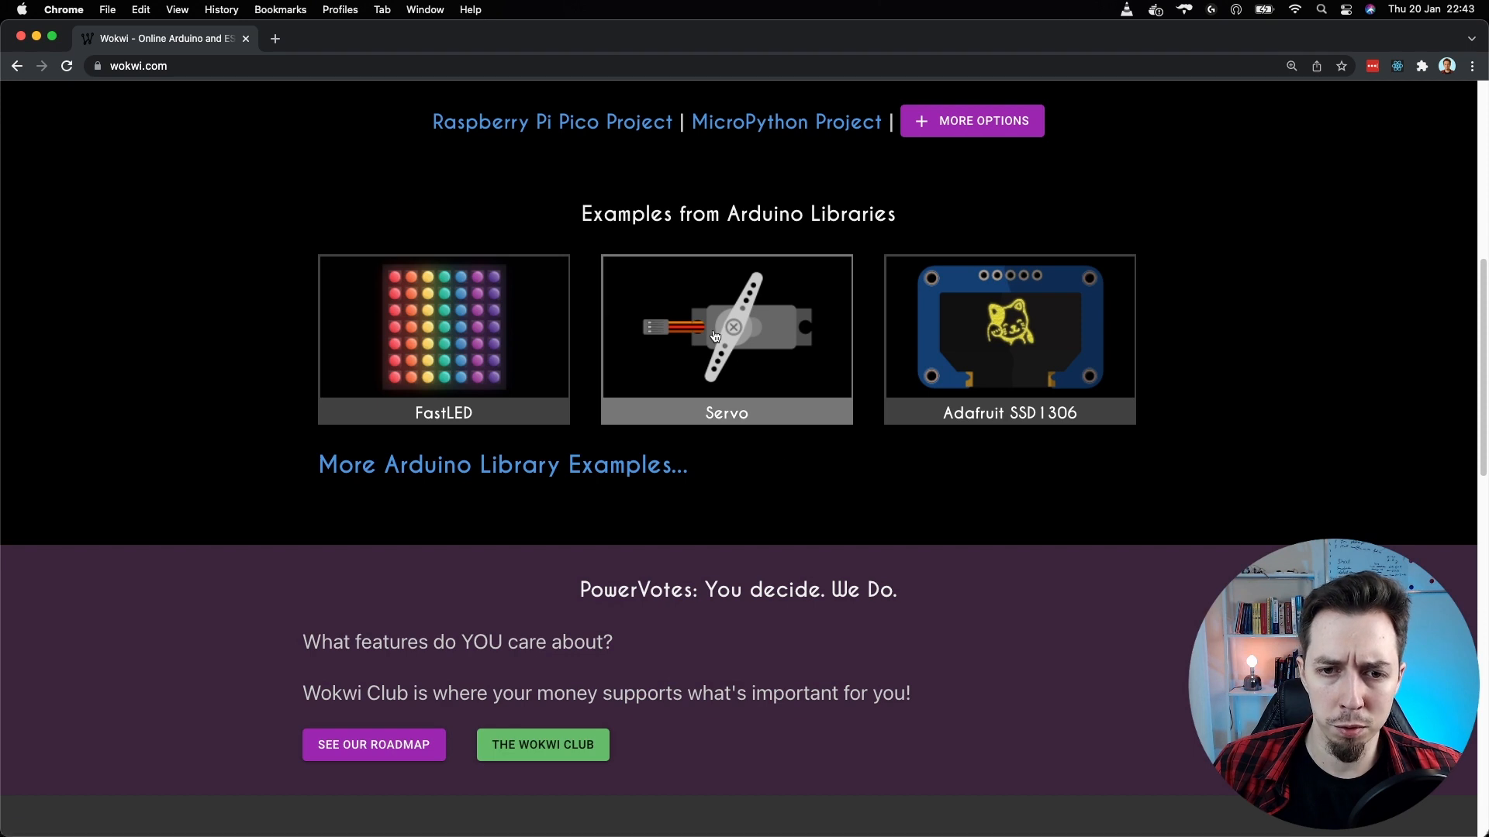
# - Open the Servo Sweep example, scroll through Sweep.ino, and choose Fit from the ⋮ menu
pyautogui.click(726, 338)
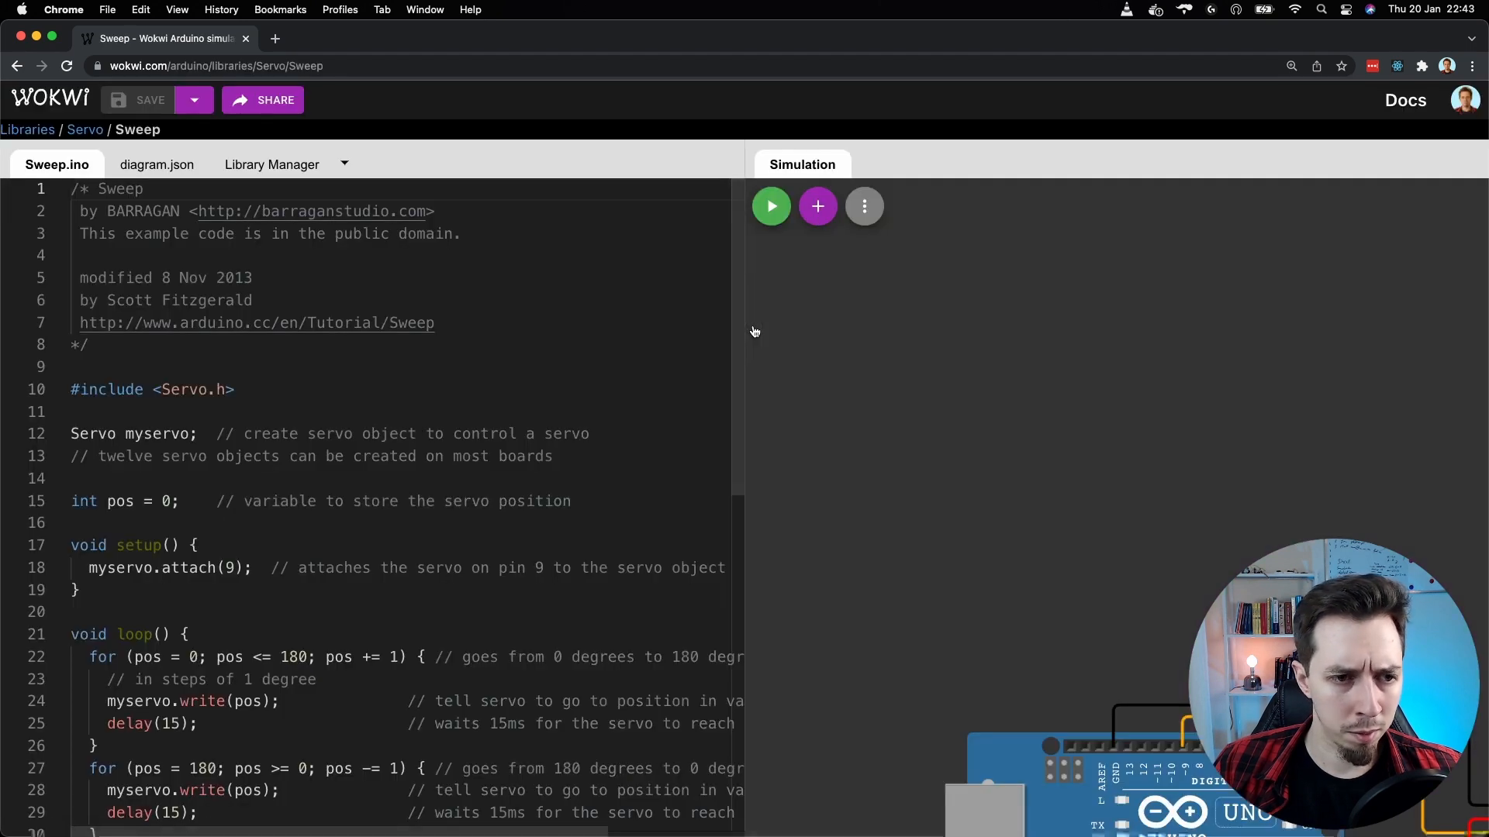
pyautogui.moveTo(601, 374)
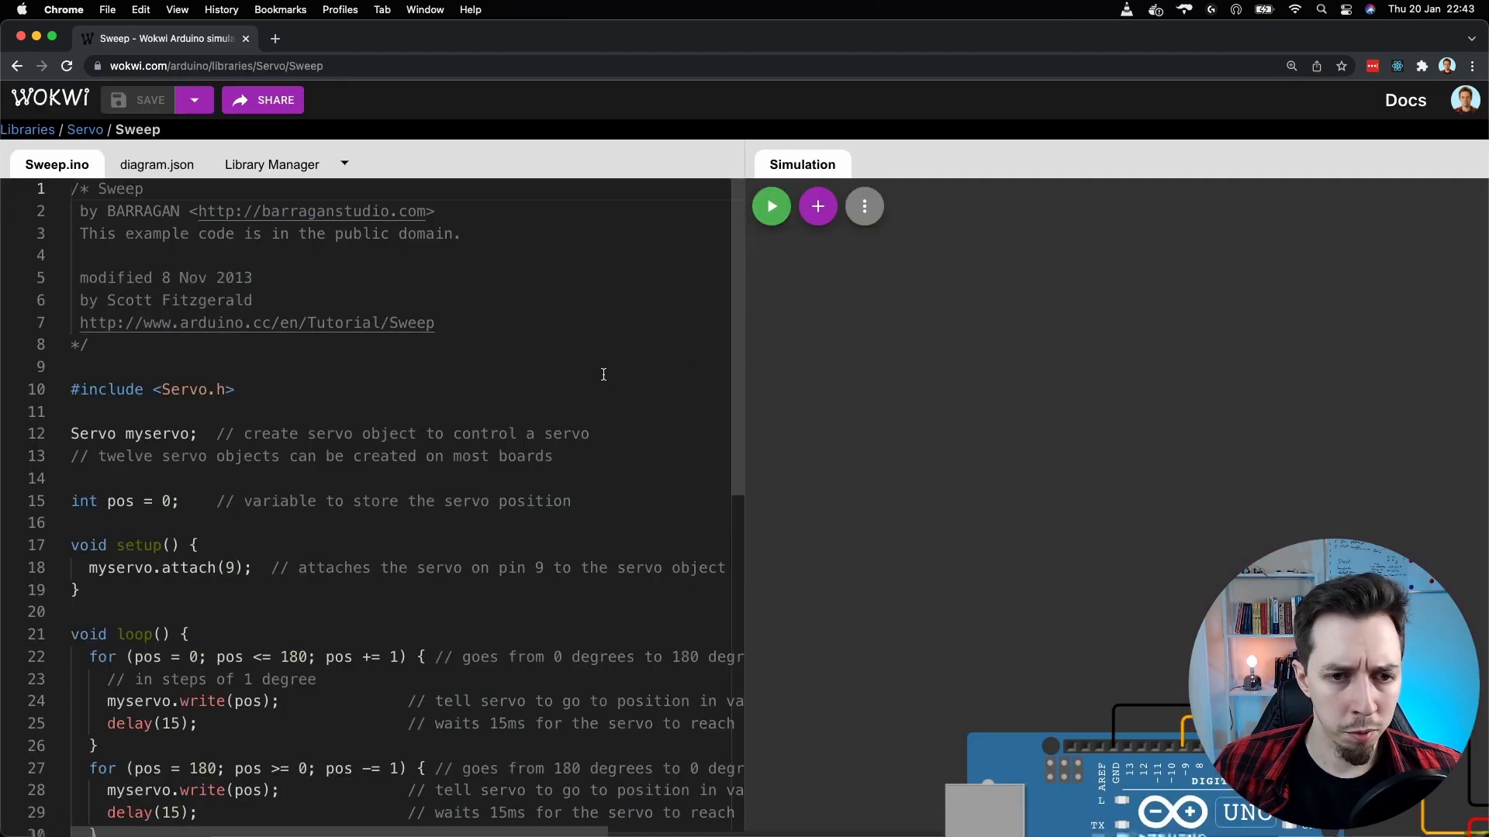
pyautogui.scroll(-3)
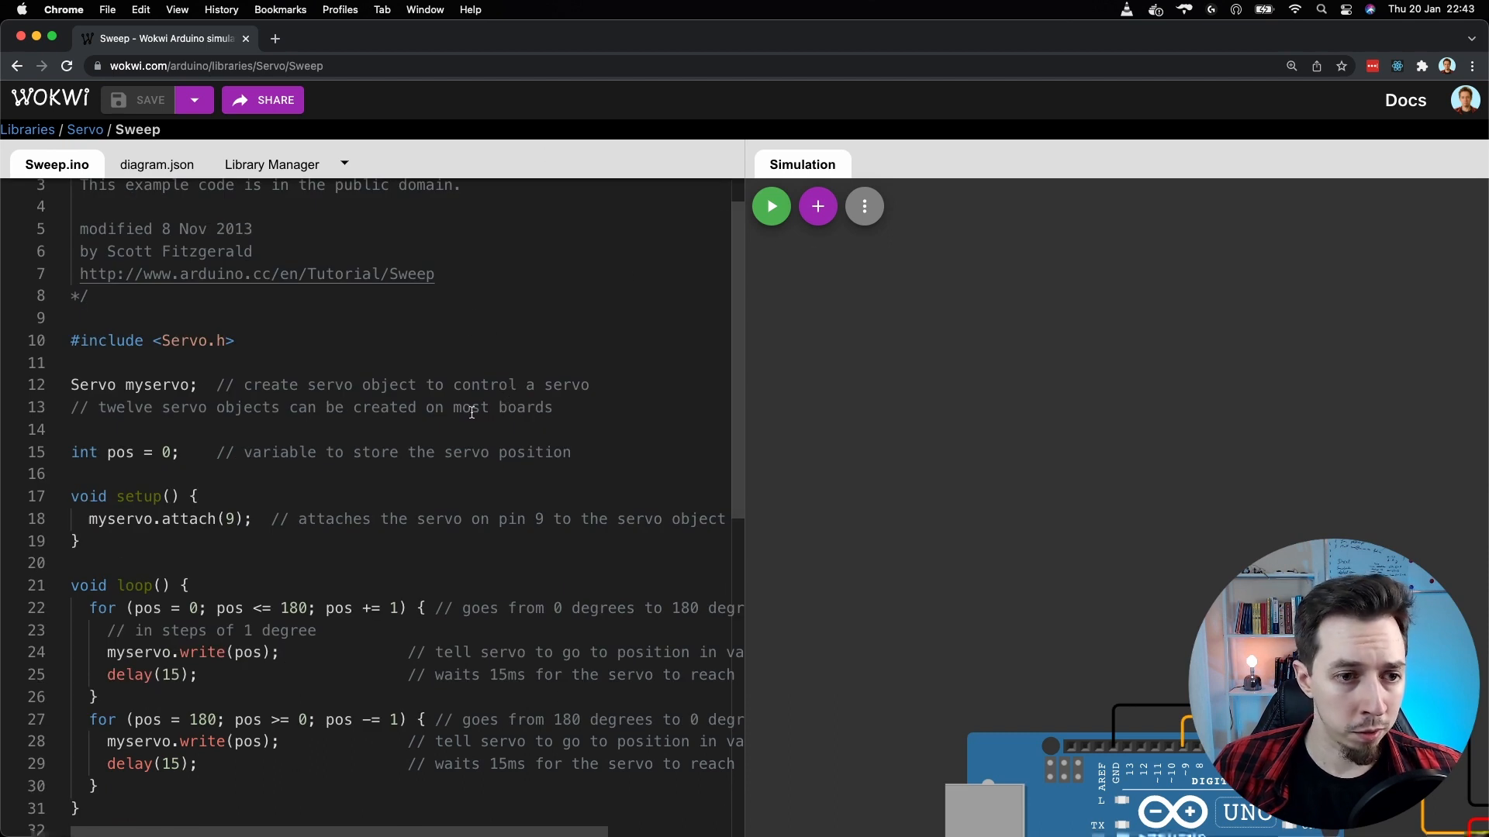
pyautogui.scroll(-3)
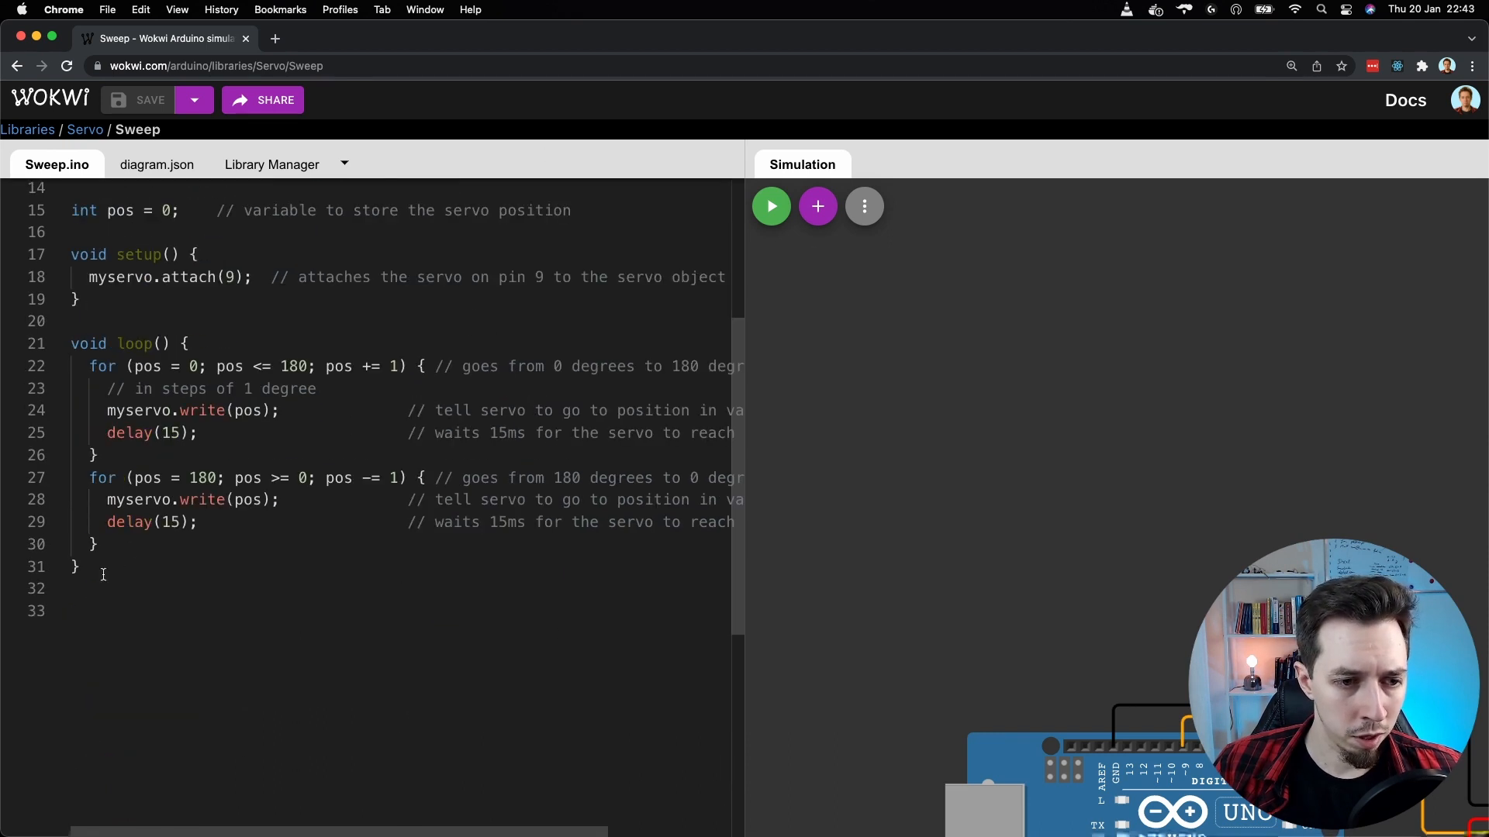
pyautogui.moveTo(765, 448)
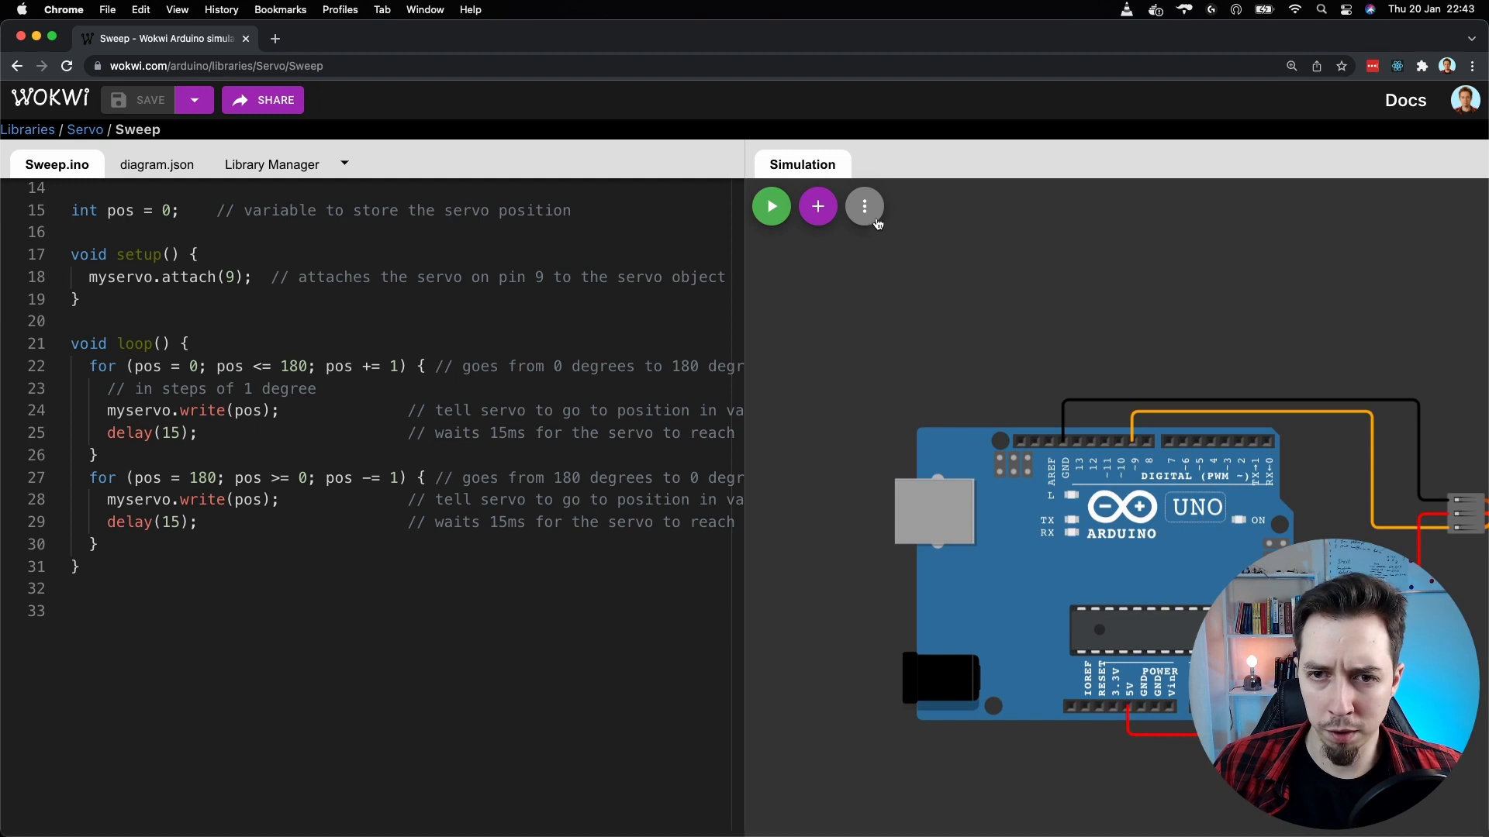
pyautogui.click(863, 206)
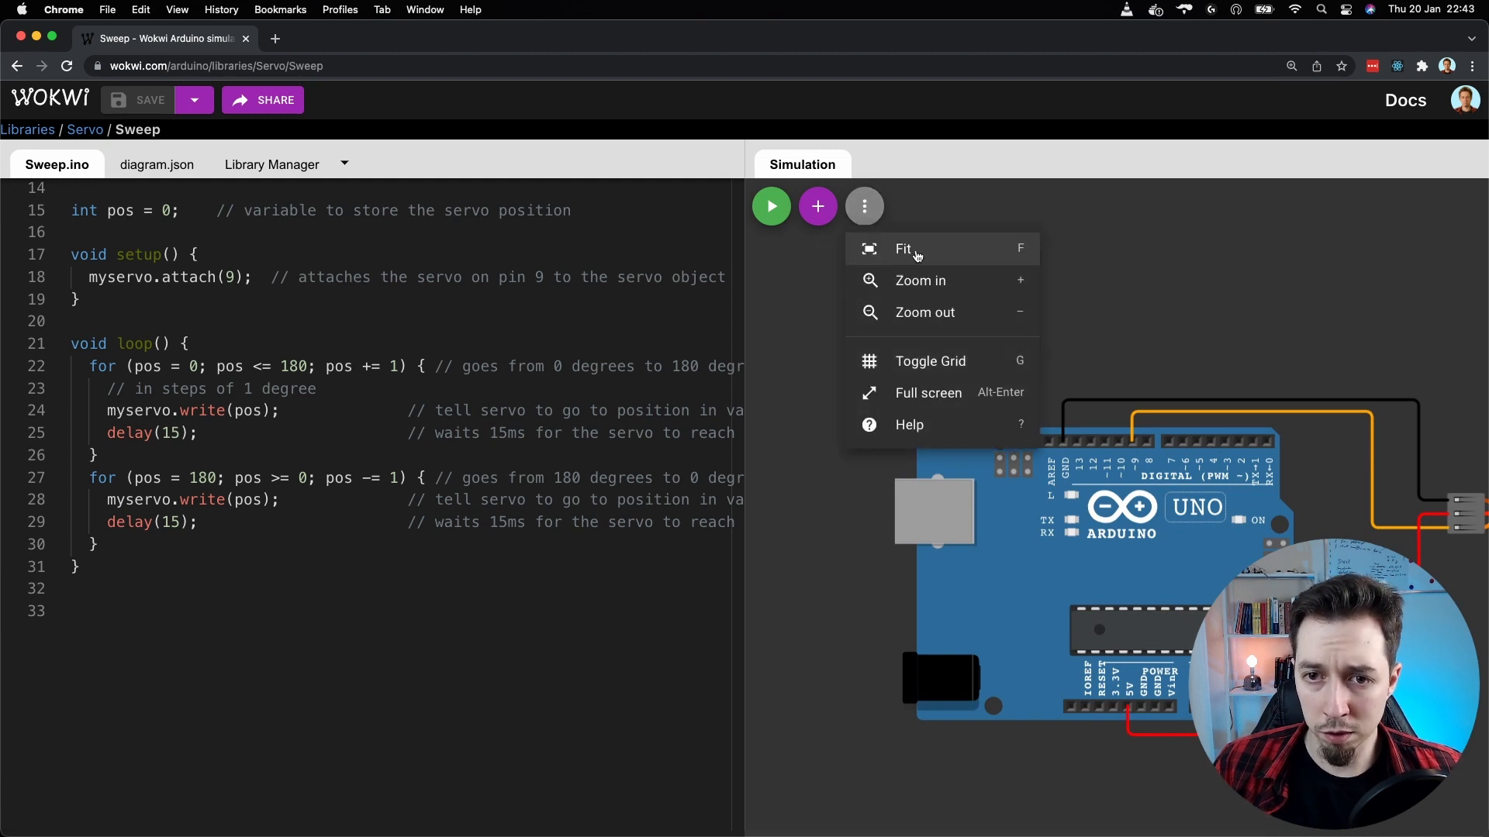
pyautogui.click(903, 249)
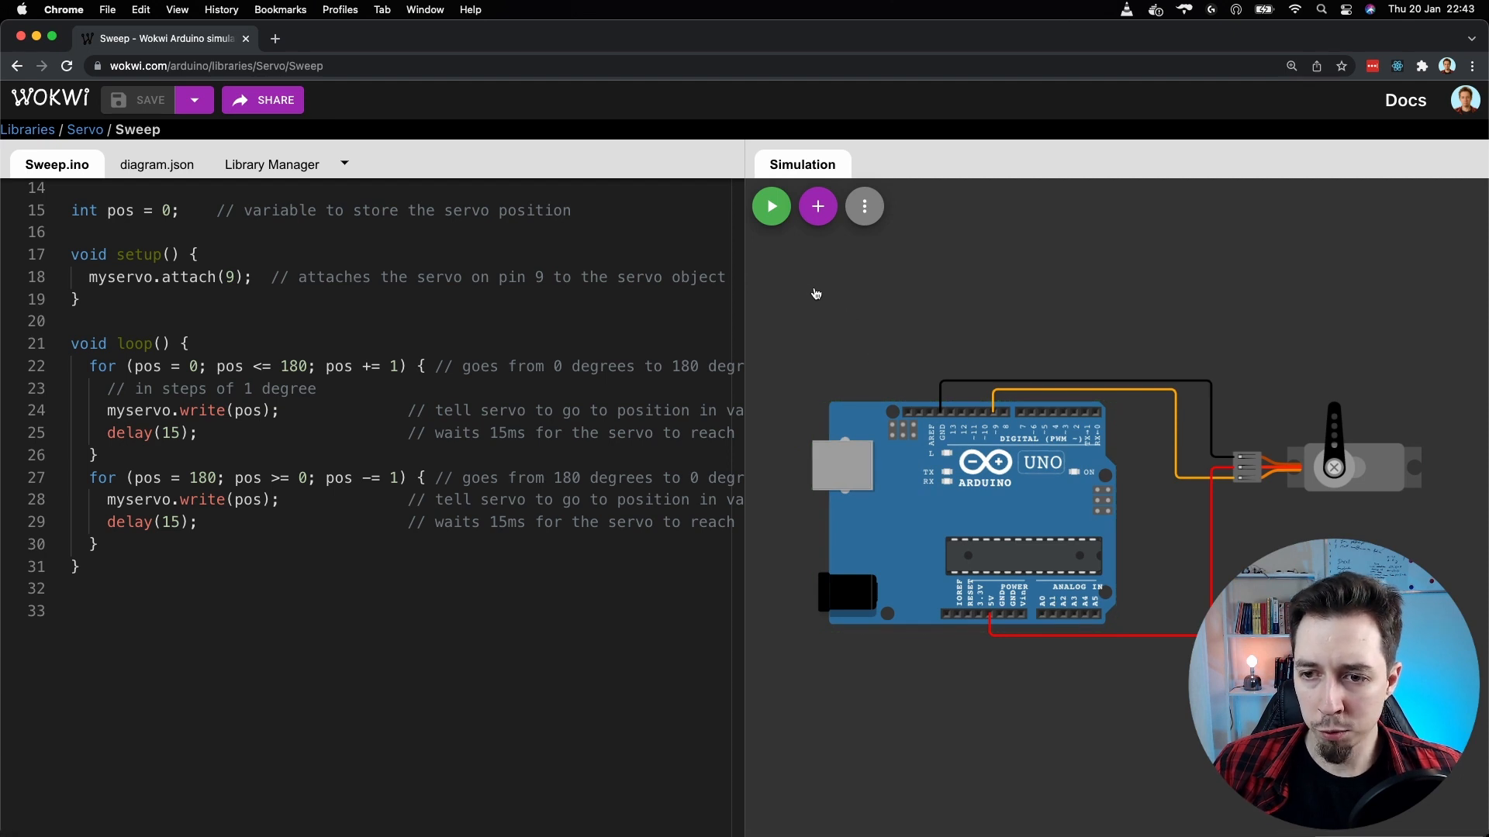
pyautogui.moveTo(770, 206)
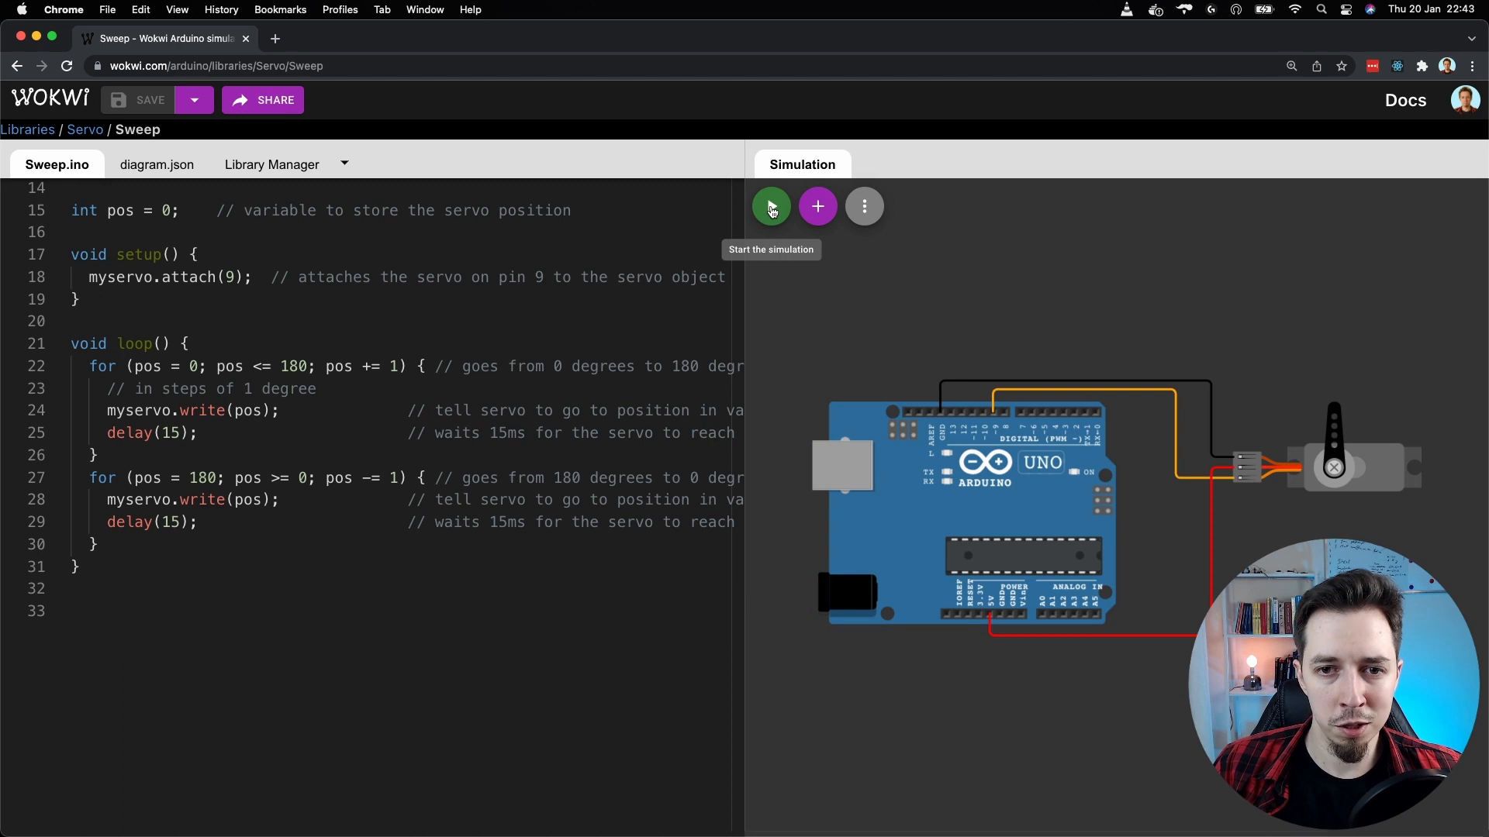
# - Start the Sweep simulation, pause and resume the sweeping servo, then stop it
pyautogui.click(770, 206)
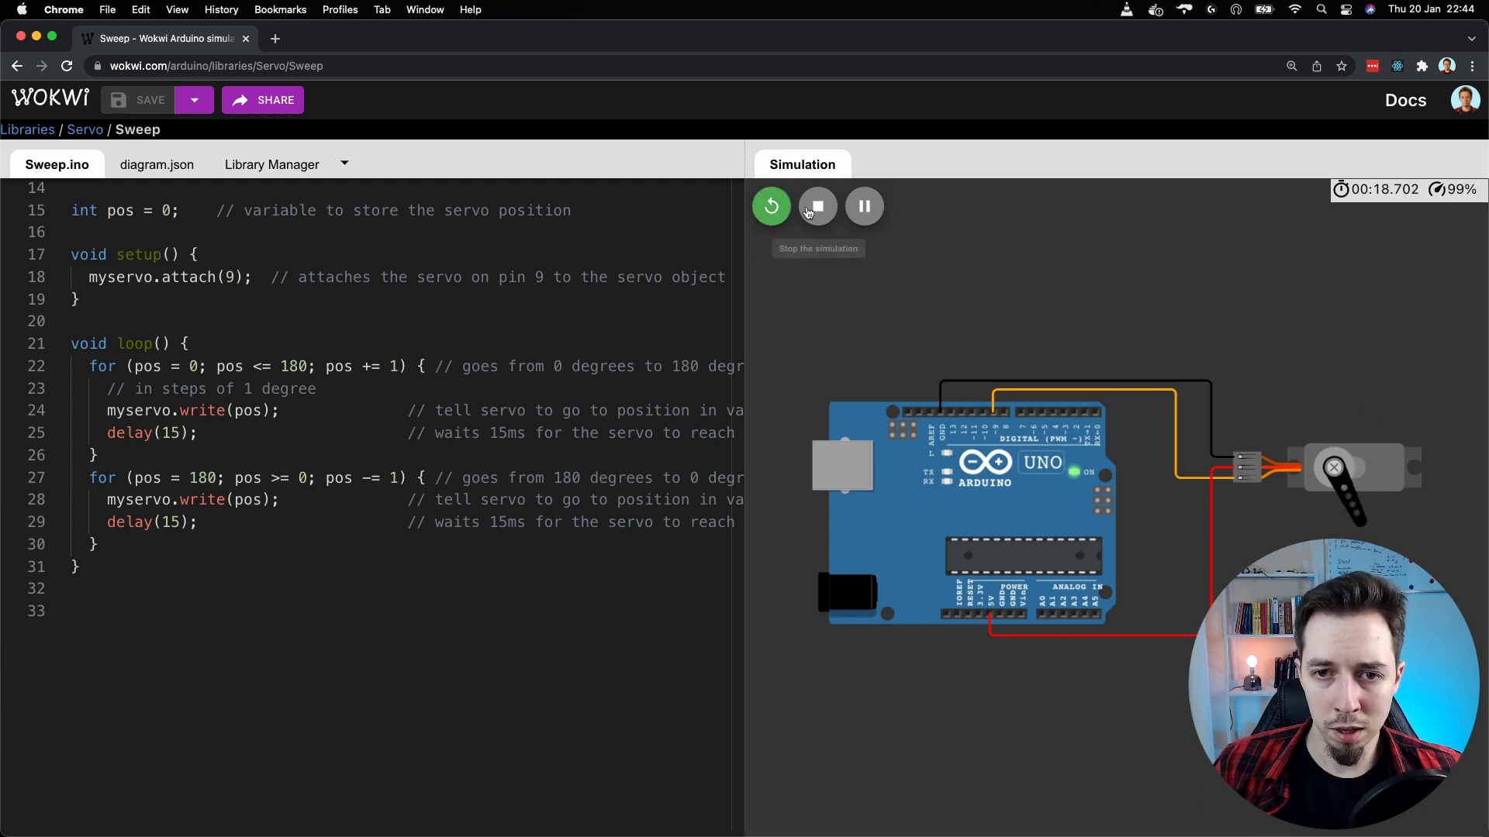
pyautogui.moveTo(863, 206)
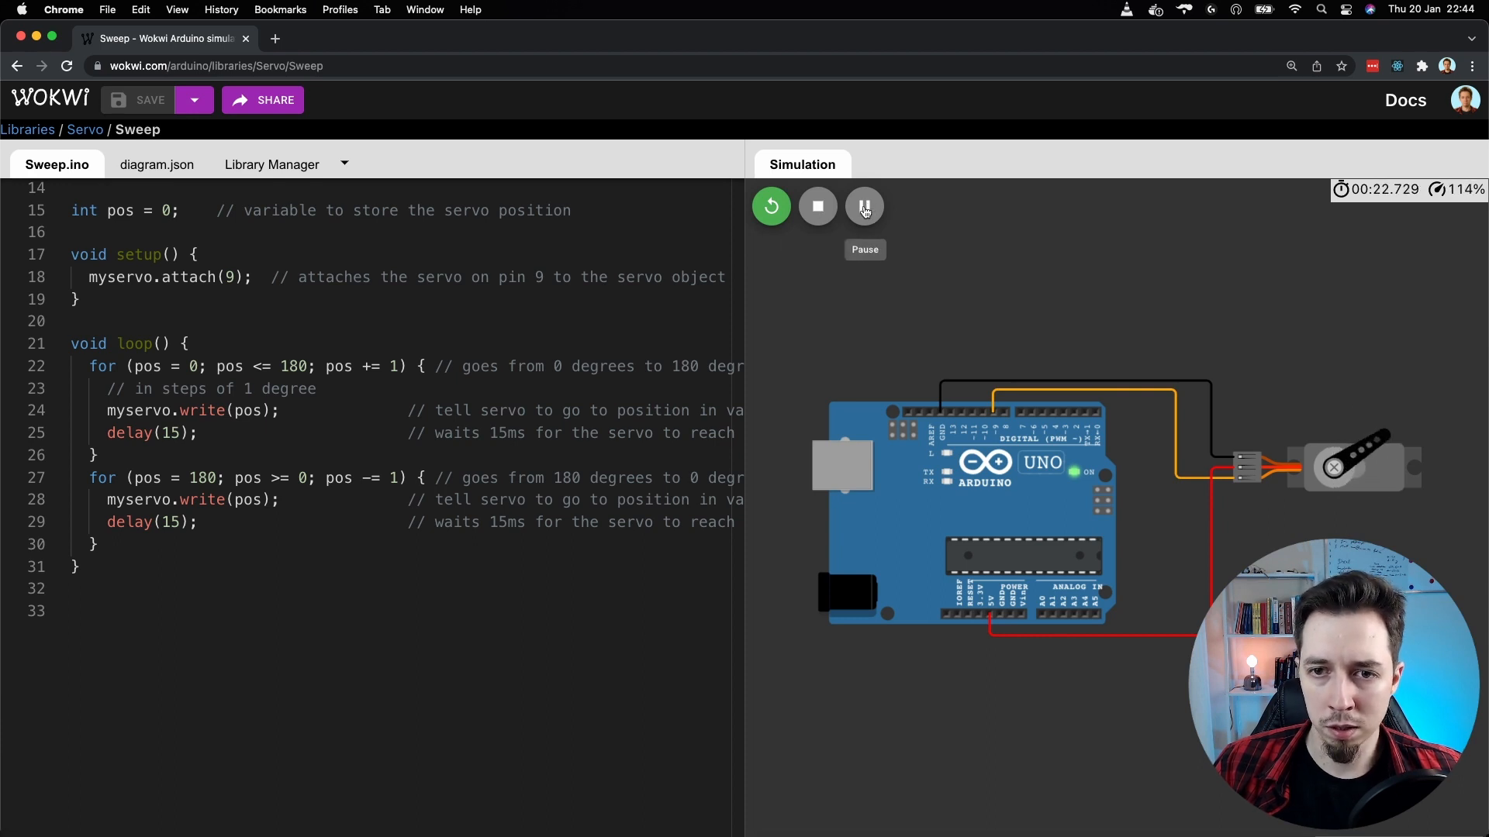
pyautogui.click(863, 206)
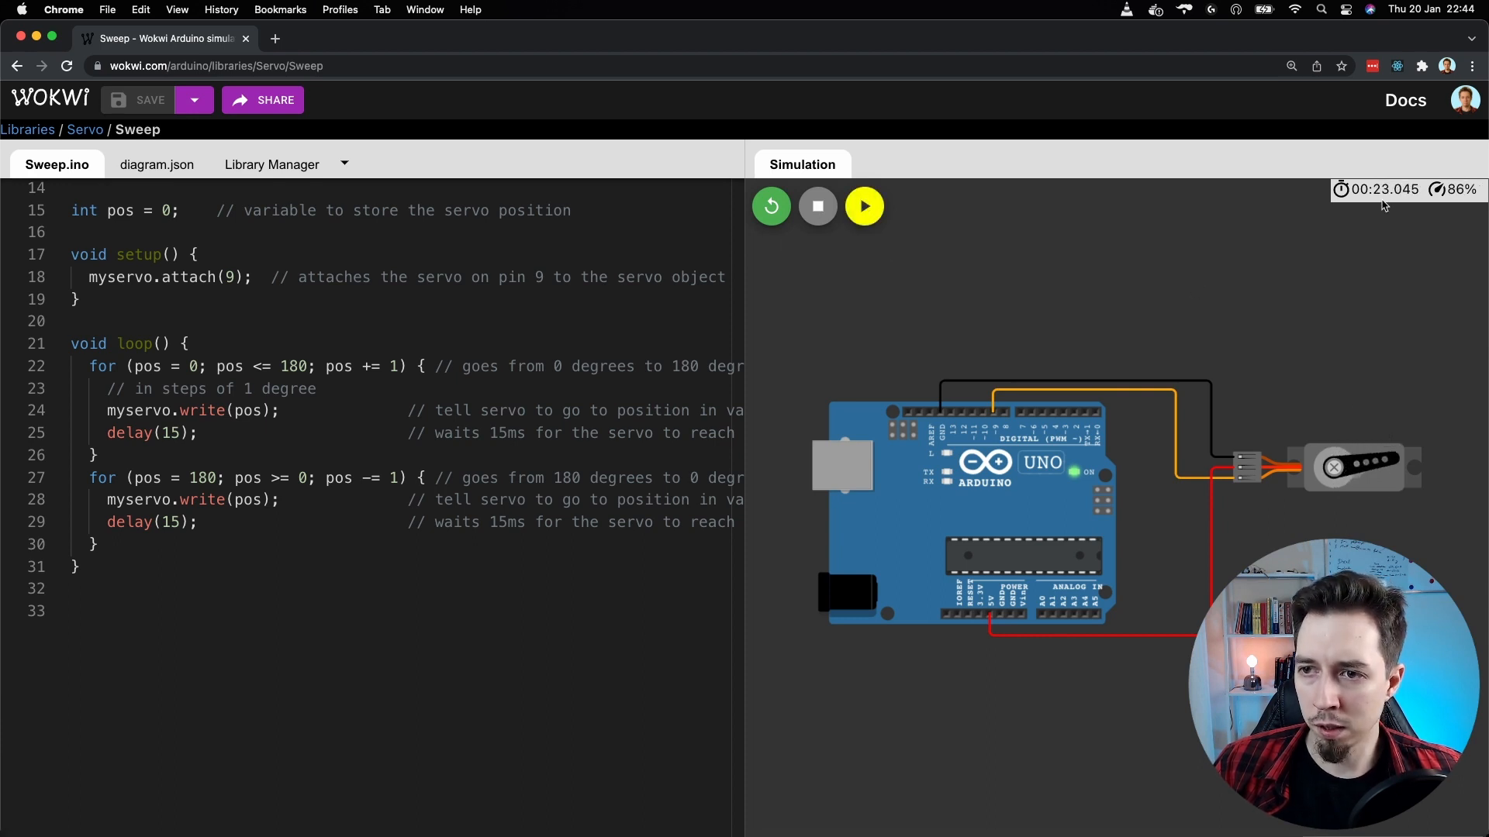
pyautogui.moveTo(893, 254)
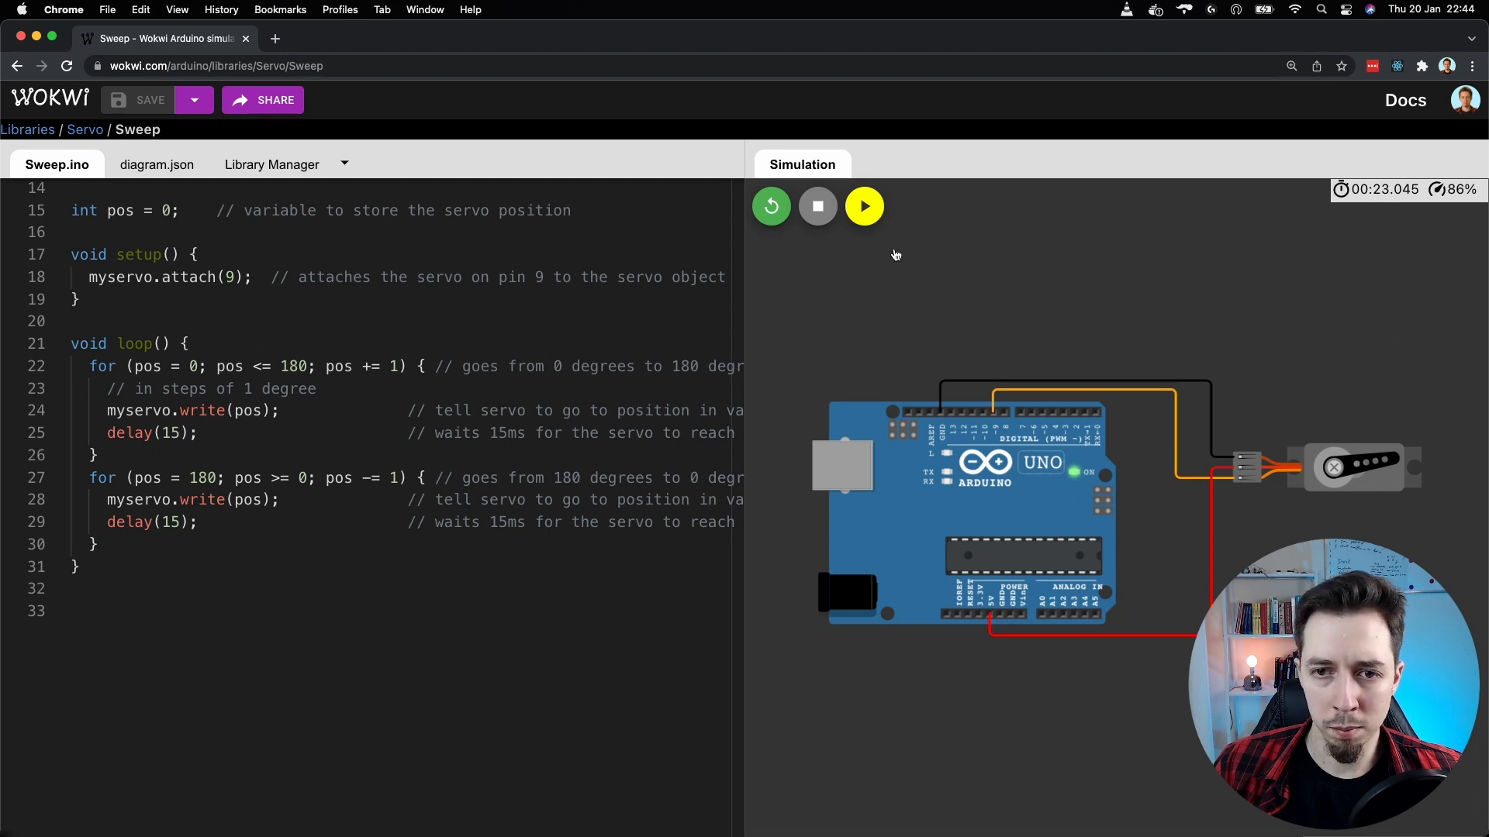
pyautogui.moveTo(863, 207)
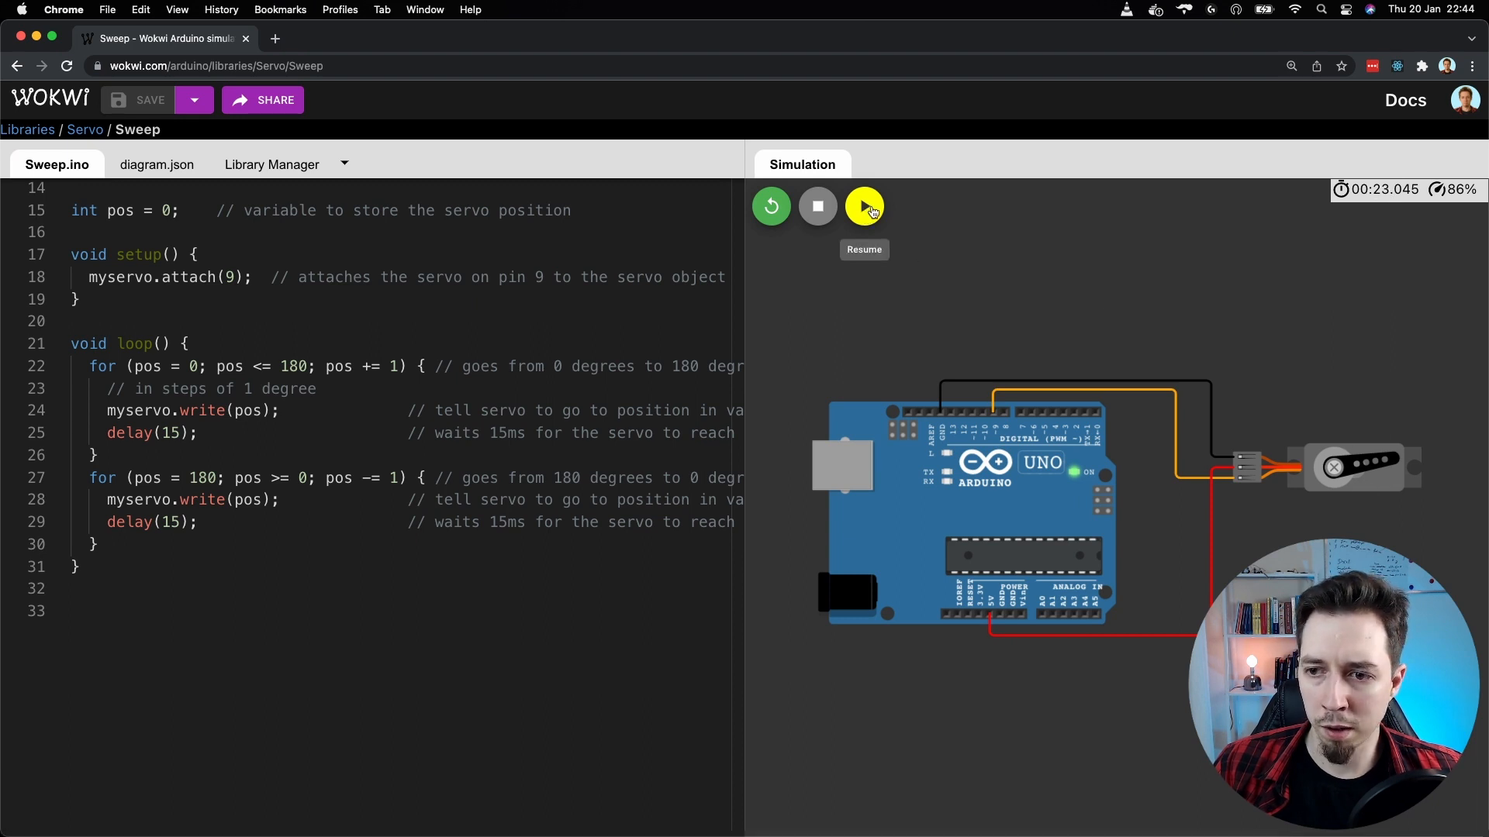
pyautogui.click(863, 206)
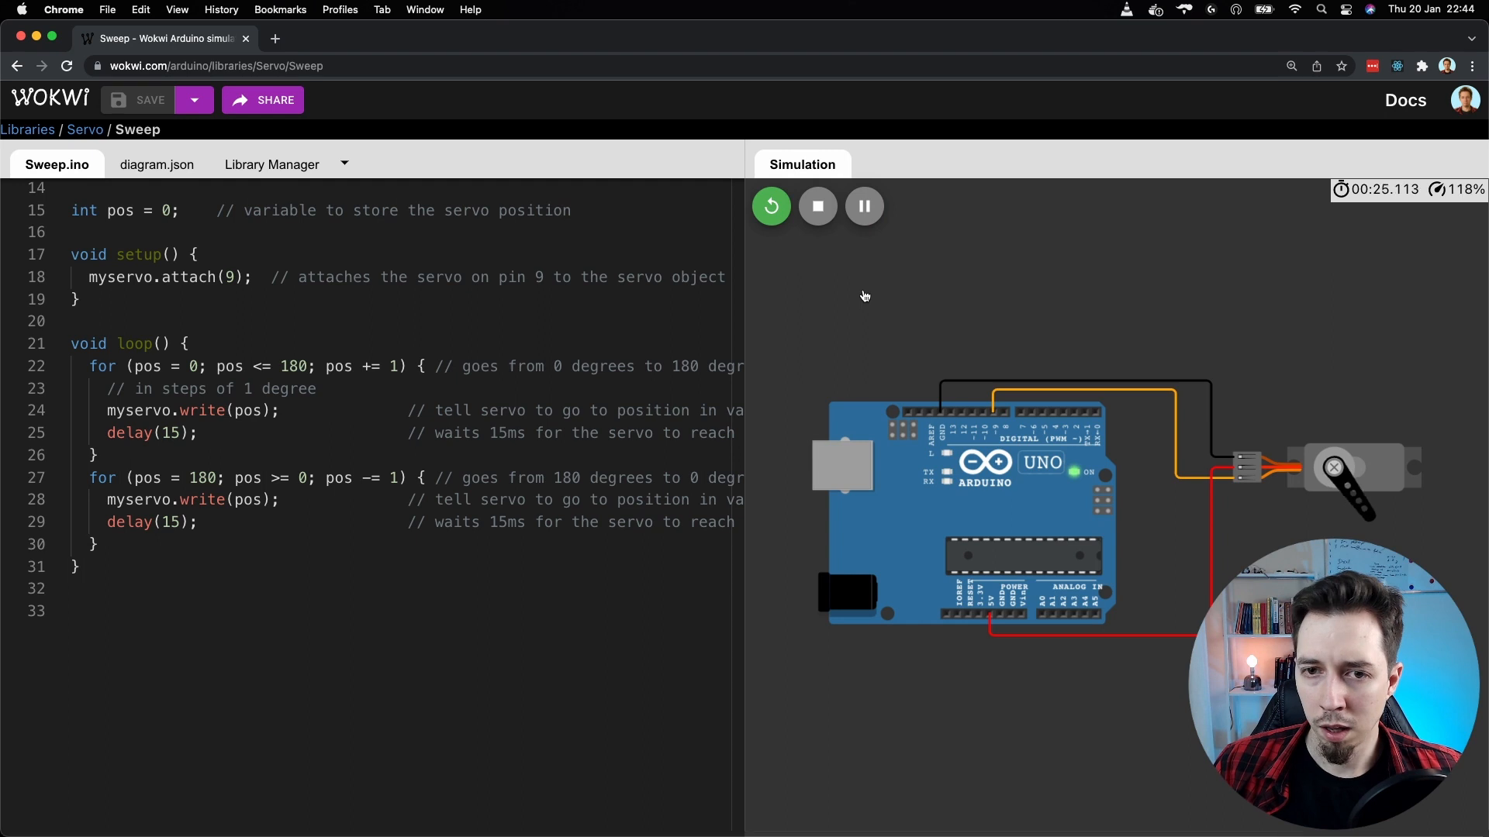
pyautogui.moveTo(817, 206)
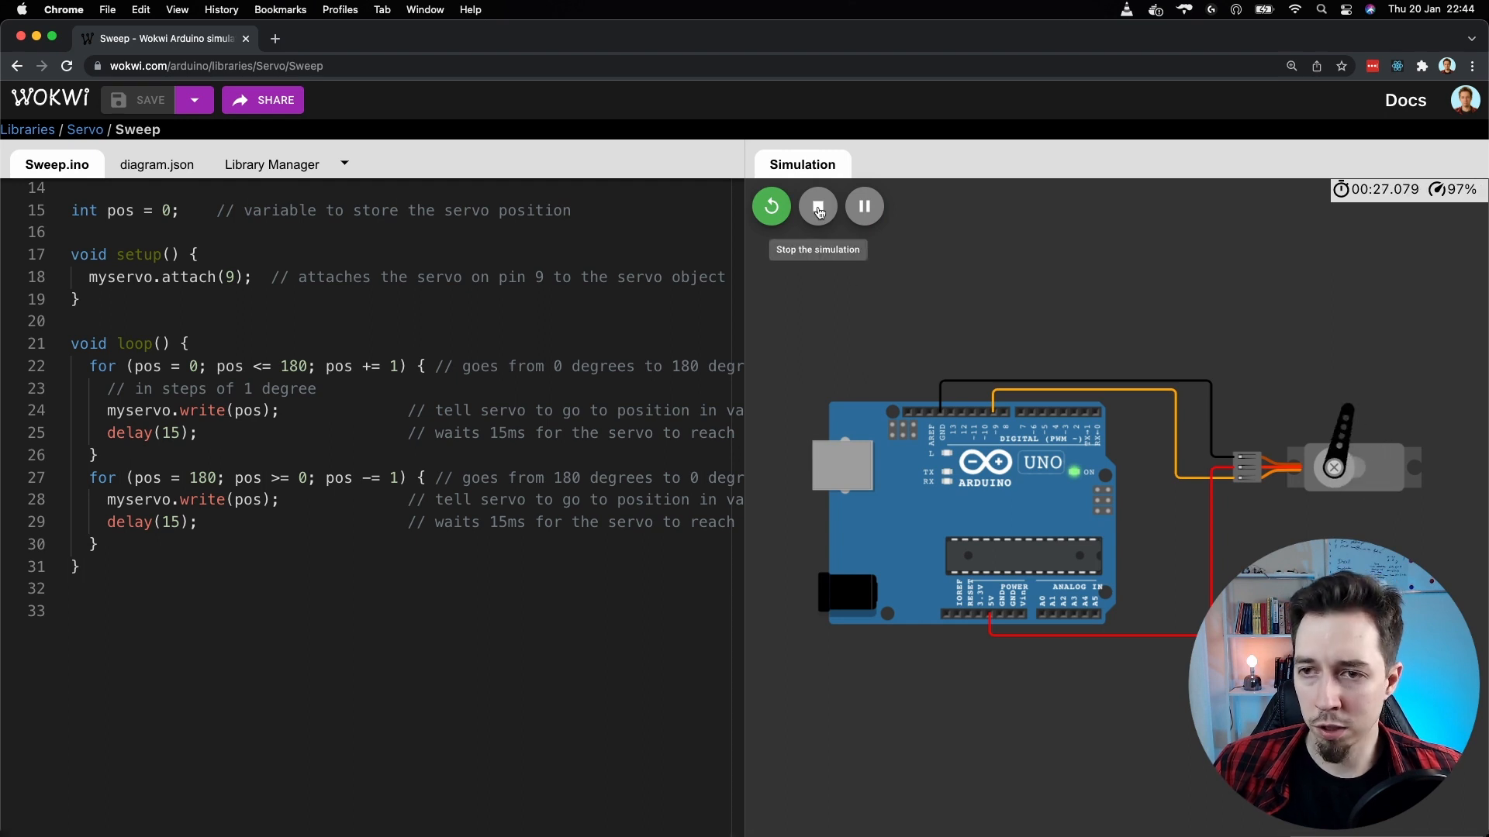
pyautogui.click(818, 207)
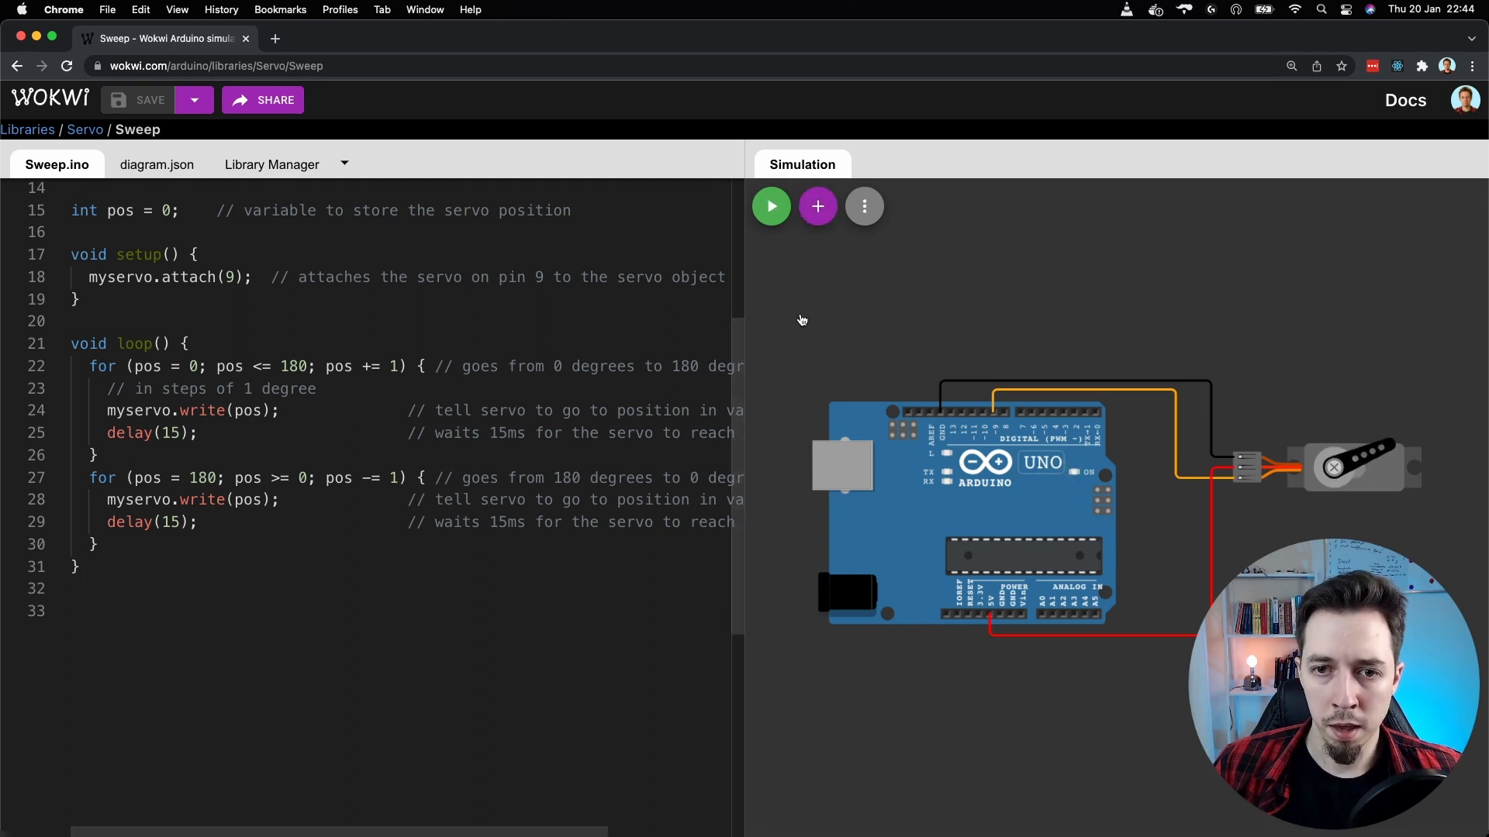